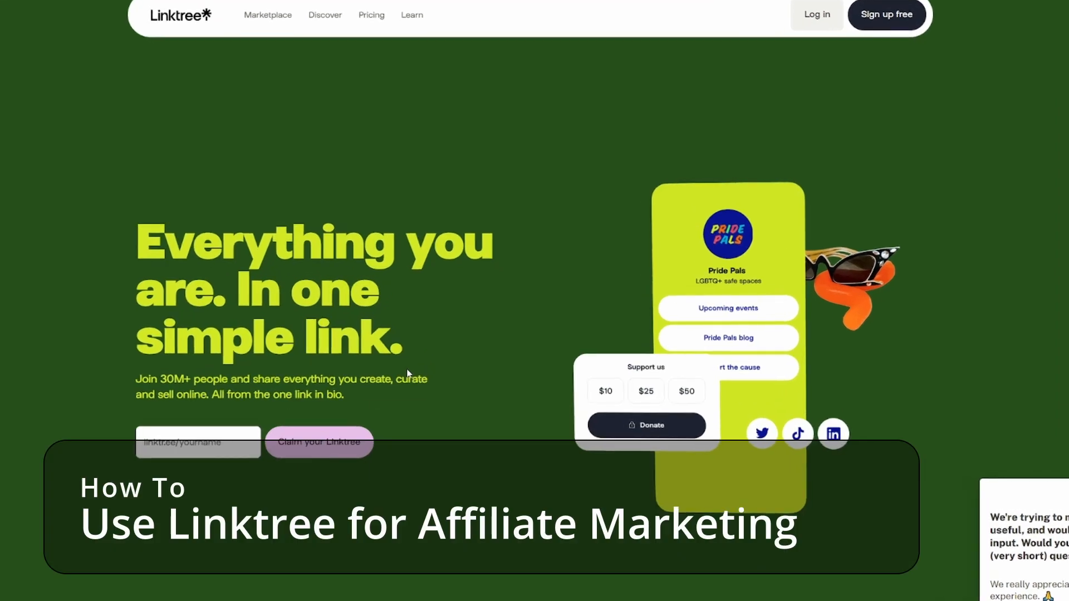
Step: Scroll through the links page, then switch to the Appearance settings with profile and theme options
scroll(down, 3)
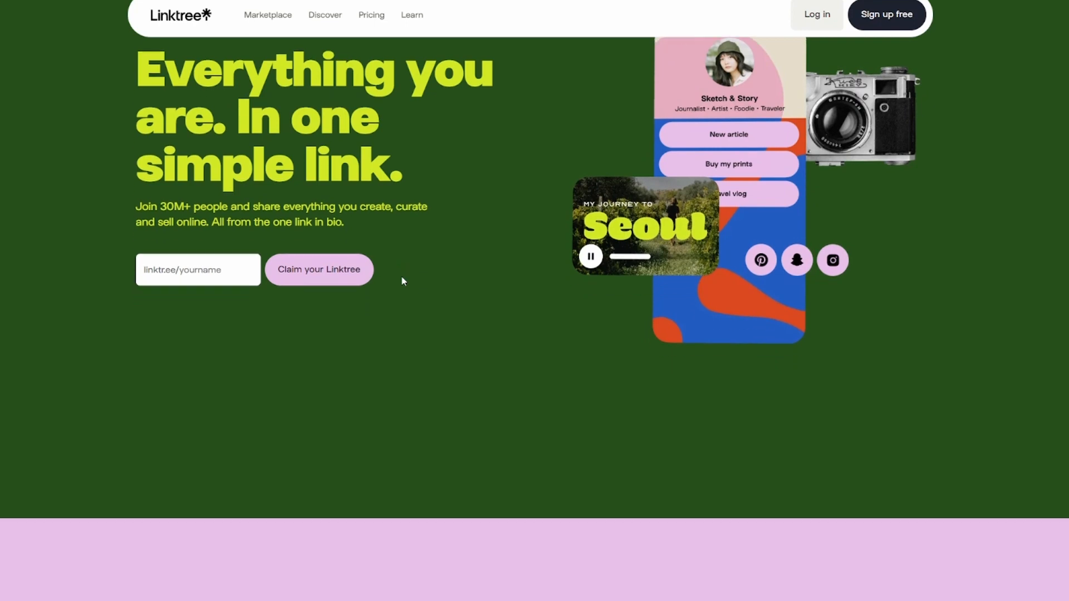
scroll(down, 3)
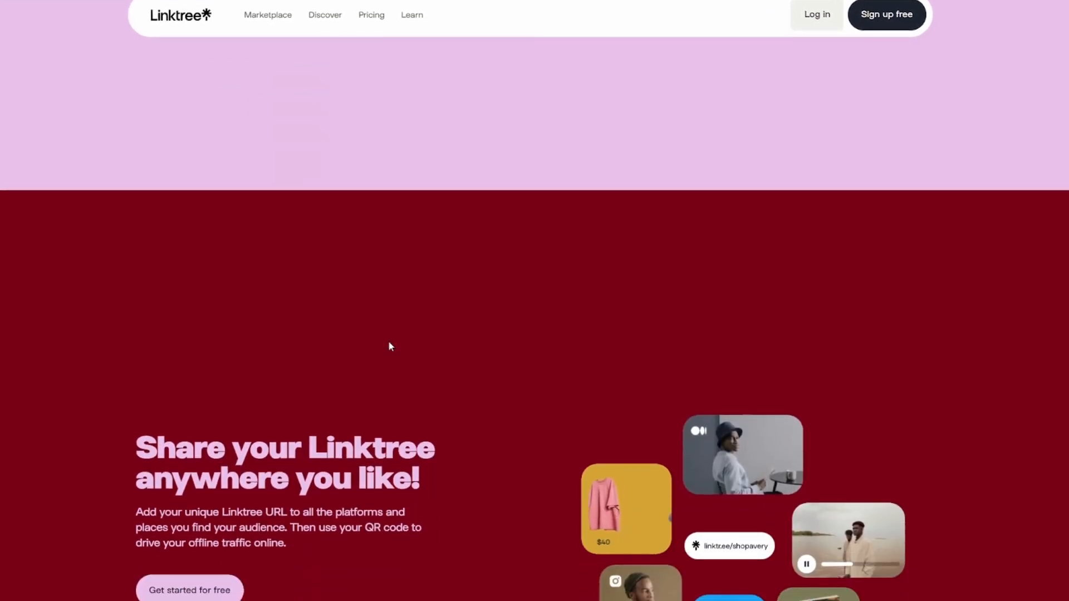
scroll(down, 3)
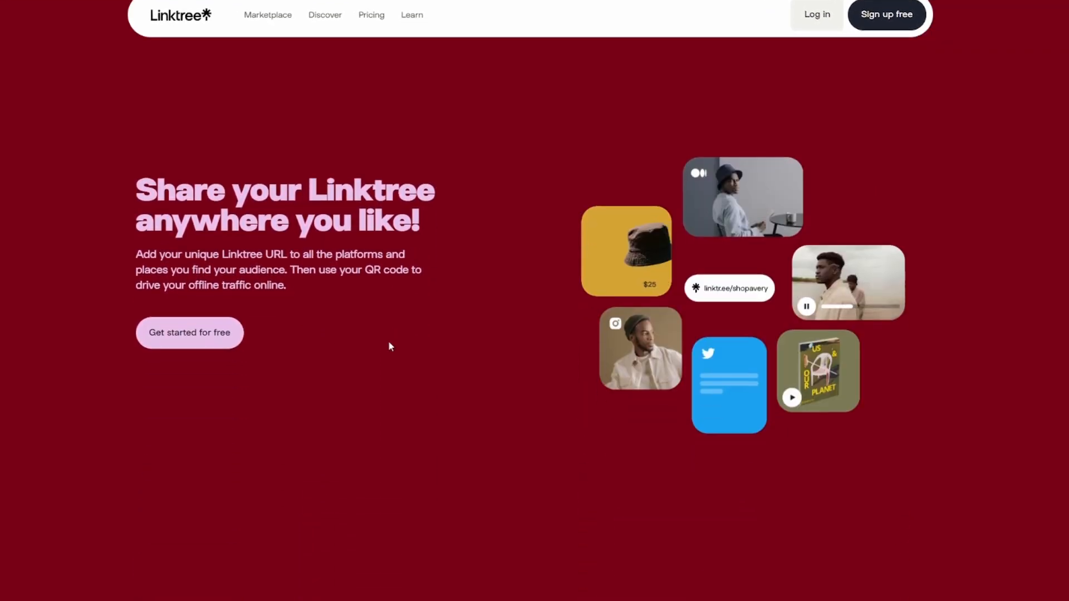
scroll(down, 3)
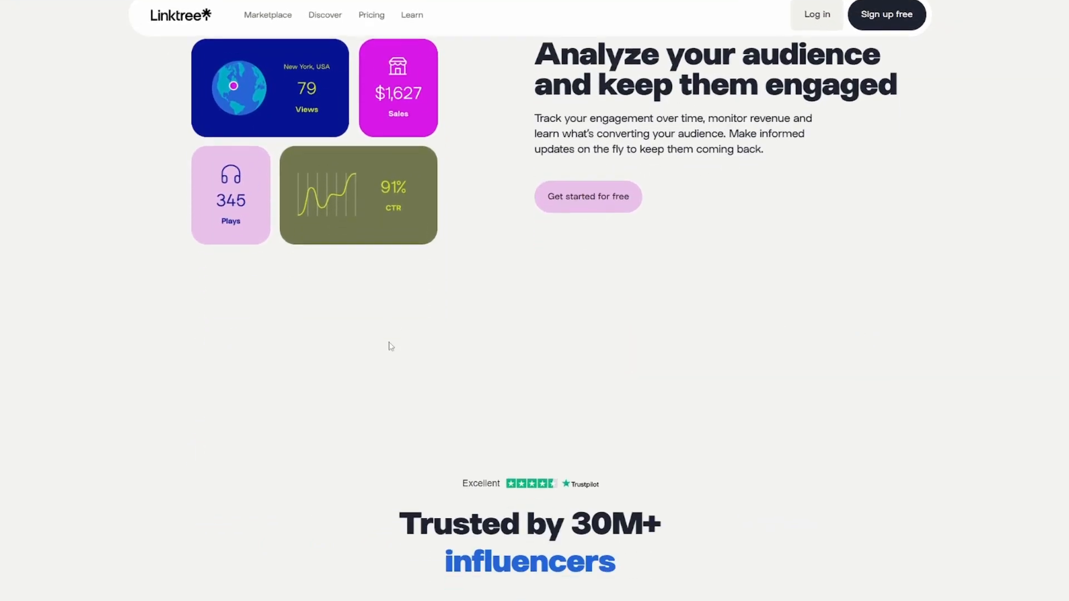
scroll(down, 3)
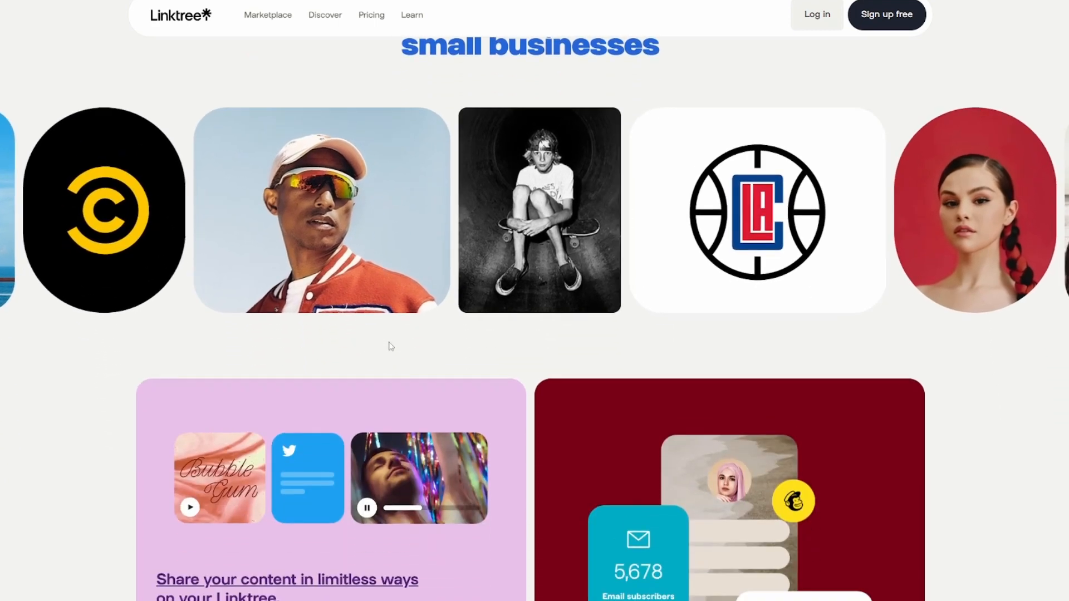
scroll(down, 3)
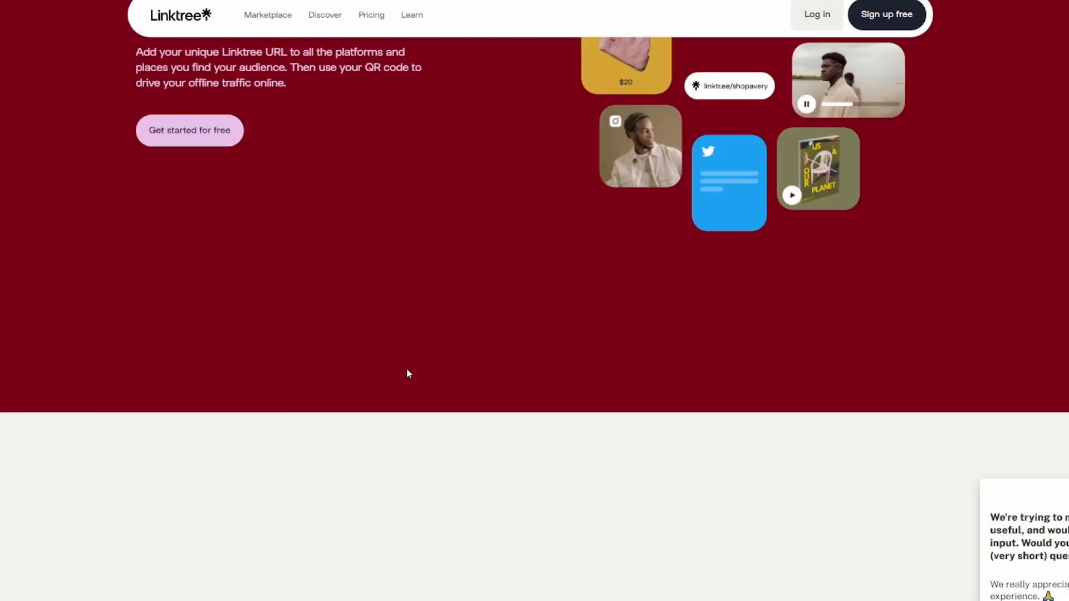
scroll(down, 3)
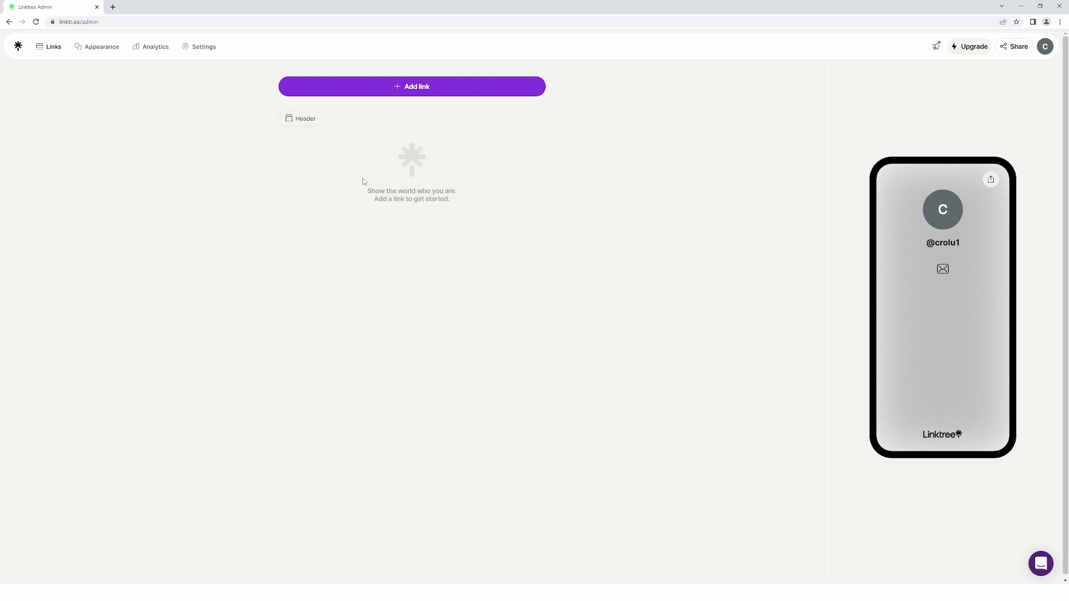
mouse_move(335, 200)
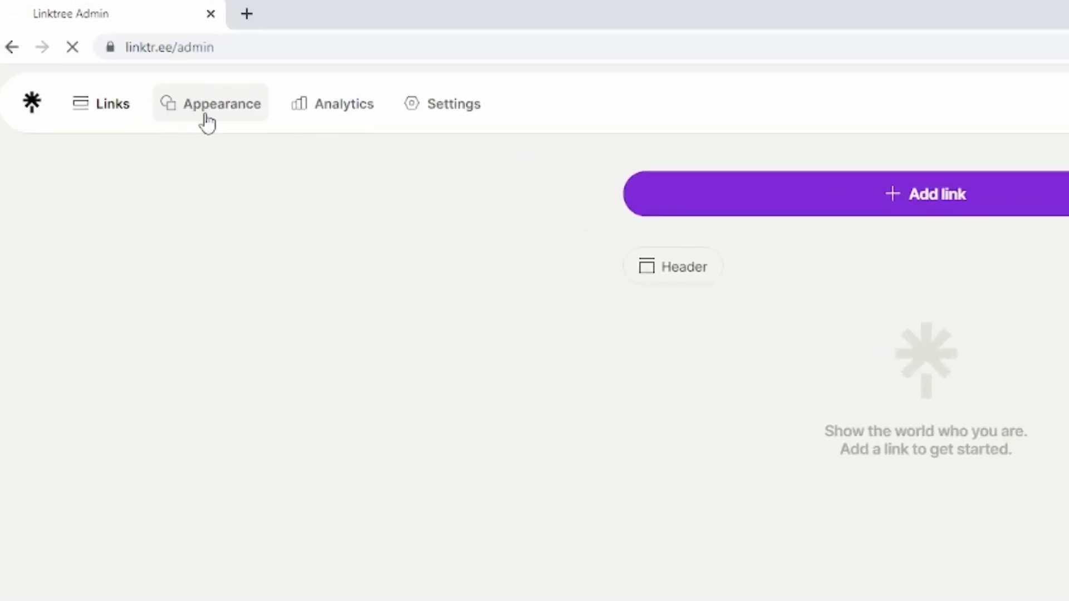
click(221, 104)
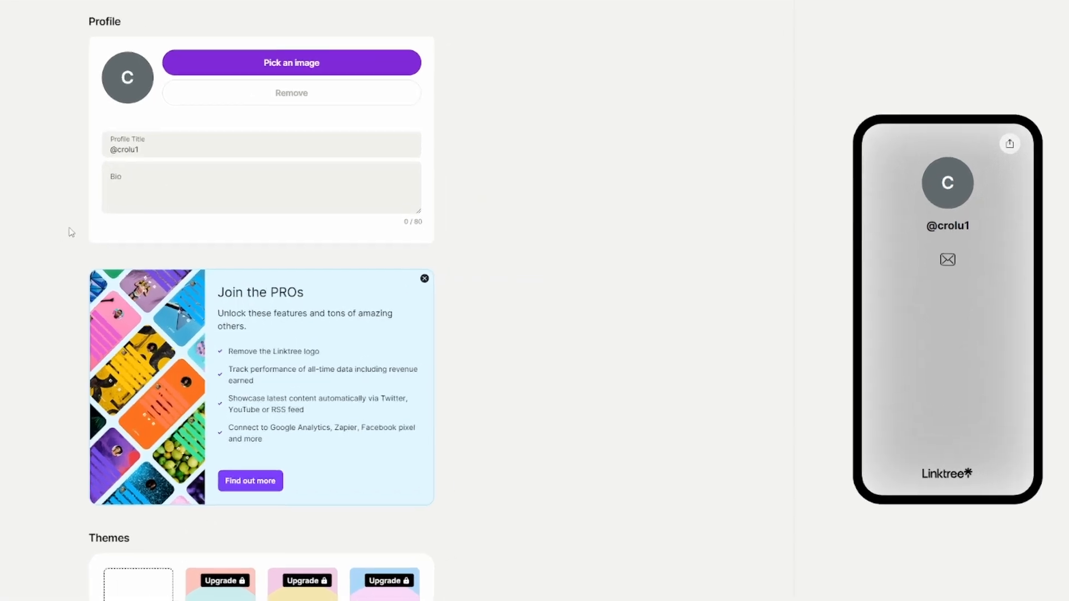
Step: Scroll to Themes, try Miami, then apply the Linktree x Daniel Triendl theme
scroll(down, 3)
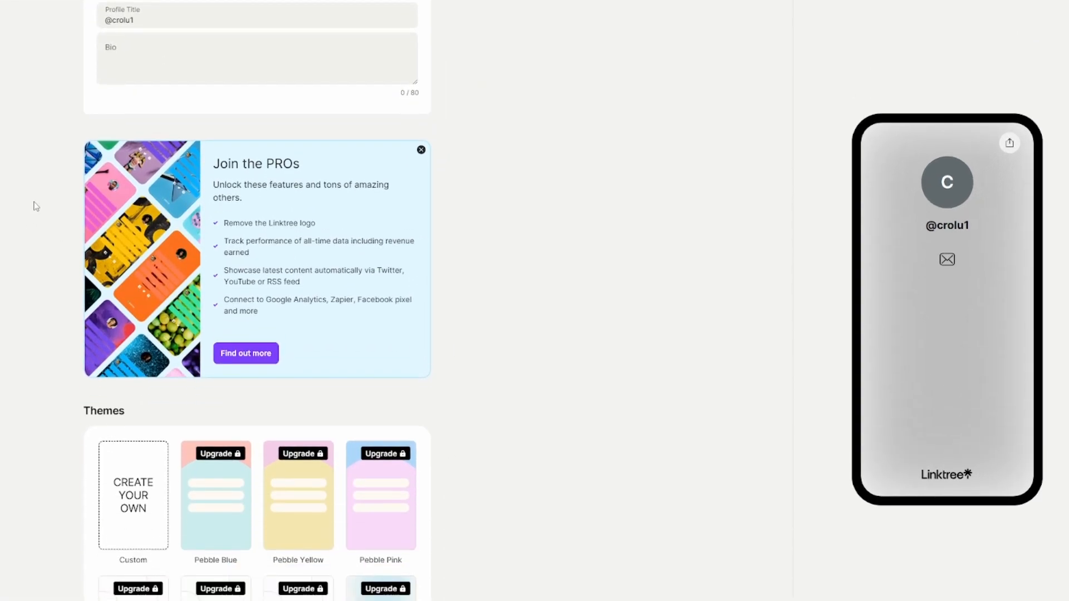
scroll(down, 3)
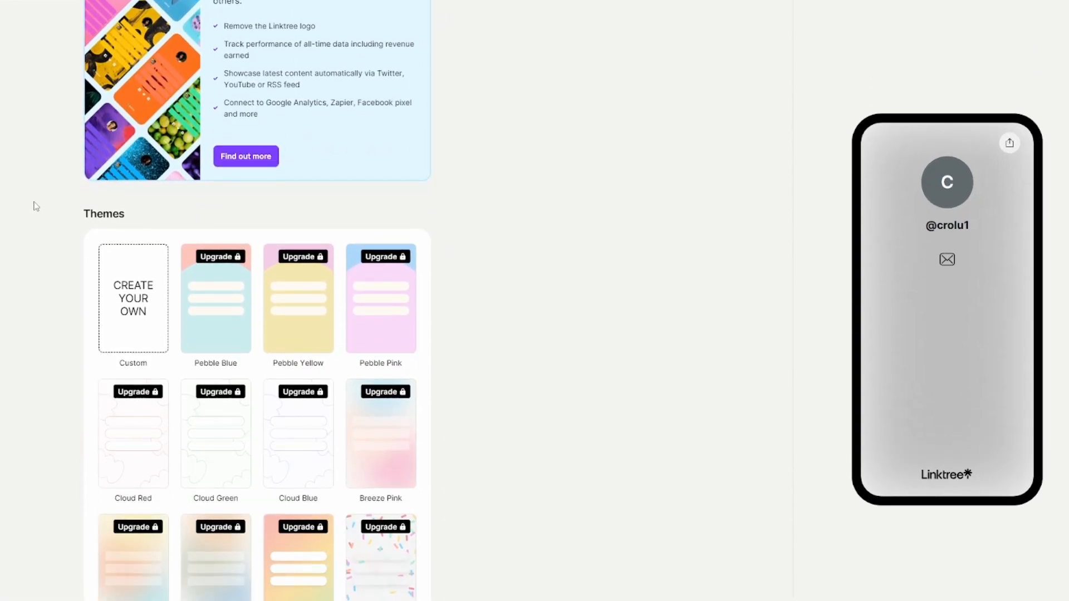
scroll(down, 3)
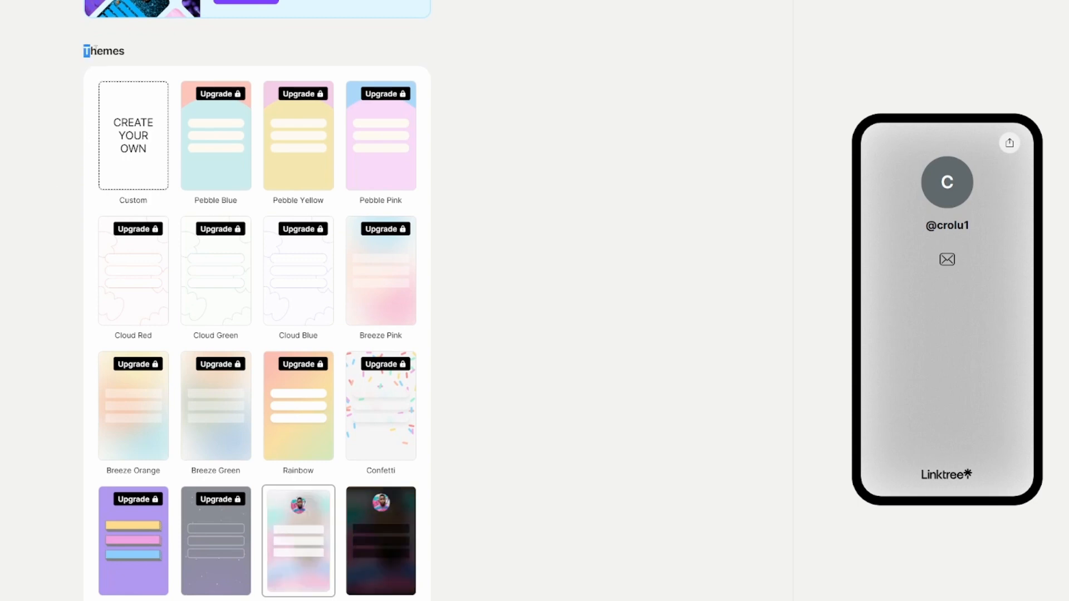
scroll(down, 3)
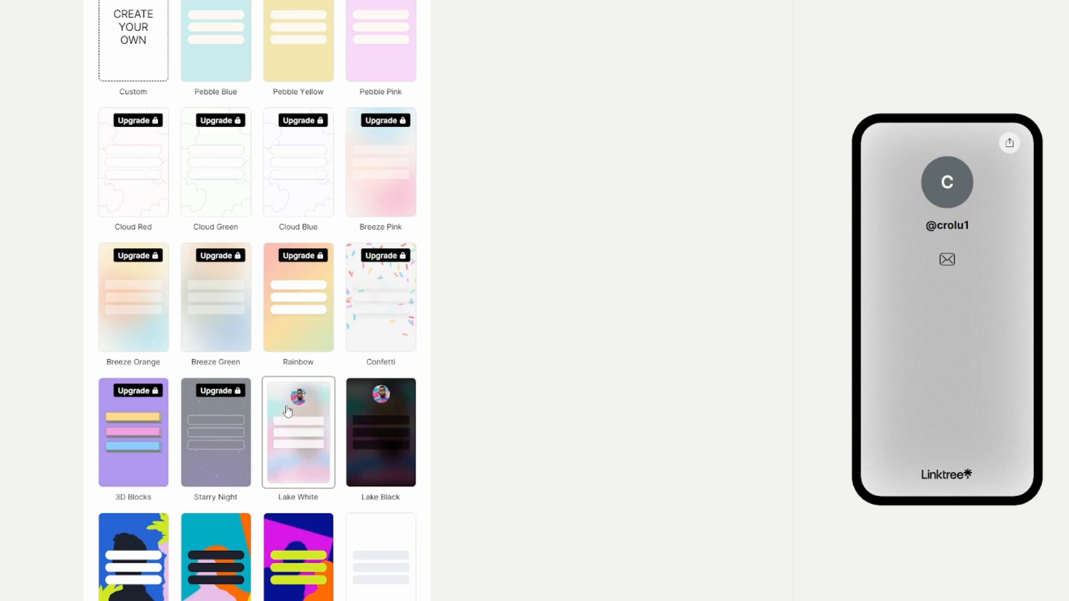
scroll(down, 3)
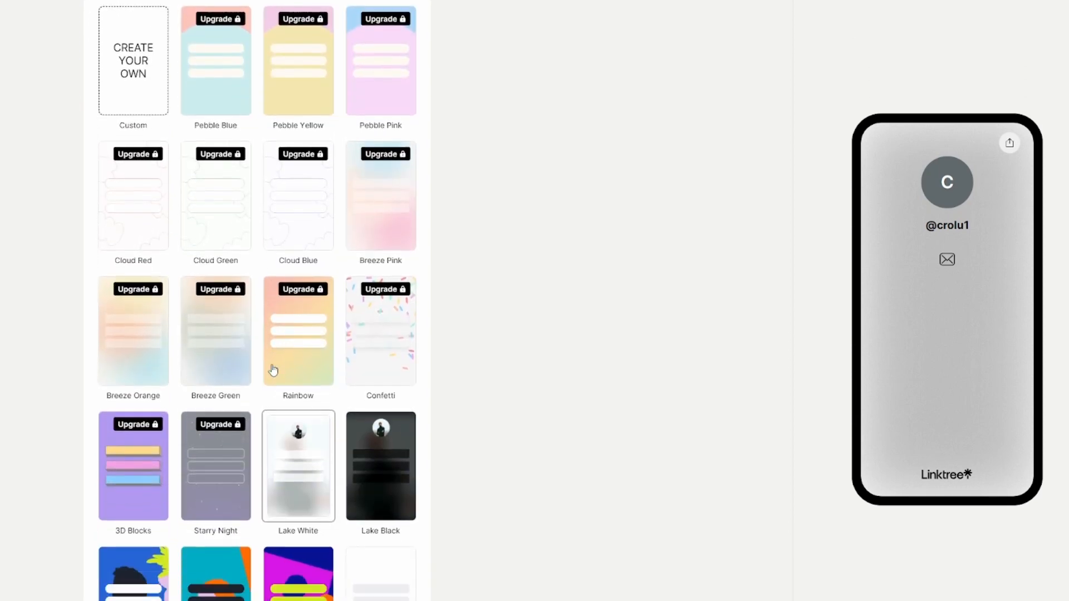
scroll(down, 3)
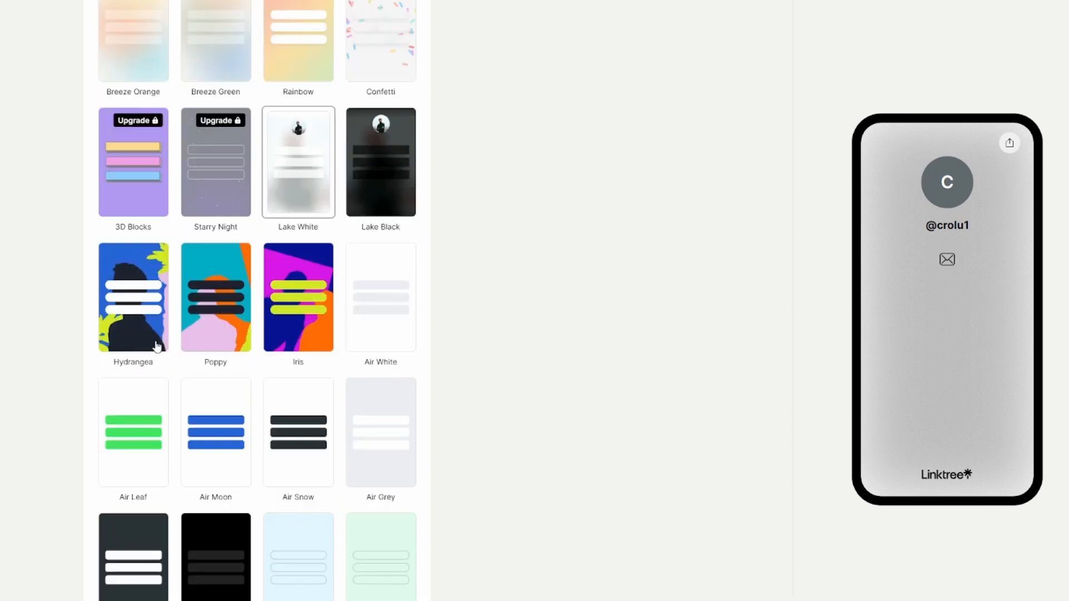
scroll(down, 3)
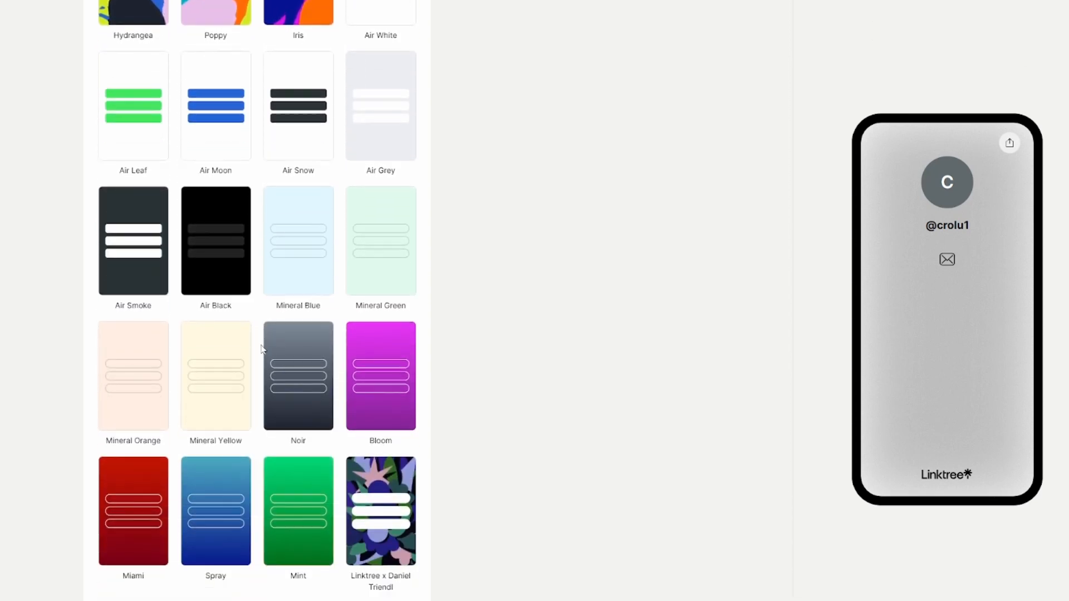
scroll(down, 3)
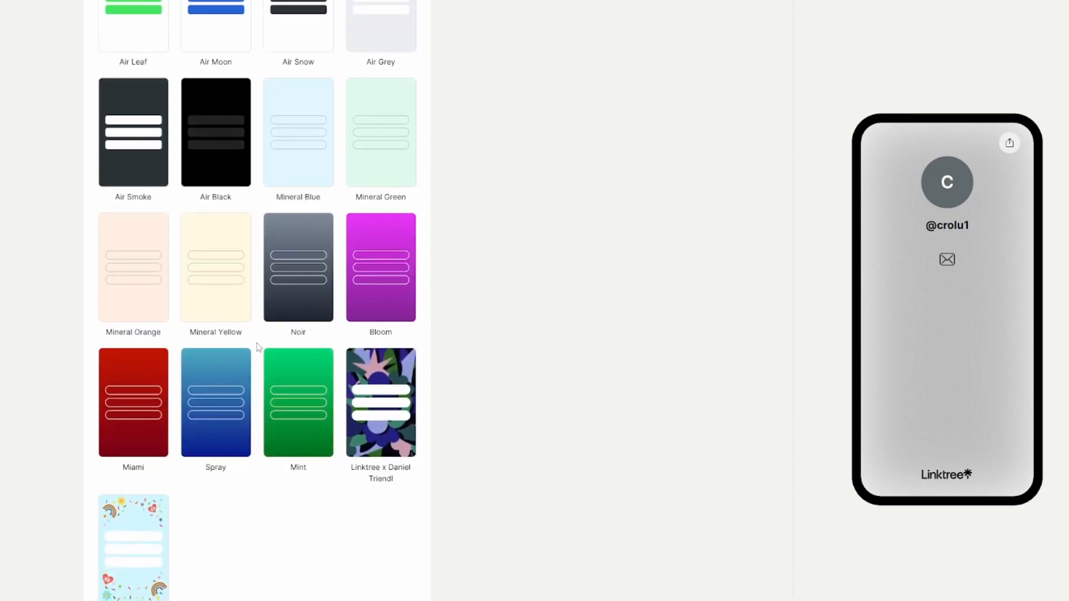
click(133, 403)
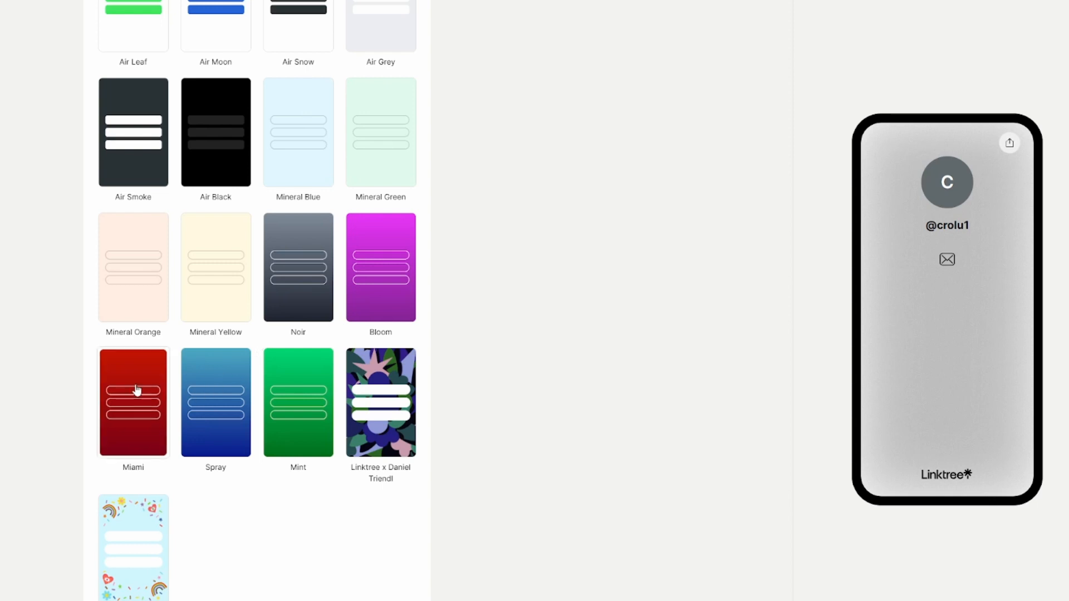
click(133, 402)
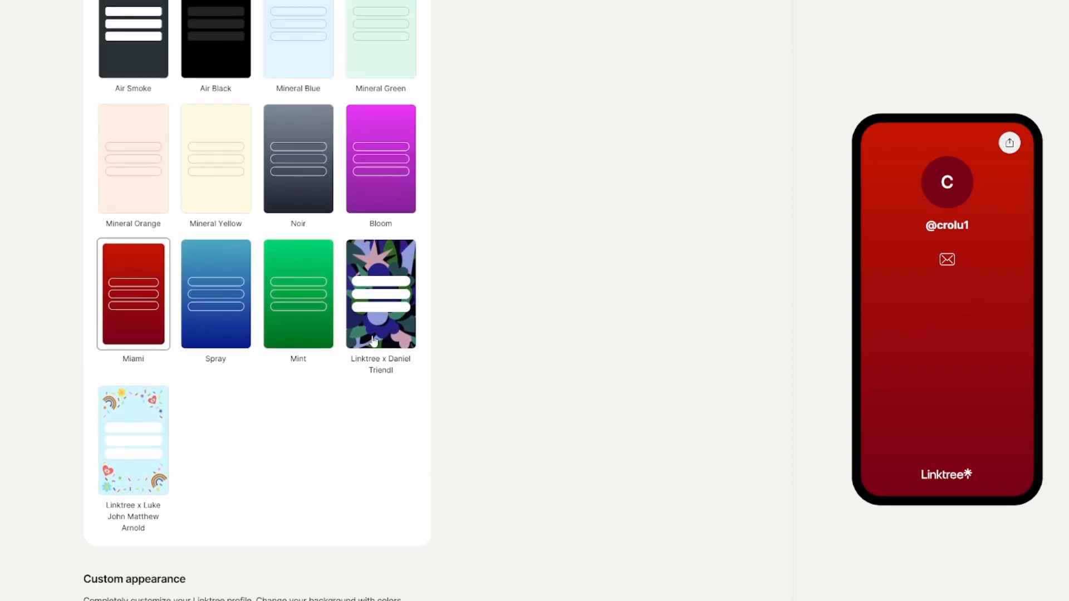
click(380, 293)
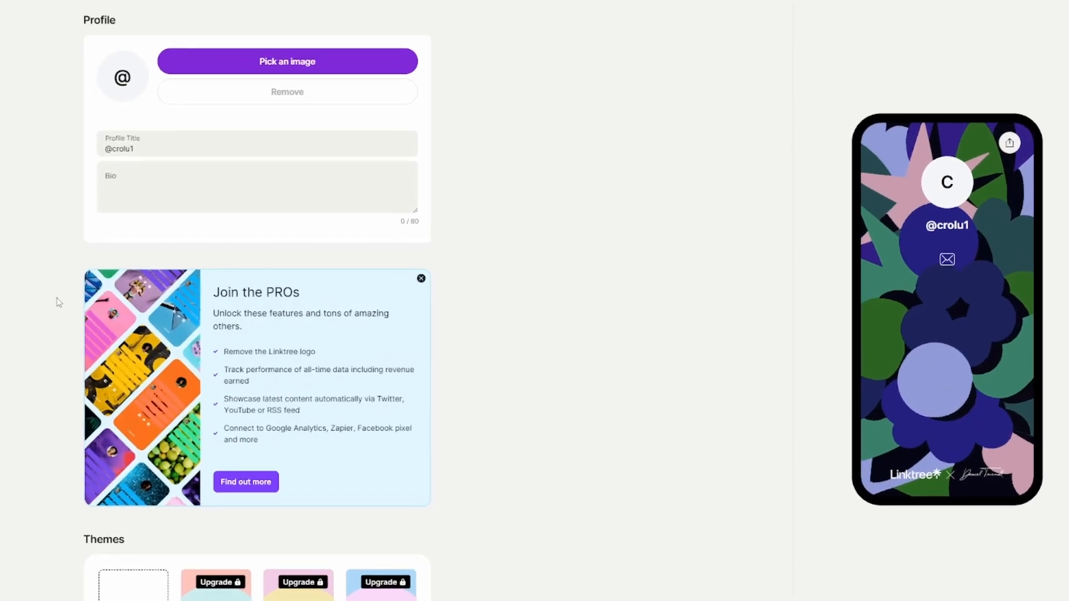
Step: Enter the bio 'Check out these Amazing Products!' in the Bio field
click(257, 187)
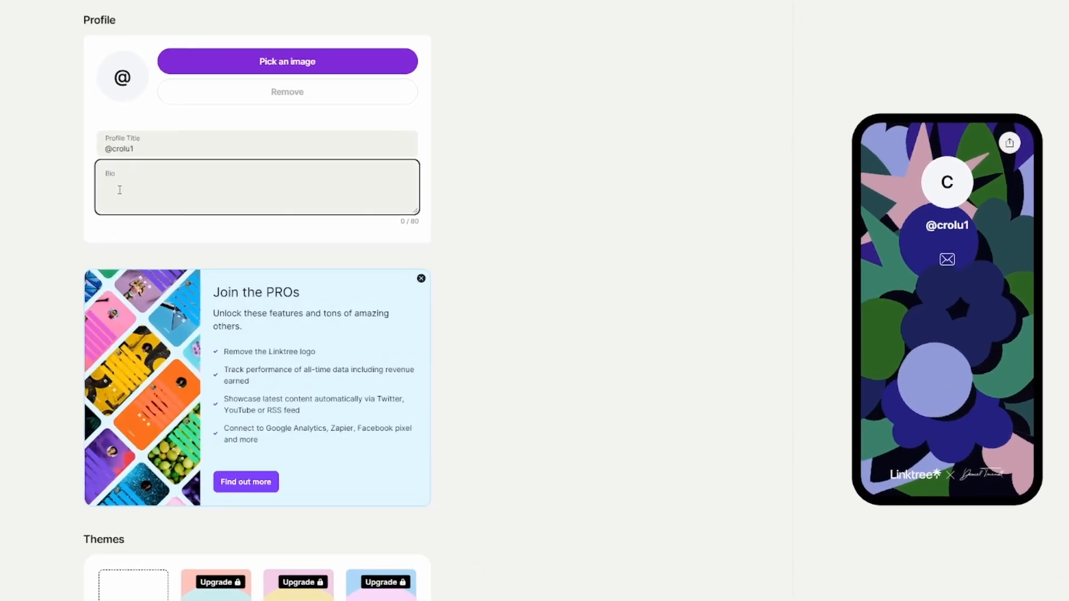
text(Check out these Amazing Products!)
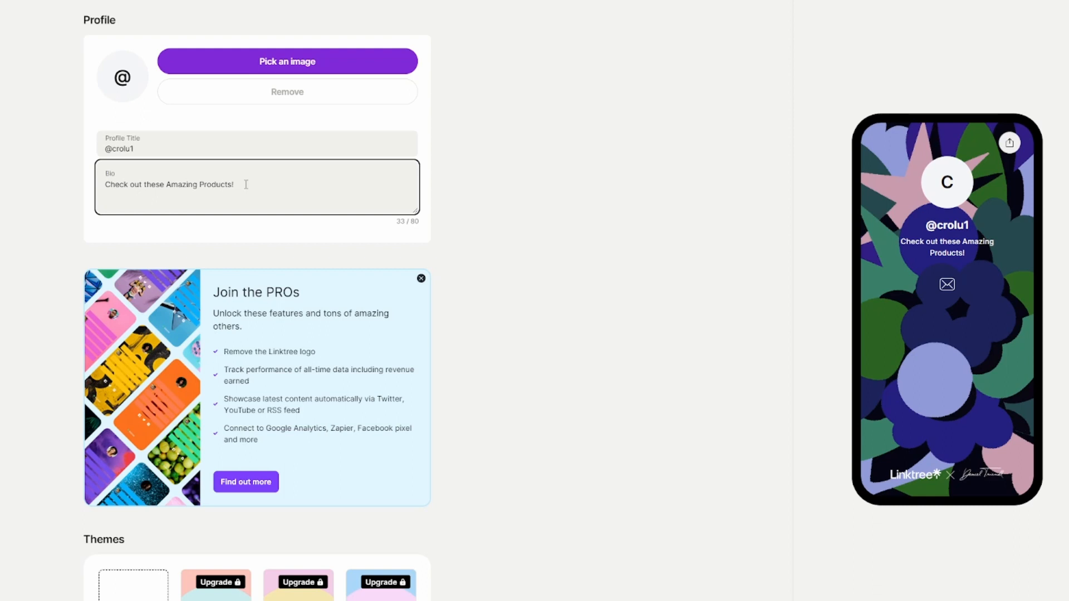
mouse_move(125, 88)
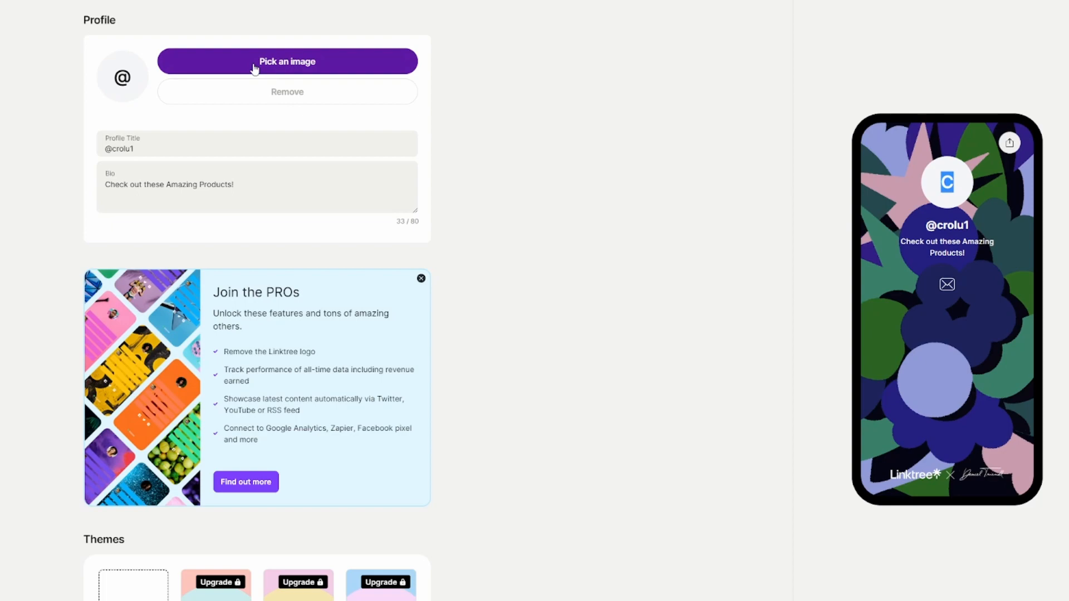
click(287, 61)
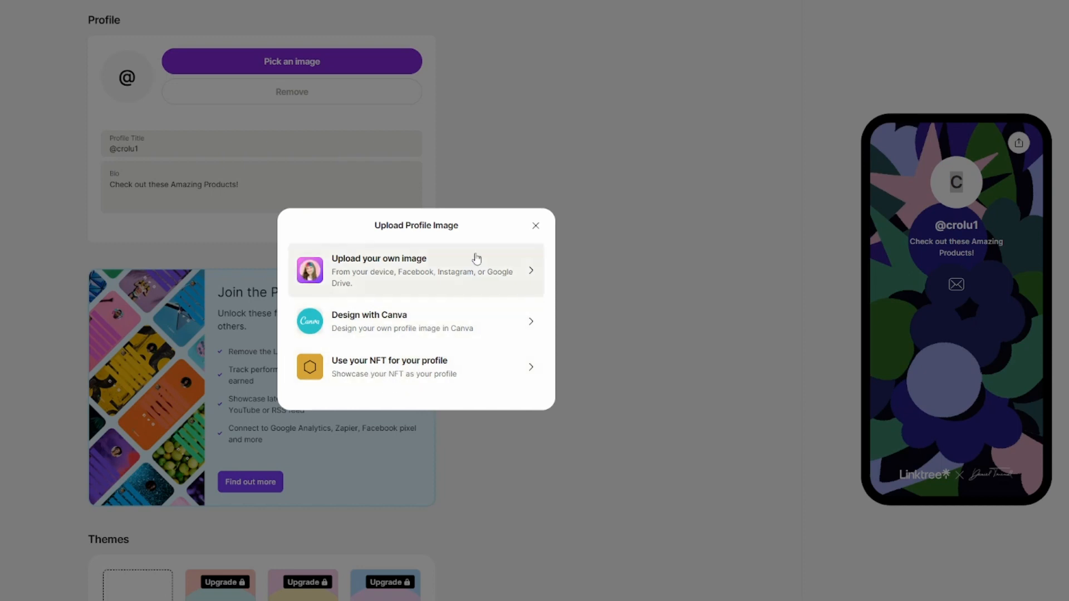
click(536, 225)
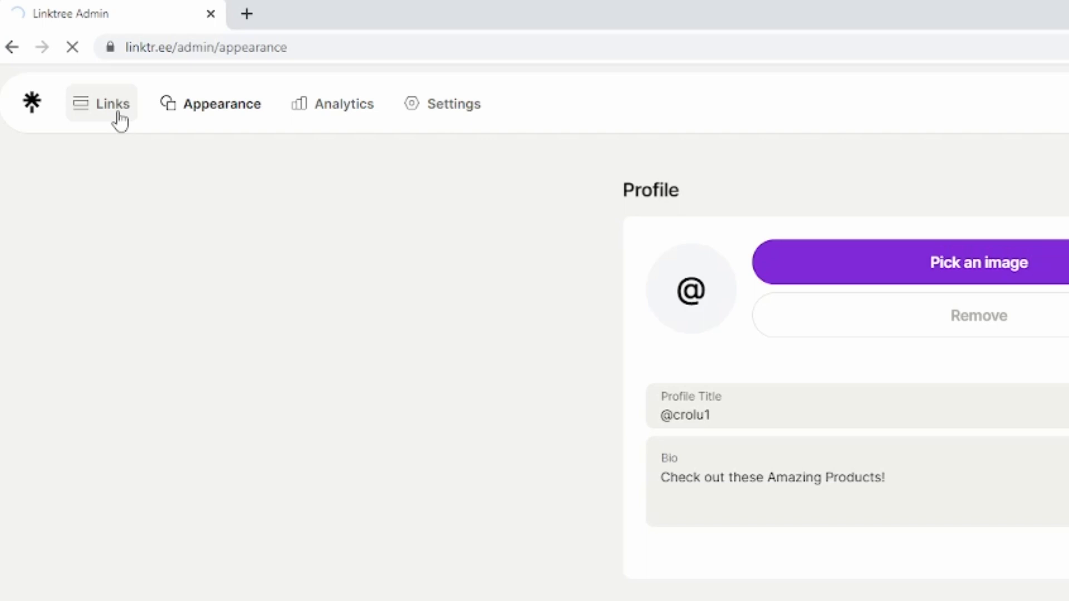
click(113, 104)
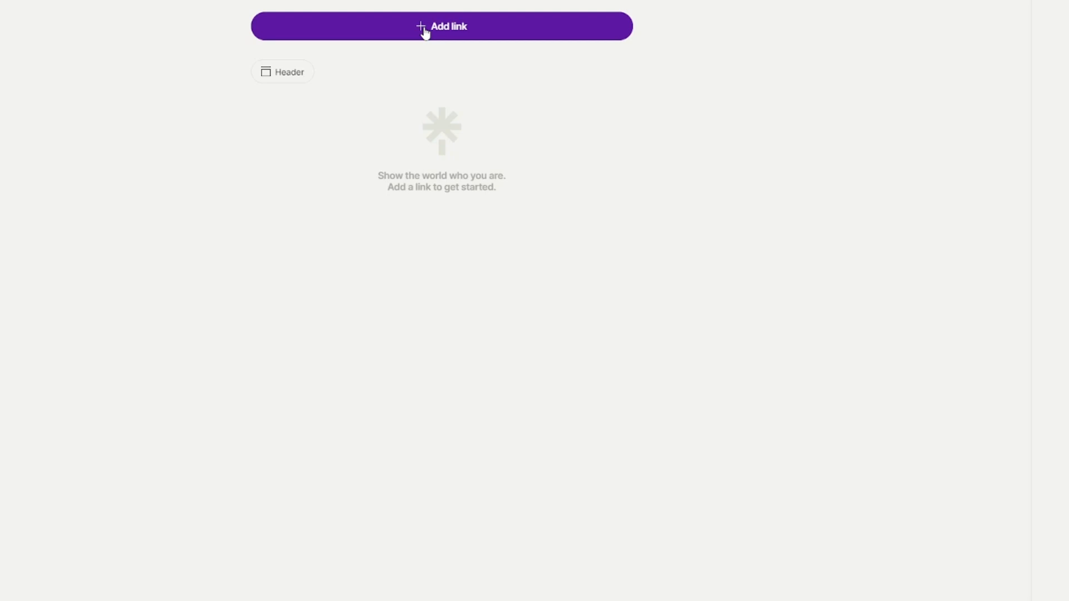
click(441, 26)
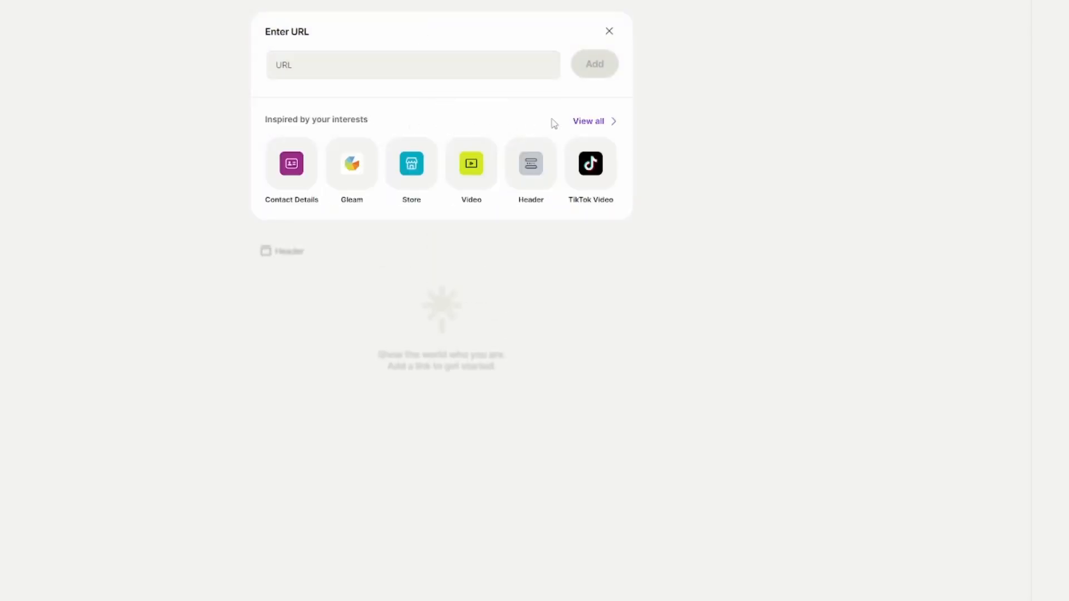
click(588, 120)
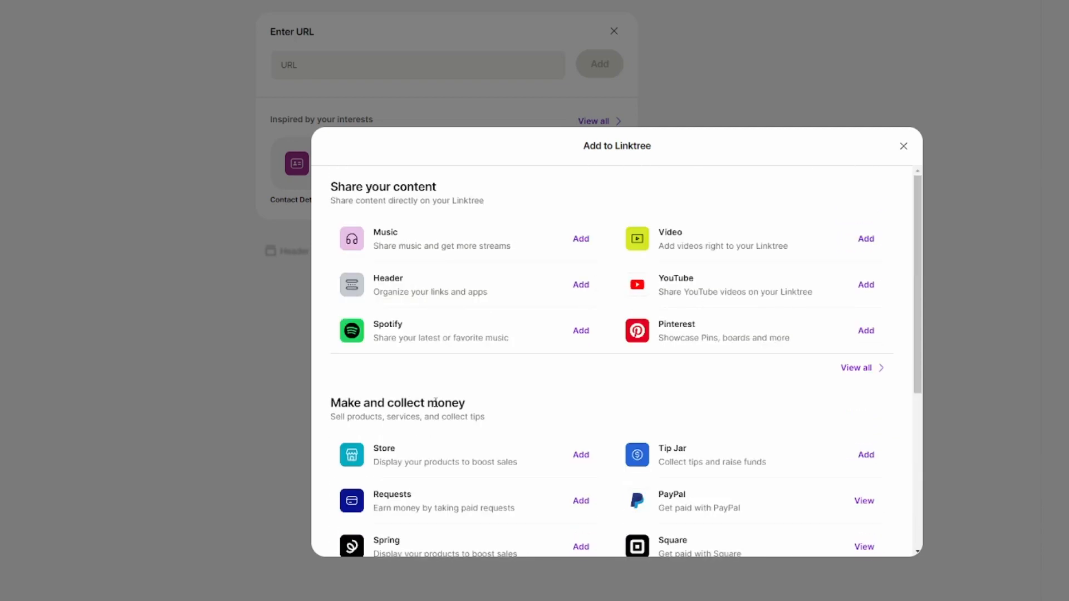
scroll(down, 3)
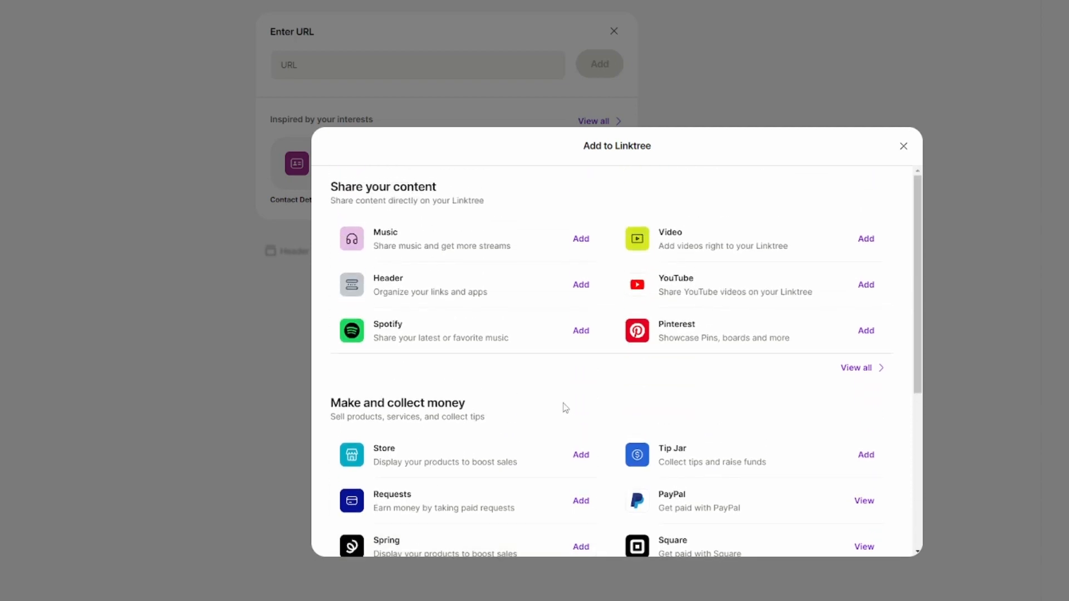
scroll(down, 3)
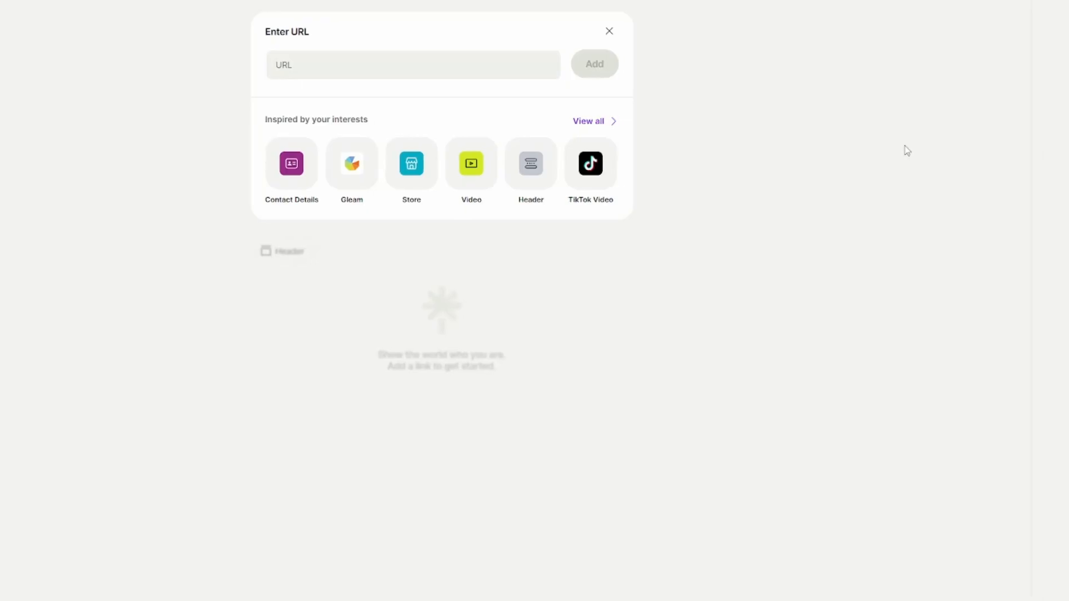
Step: Add a link with the URL google.com, which appears as a Google button
click(412, 65)
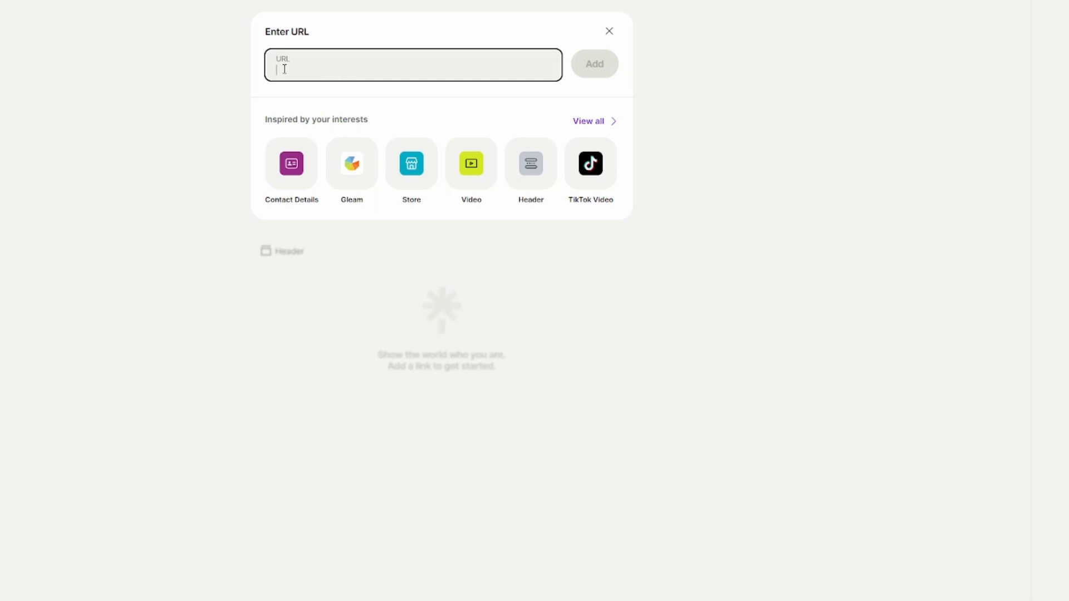
click(594, 64)
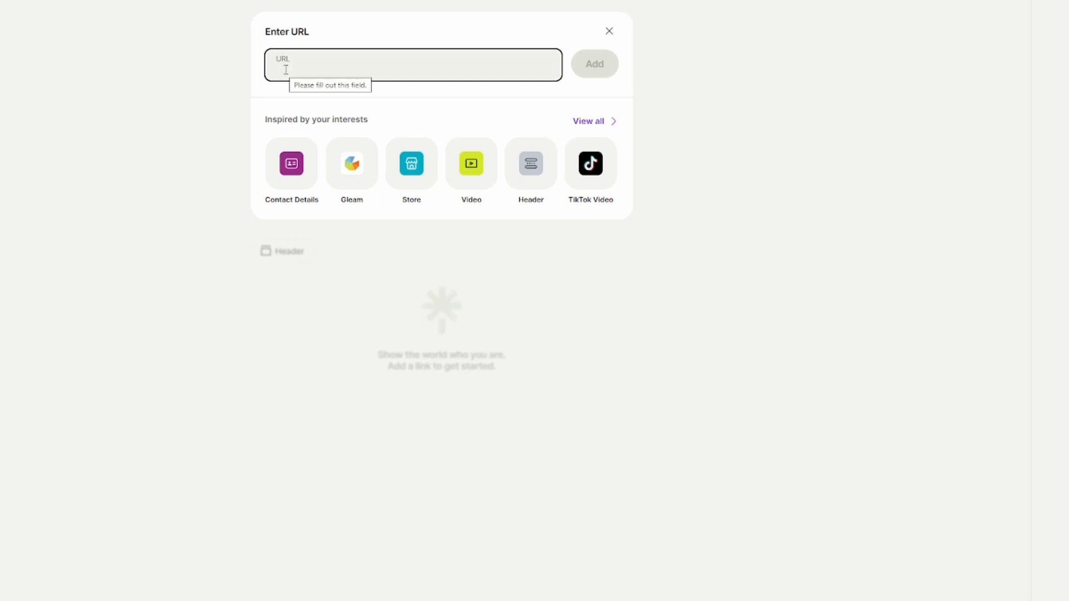
text(google.com)
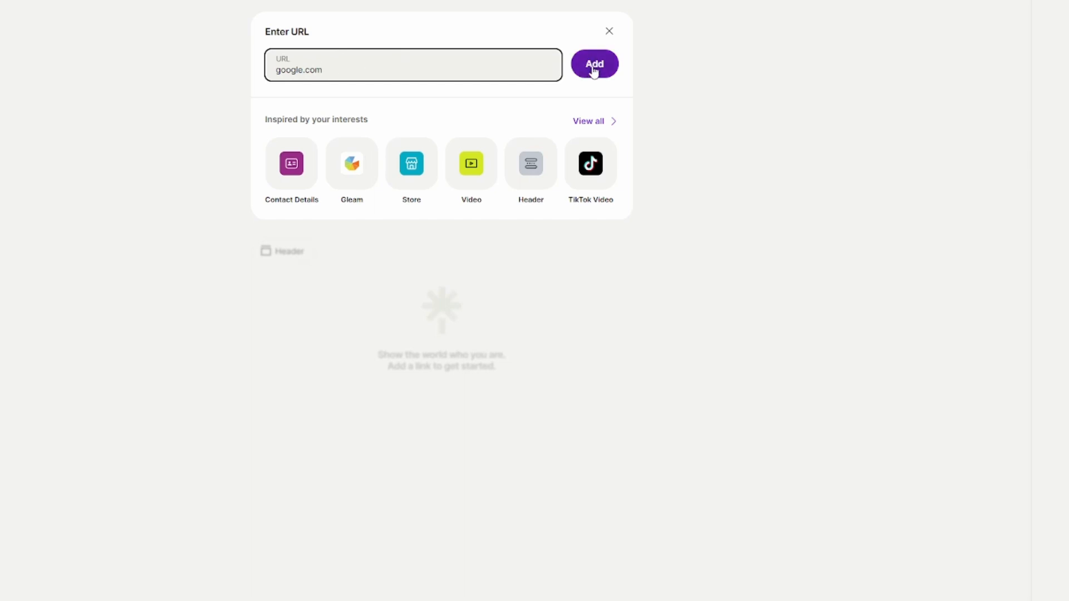
click(594, 65)
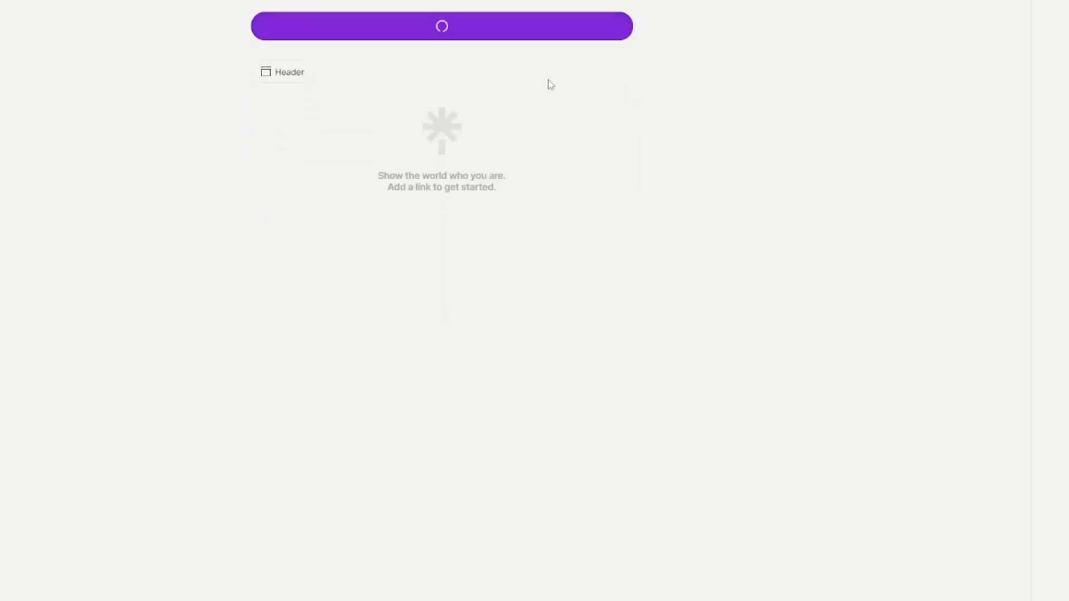
click(441, 26)
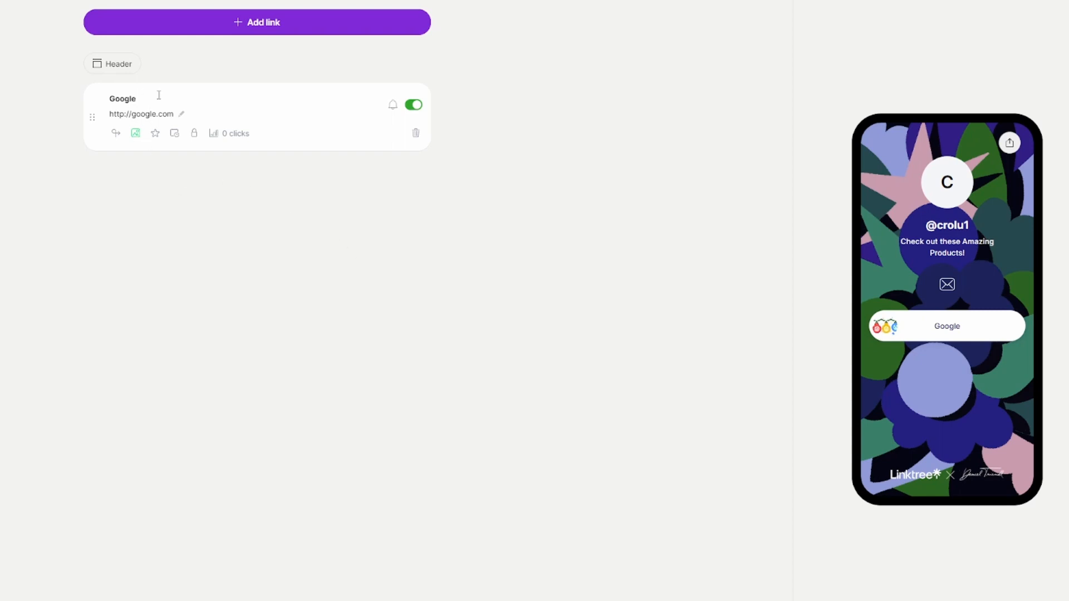
Step: Change the Google link's title to 'Best Budget Product Name!'
double_click(122, 98)
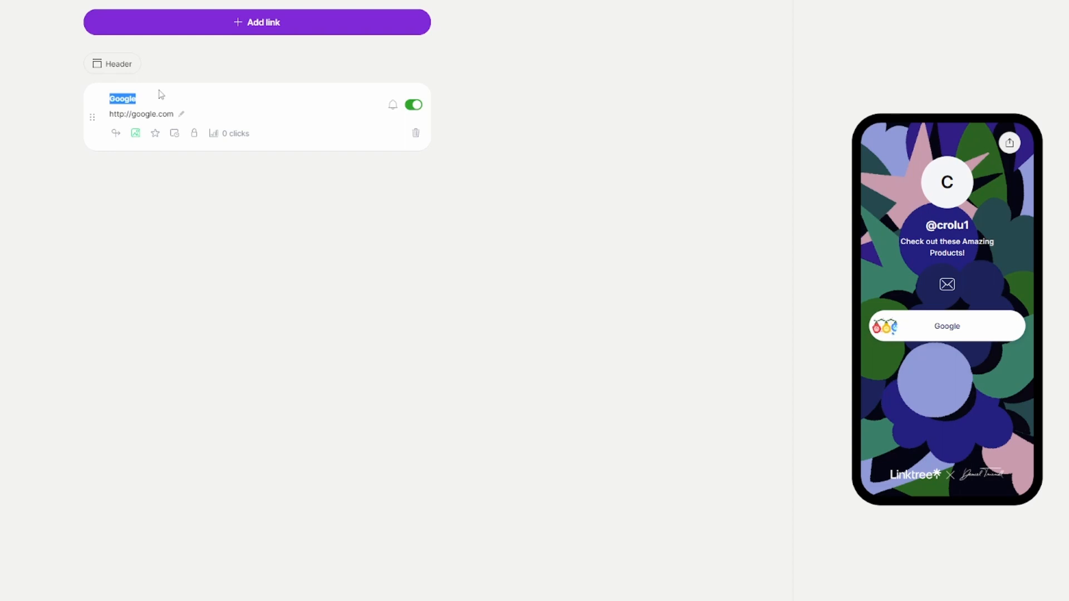
text(Best Budget Product Name!)
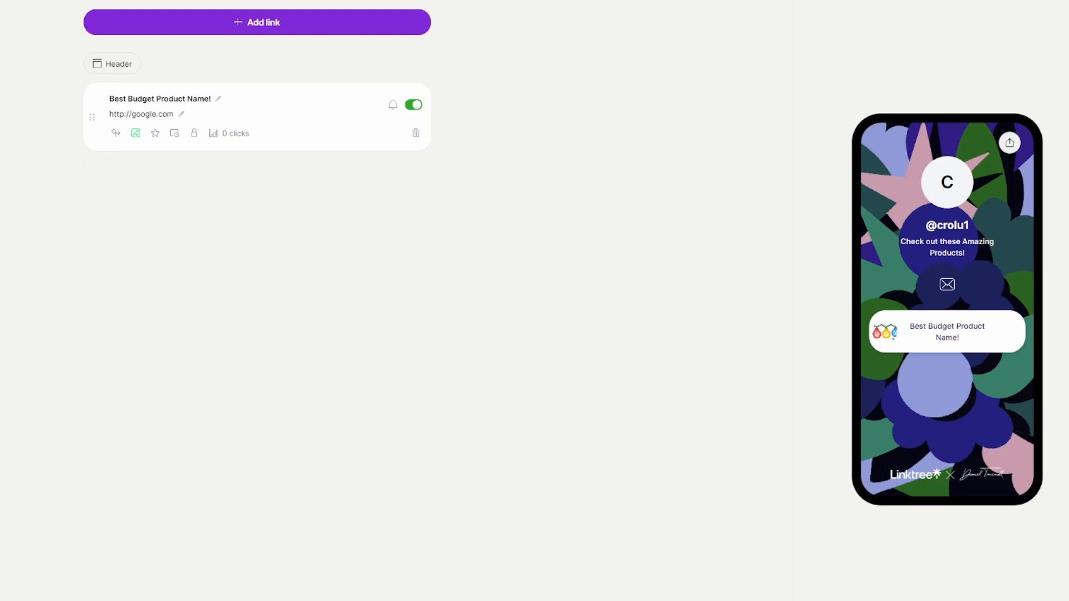
click(153, 7)
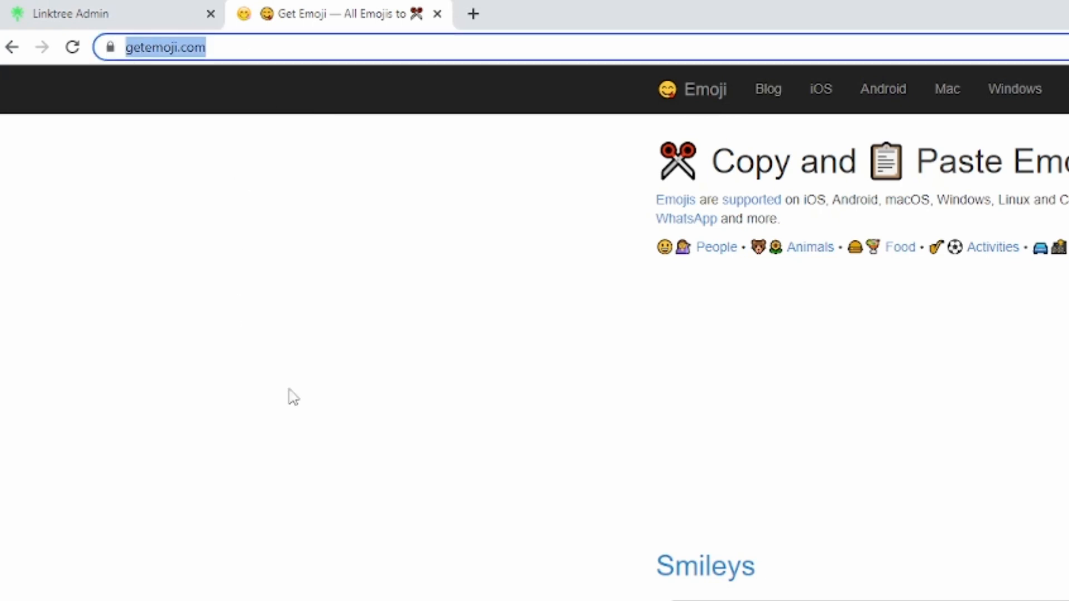
Step: Search Emojipedia for the flame emoji, dismiss the privacy notice and copy the fire emoji
scroll(down, 3)
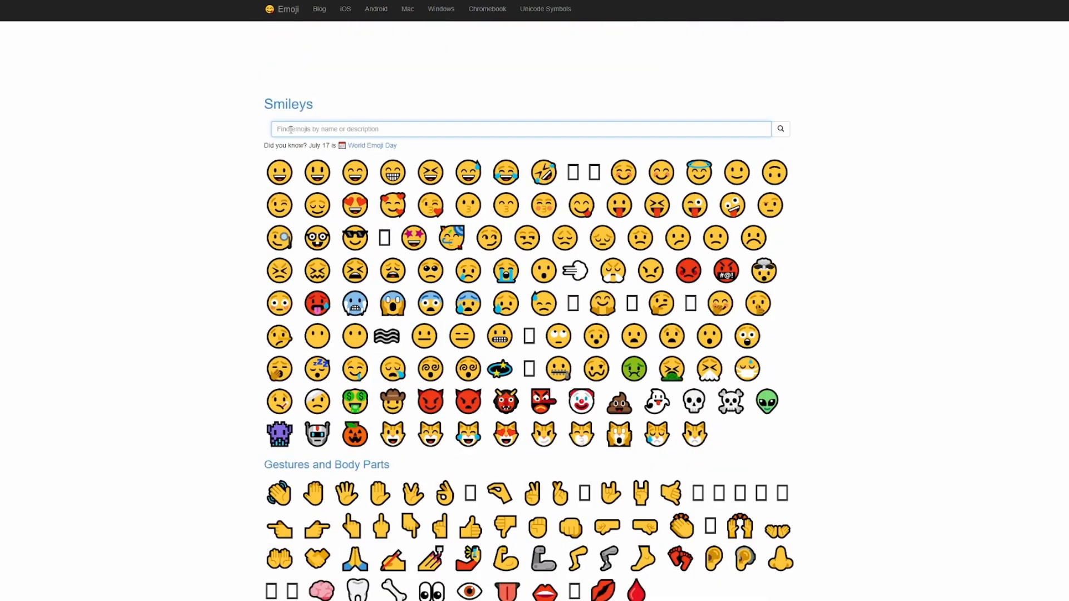
text(flu)
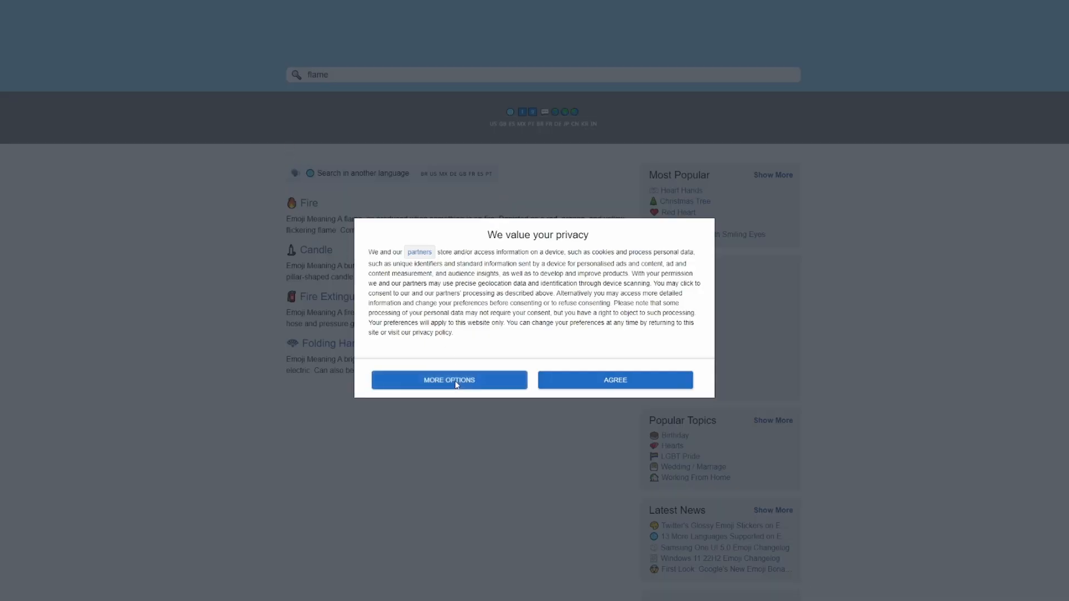
click(615, 380)
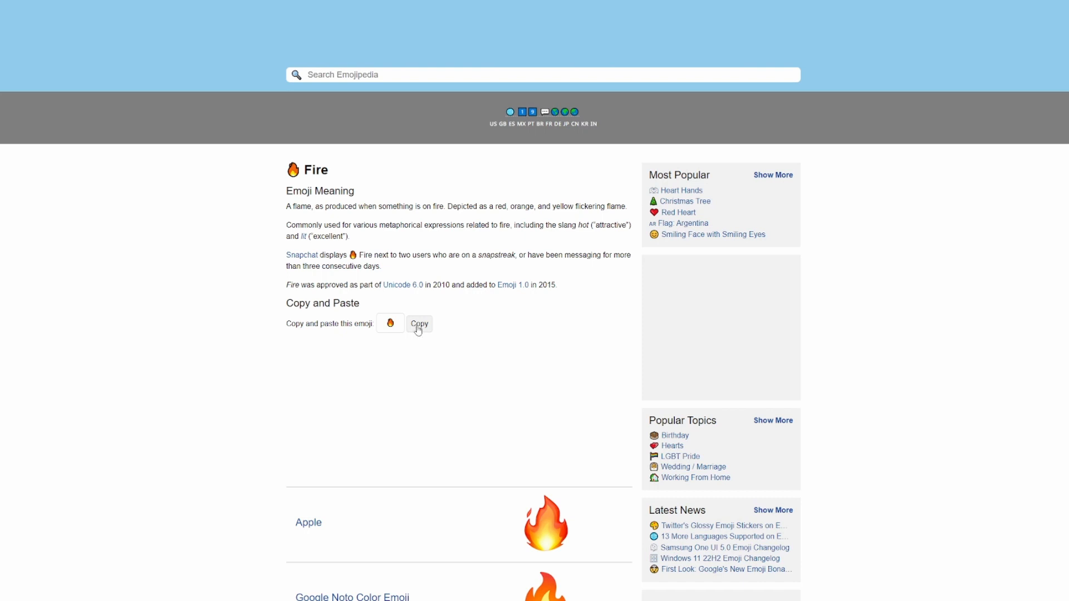
click(419, 324)
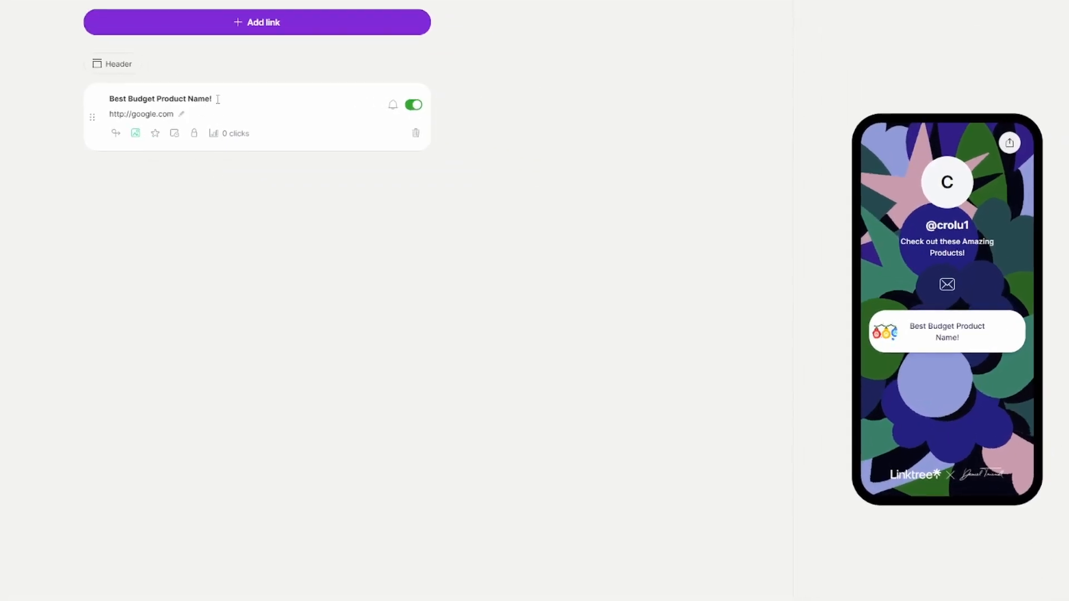
Step: Paste 🔥 at the end and then the start of the link title
text(🔥)
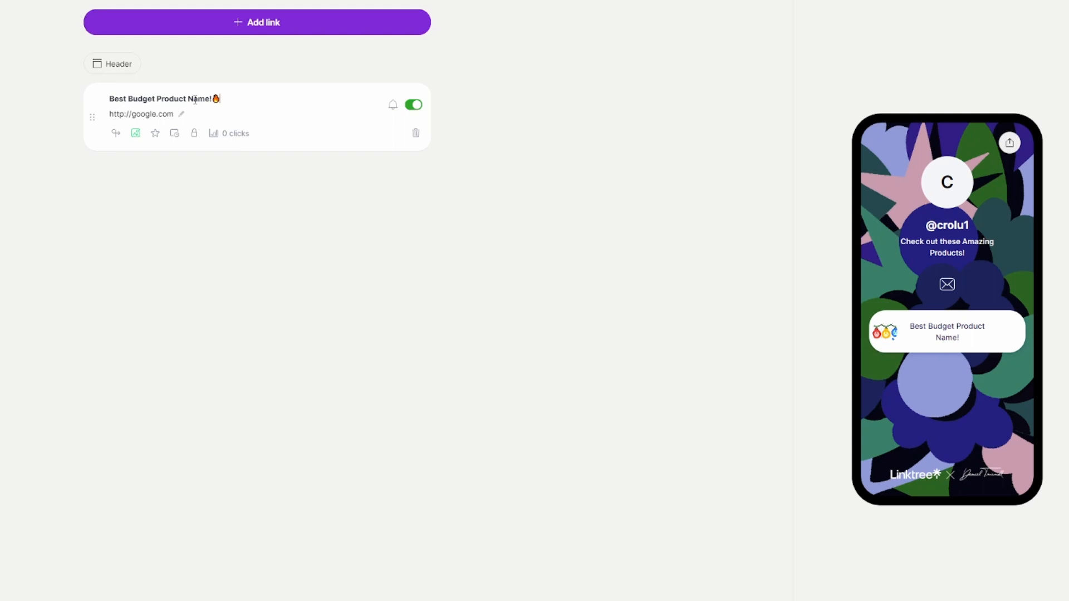
double_click(112, 99)
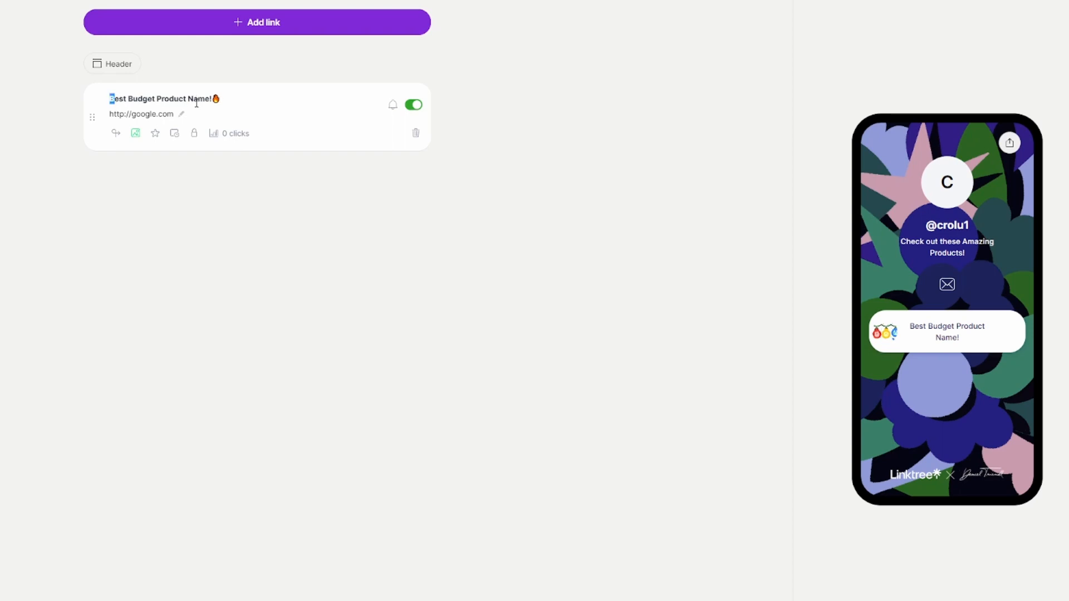
text(🔥)
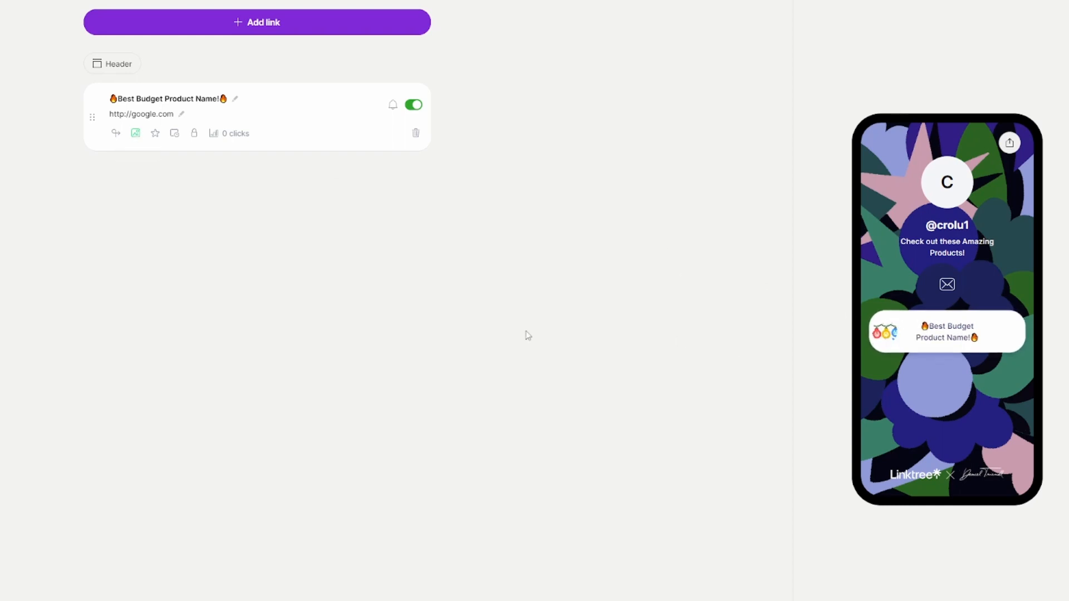
mouse_move(135, 133)
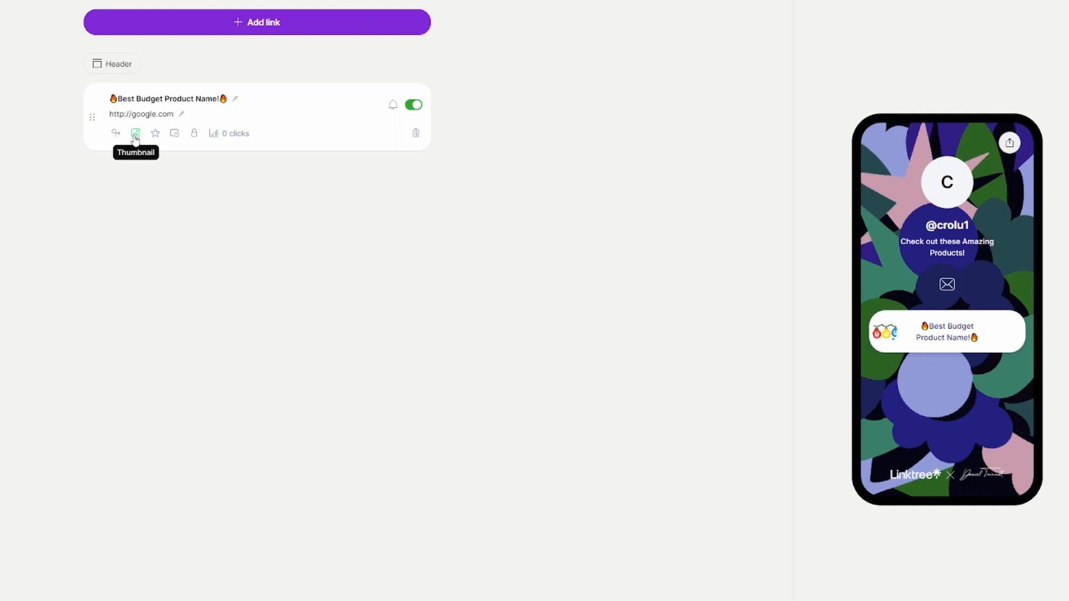
Step: Remove the light-bulb thumbnail and set a Tabler Icons phone icon instead
click(135, 133)
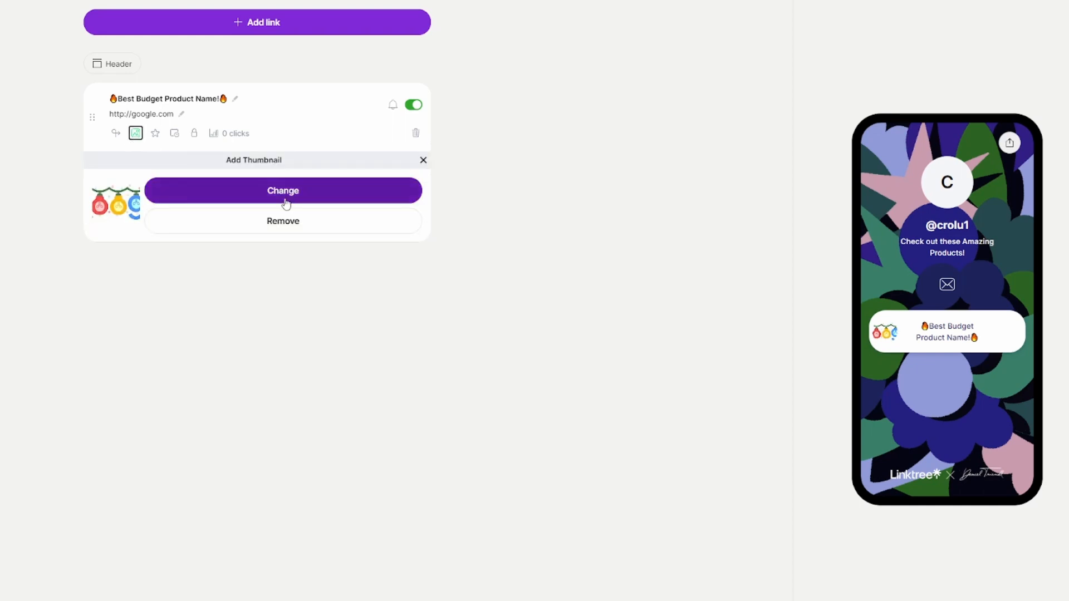
mouse_move(282, 222)
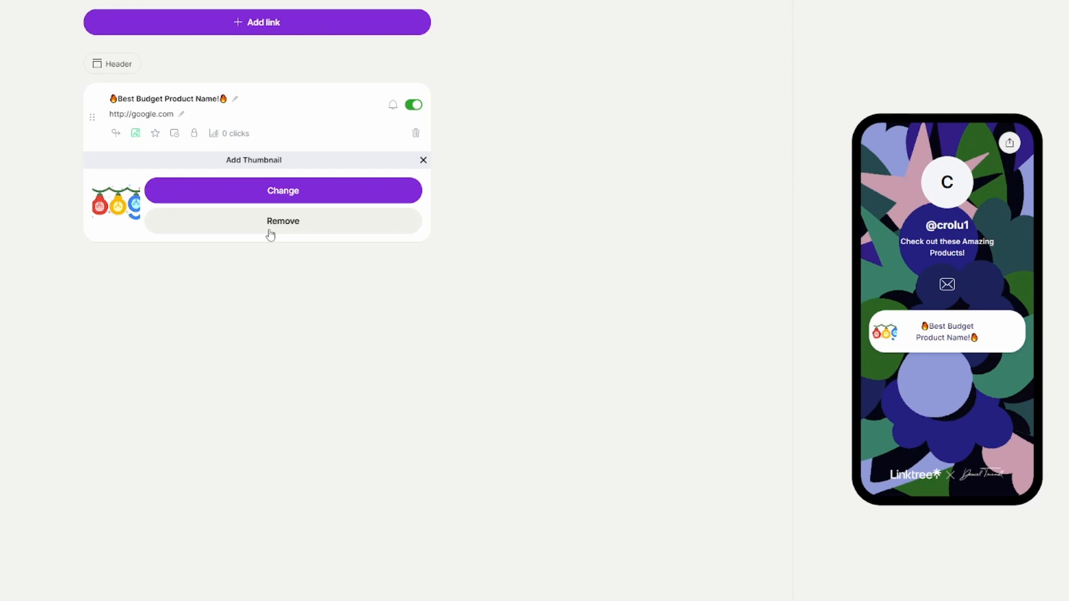
click(282, 221)
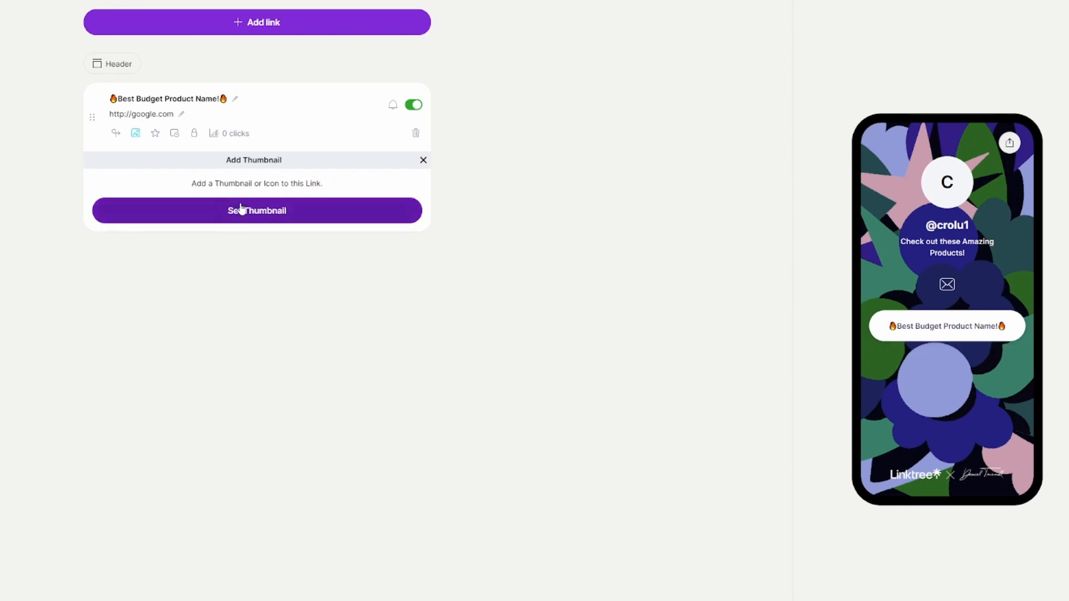
click(256, 210)
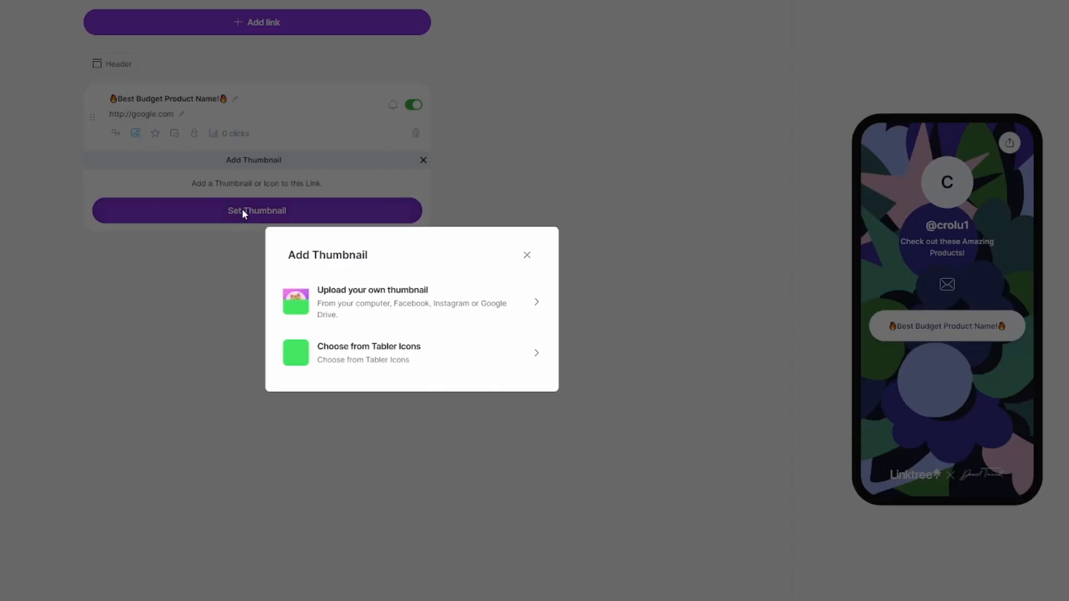
mouse_move(374, 316)
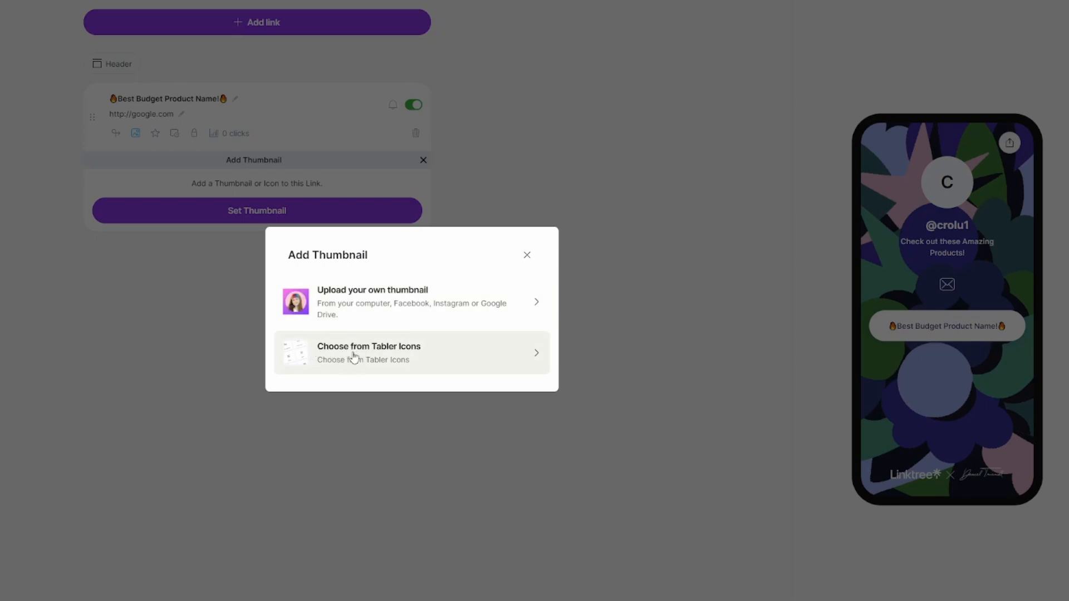
click(369, 352)
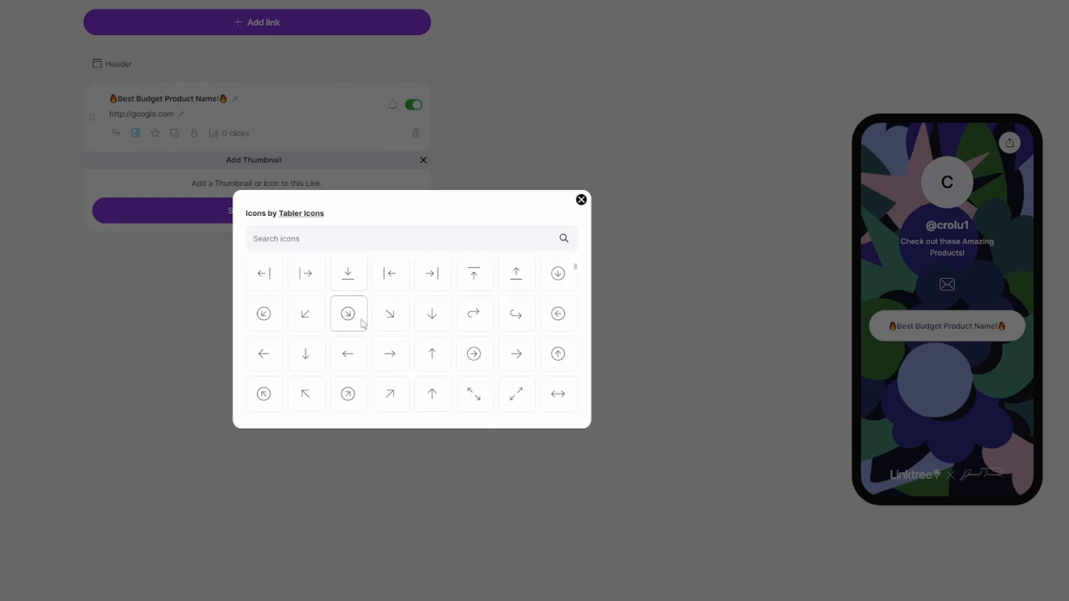
scroll(down, 3)
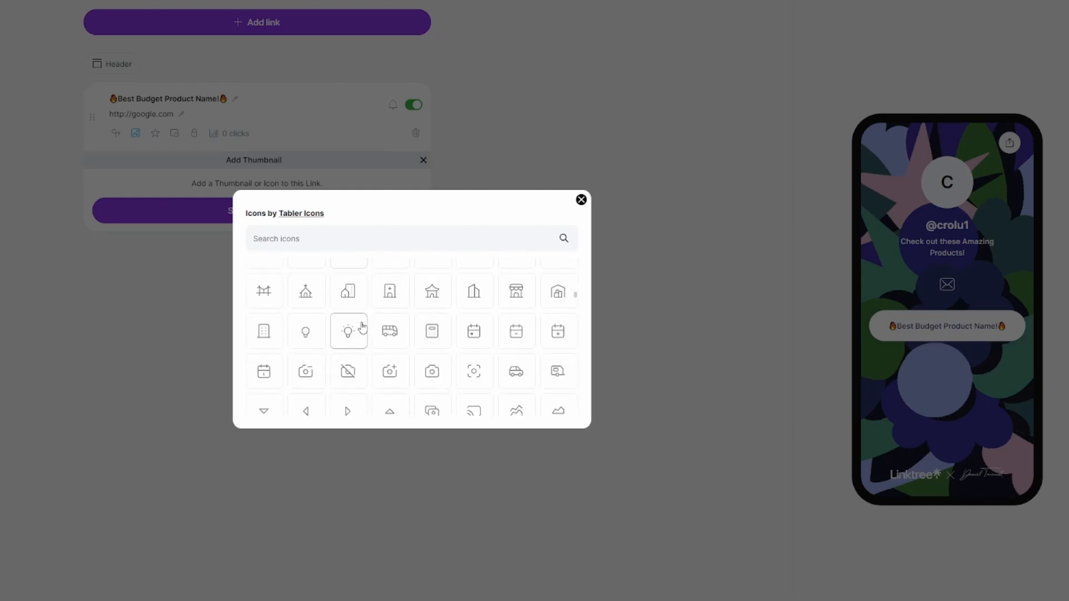
click(347, 330)
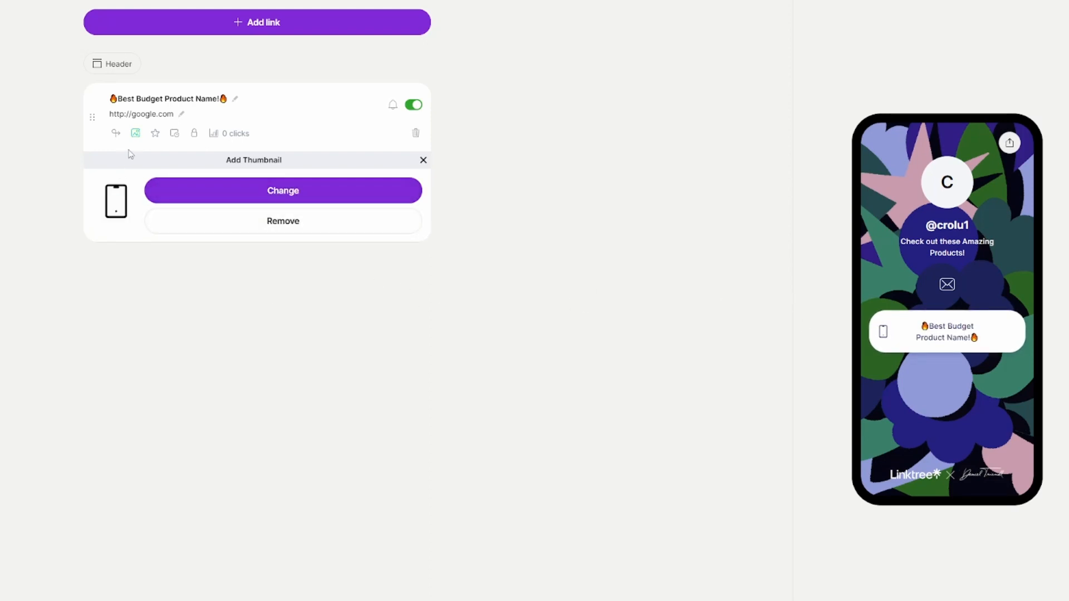
click(423, 160)
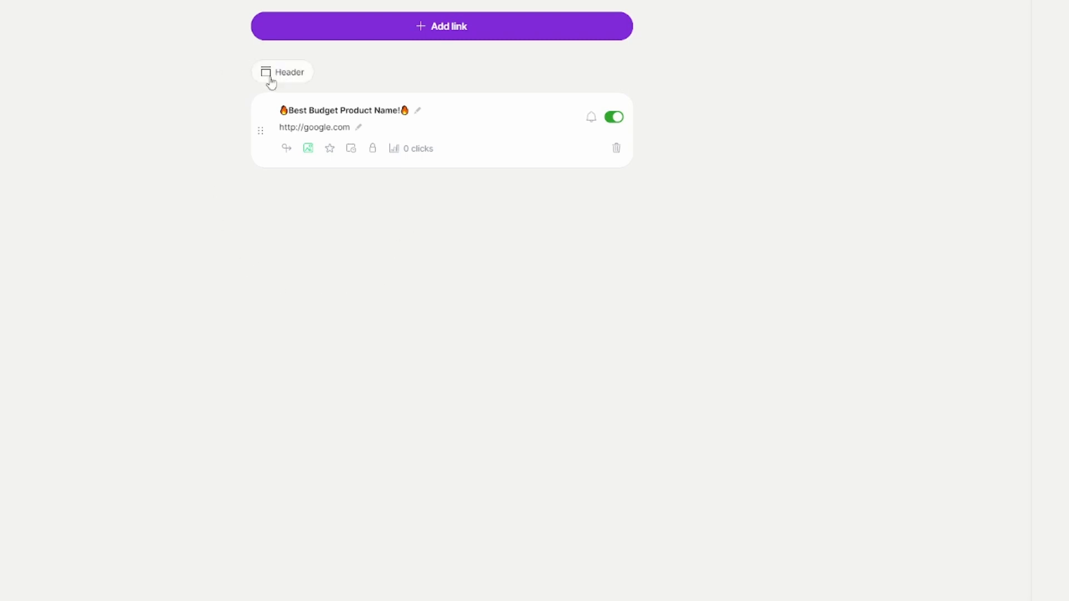
Step: Collapse the thumbnail panel and edit the header section's title to 'Header Title!'
click(282, 72)
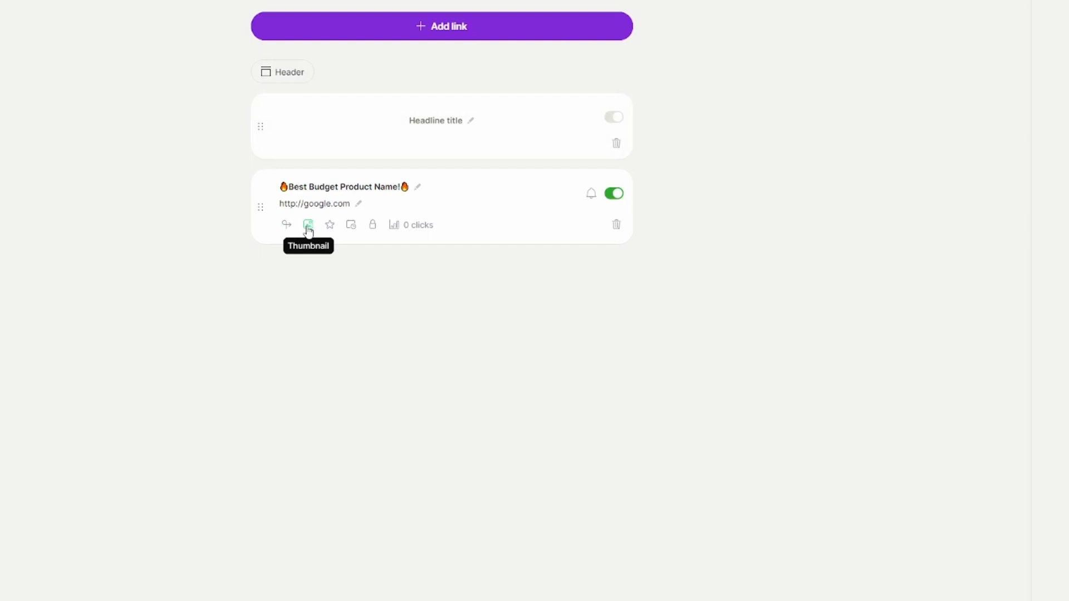
mouse_move(480, 128)
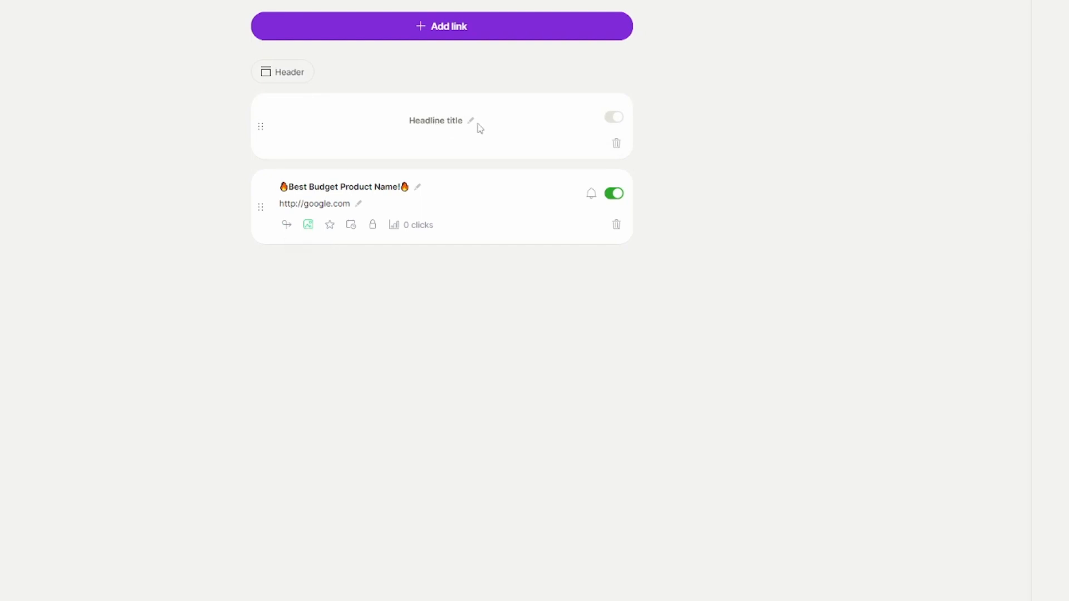
click(436, 121)
text(Header Title!)
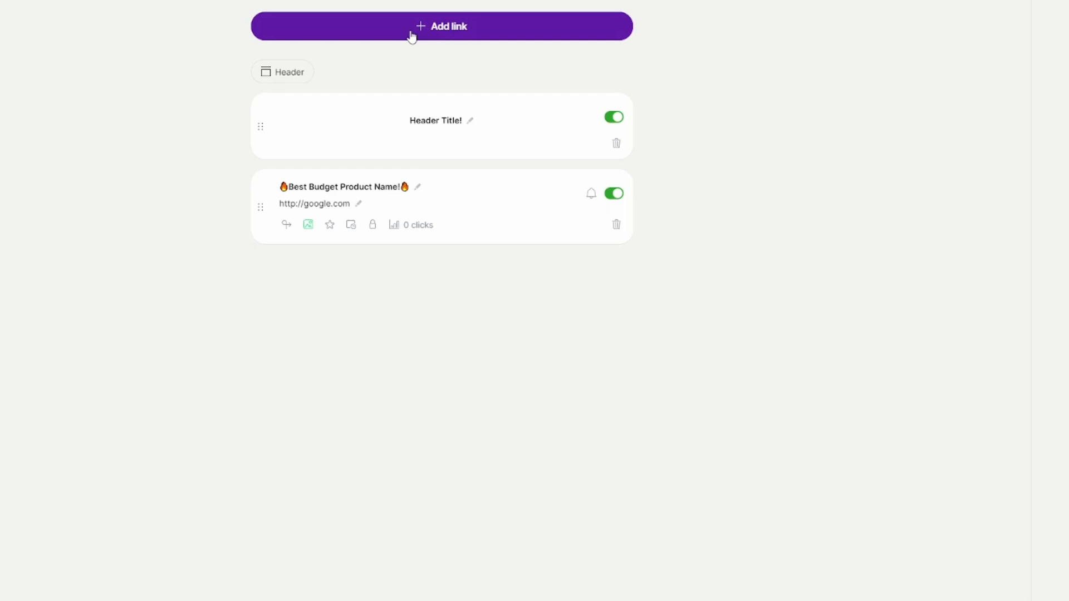
Step: Add the '🔥Best Budget Microphone🔥' youtube.com link below the product link, then go to Appearance
click(441, 26)
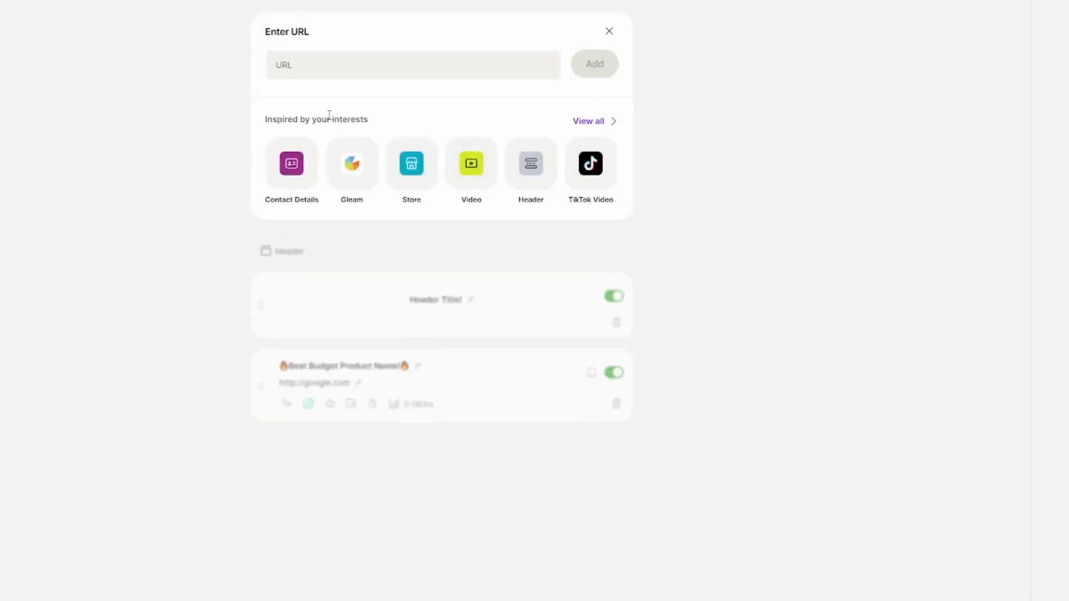
click(413, 65)
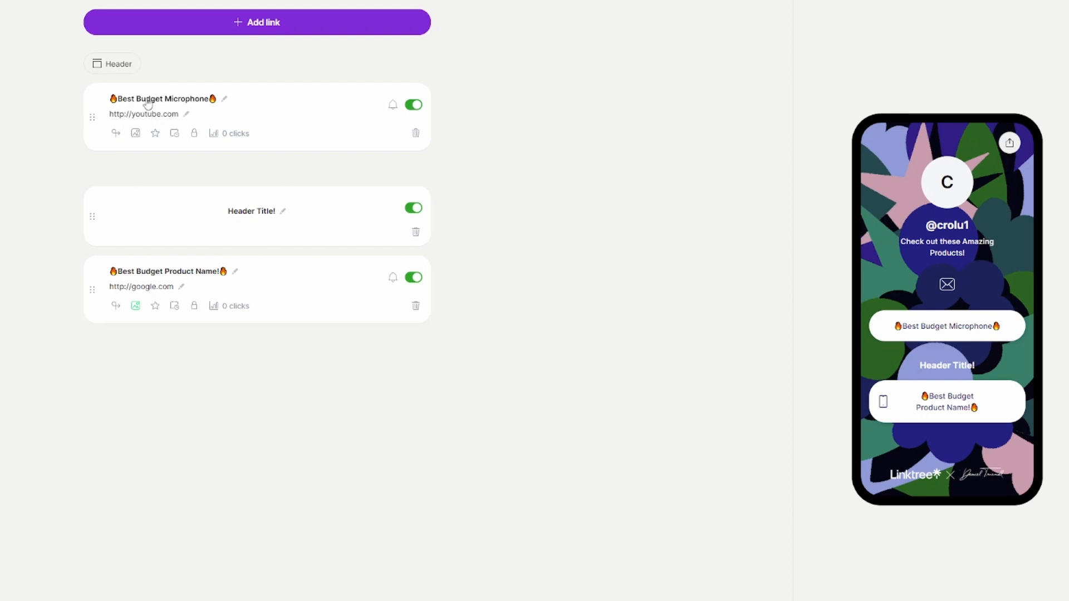
mouse_move(128, 107)
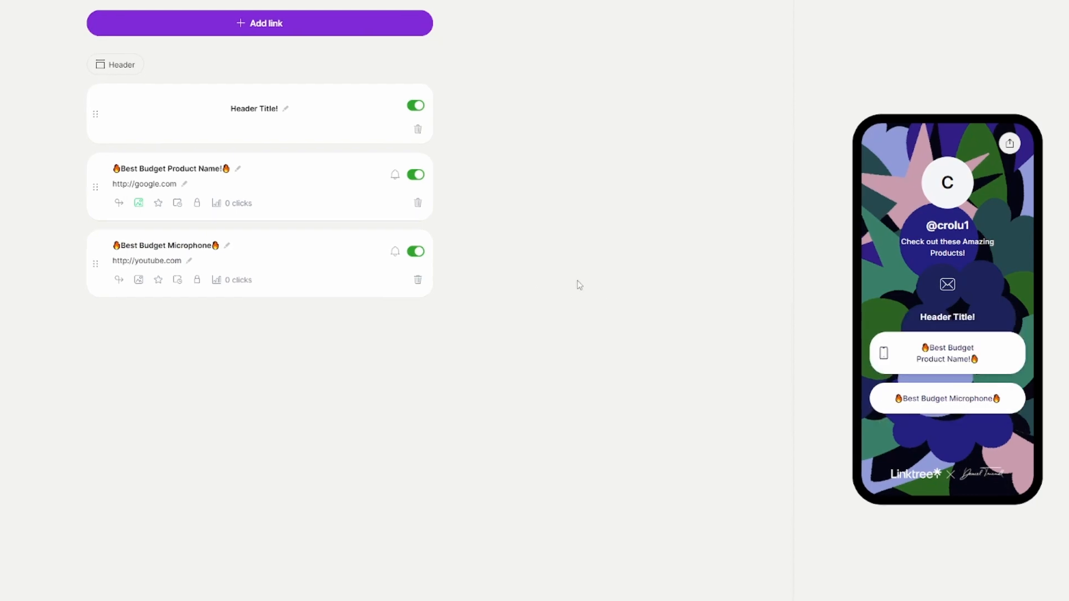
click(152, 66)
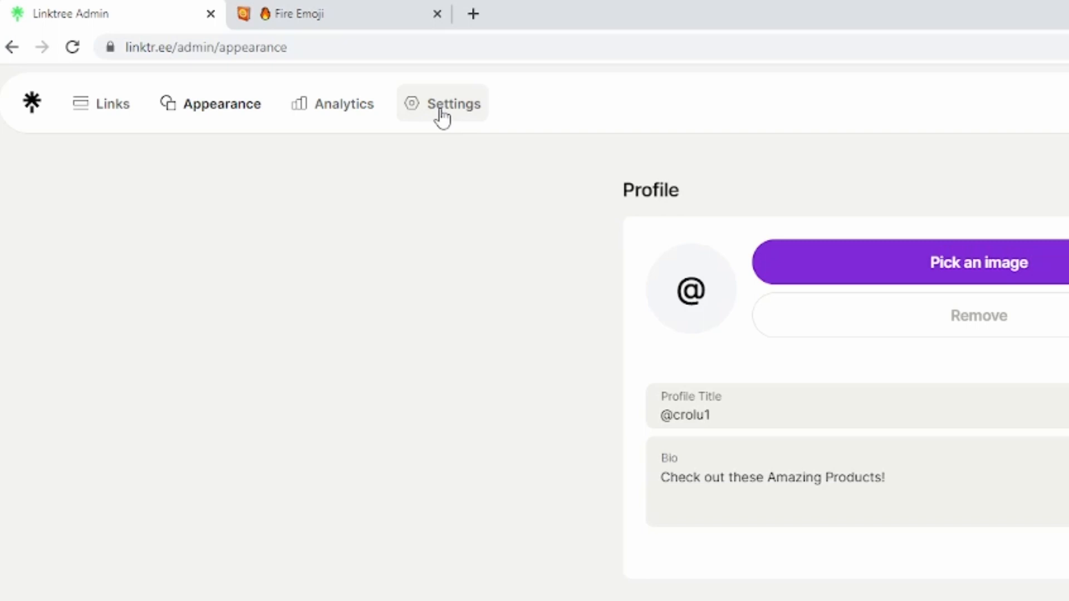
Step: Open account Settings and scroll down to the Social icons section
click(441, 104)
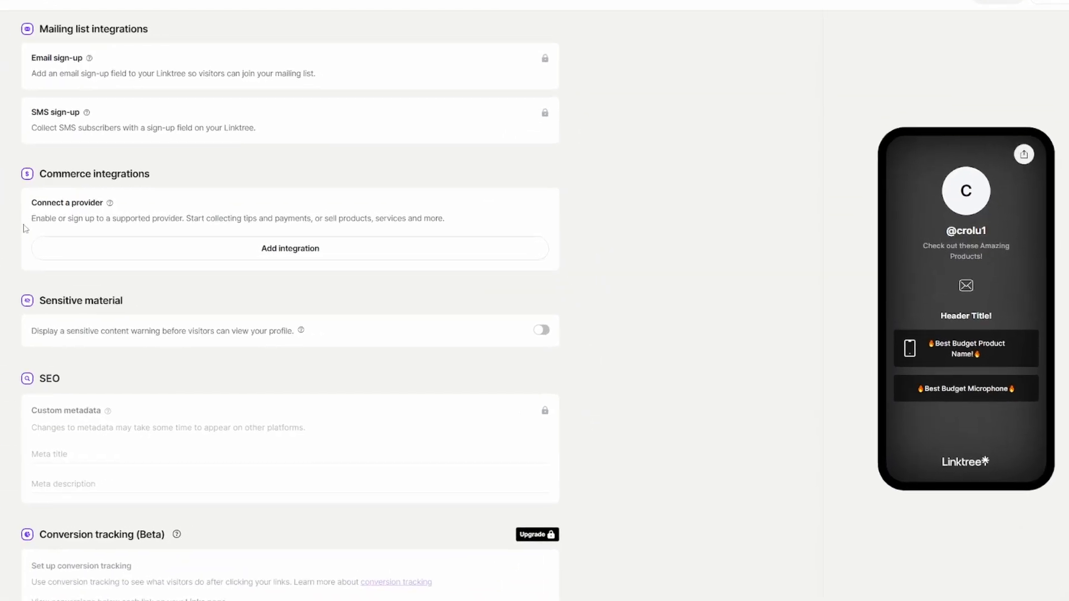
scroll(down, 3)
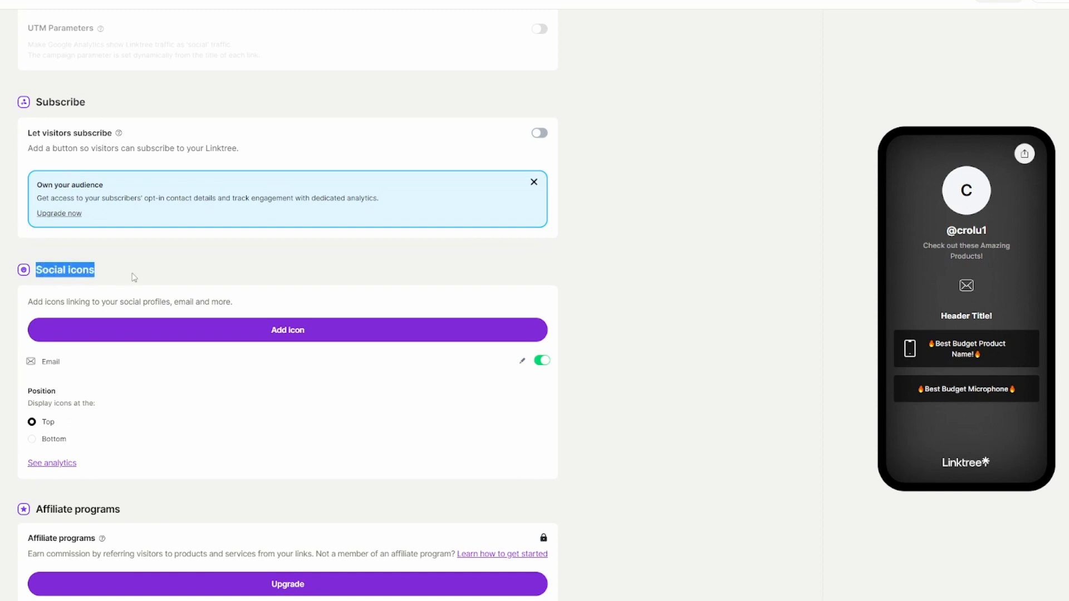
scroll(down, 3)
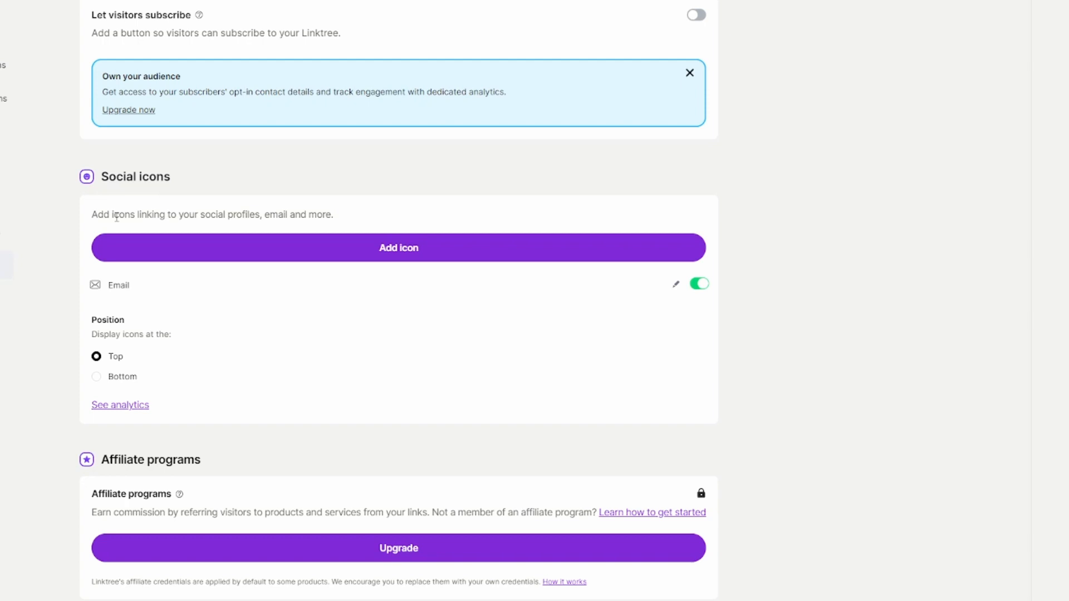
mouse_move(201, 321)
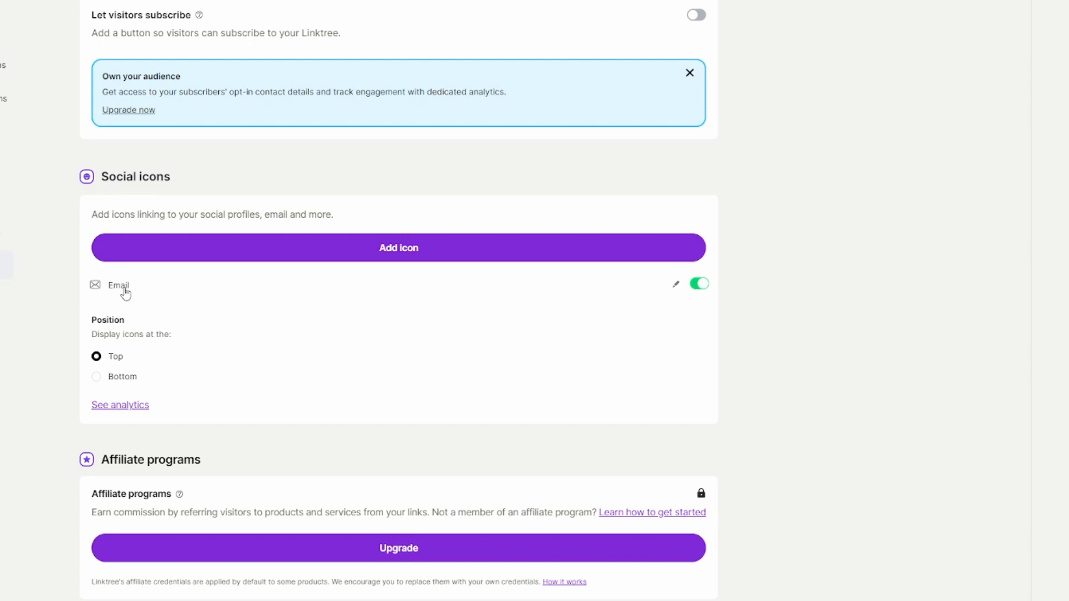
mouse_move(119, 292)
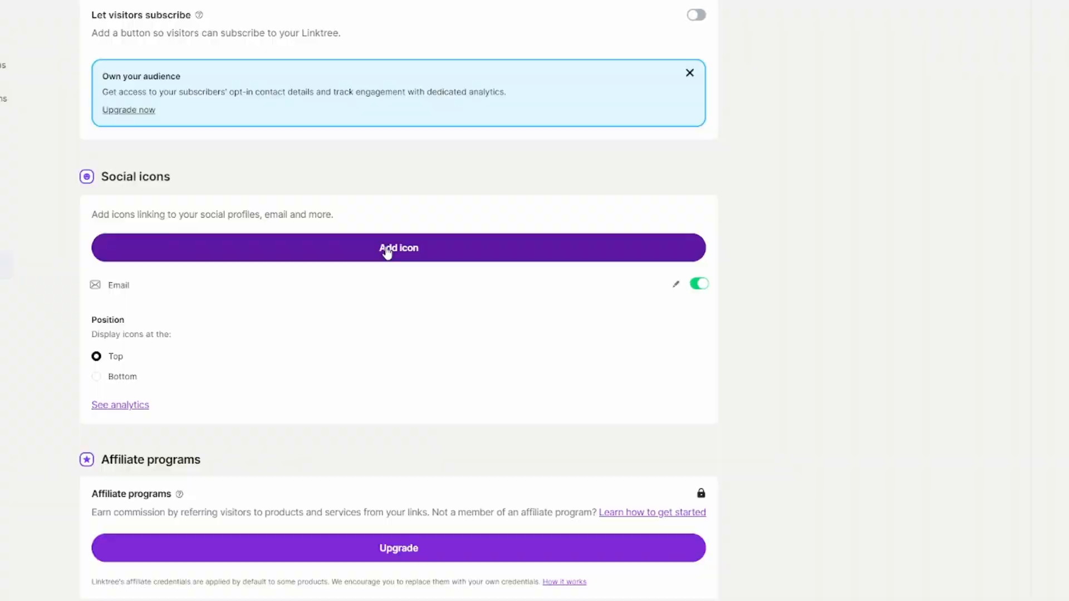
click(398, 247)
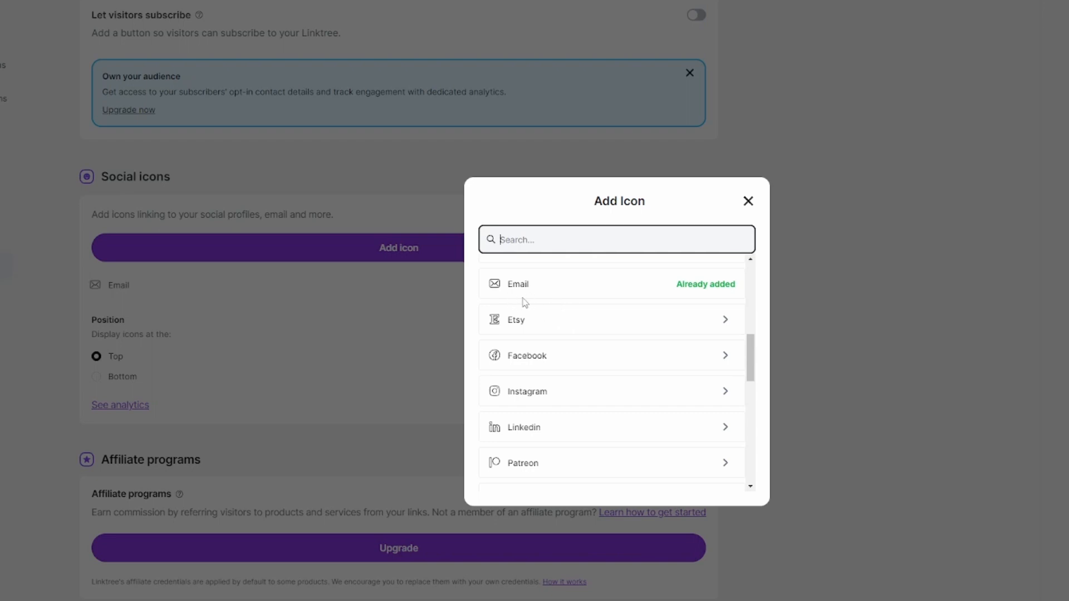
mouse_move(516, 319)
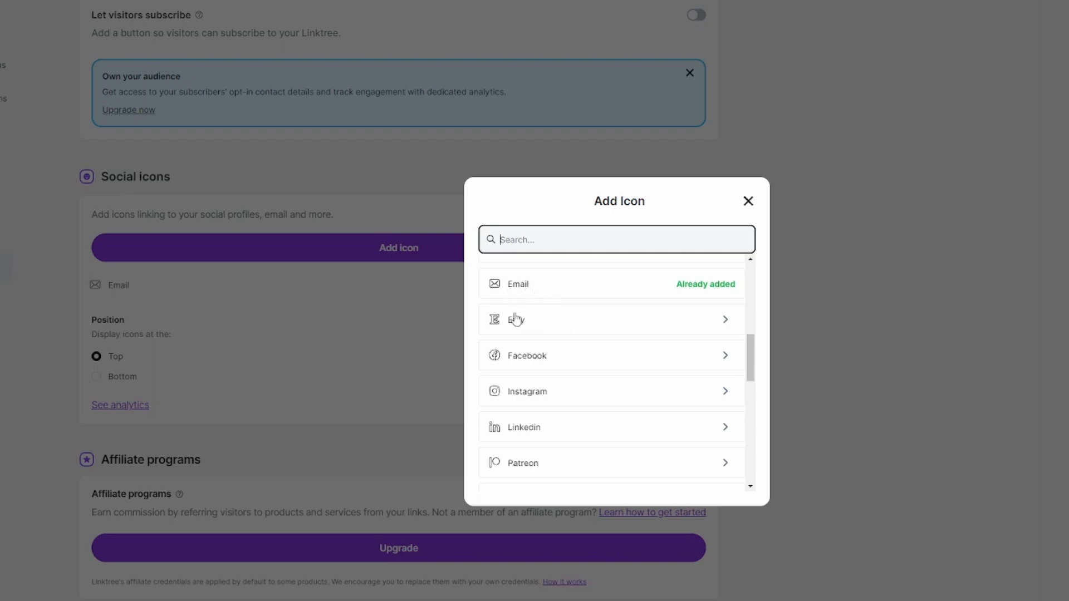
mouse_move(584, 422)
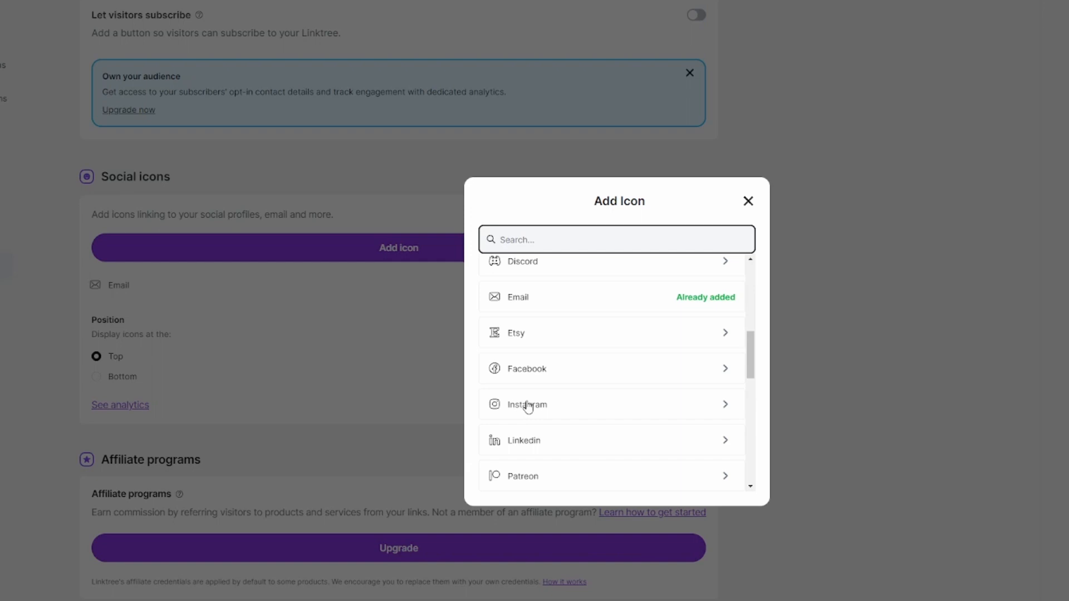
click(526, 404)
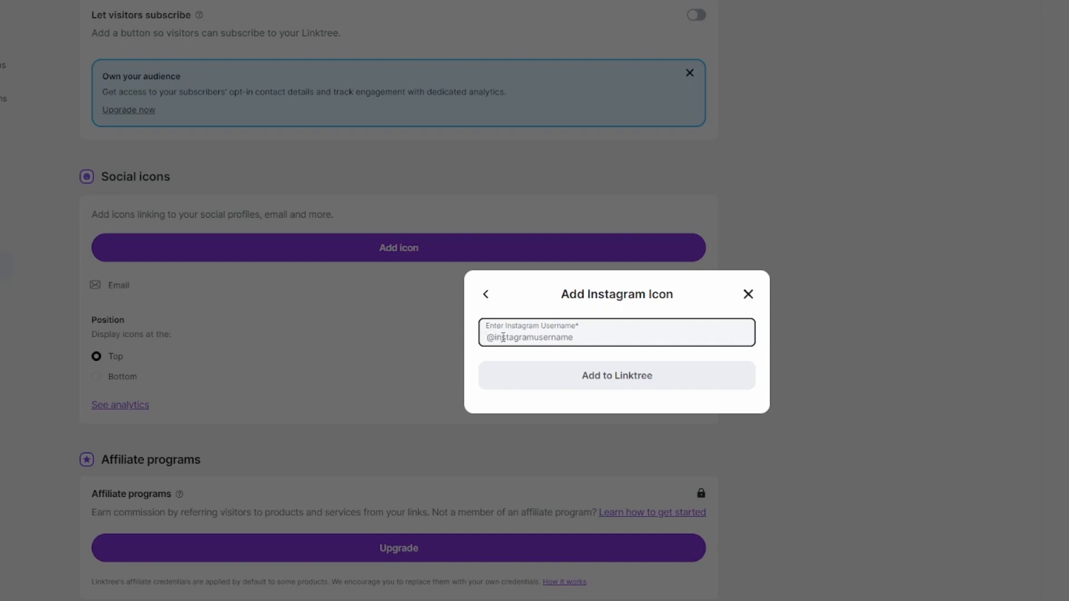
click(519, 331)
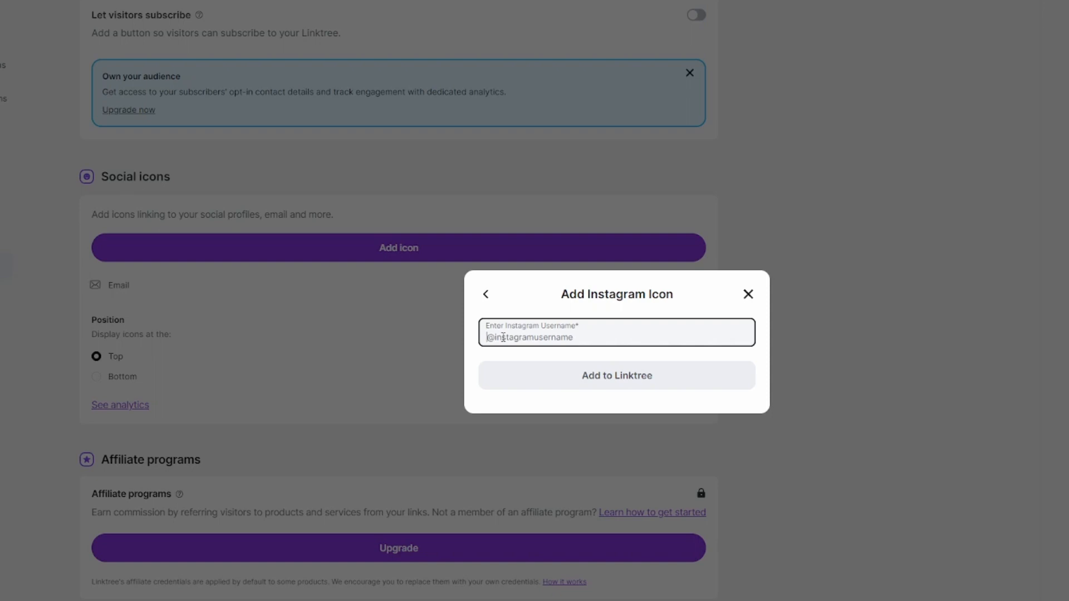
text(@crolu)
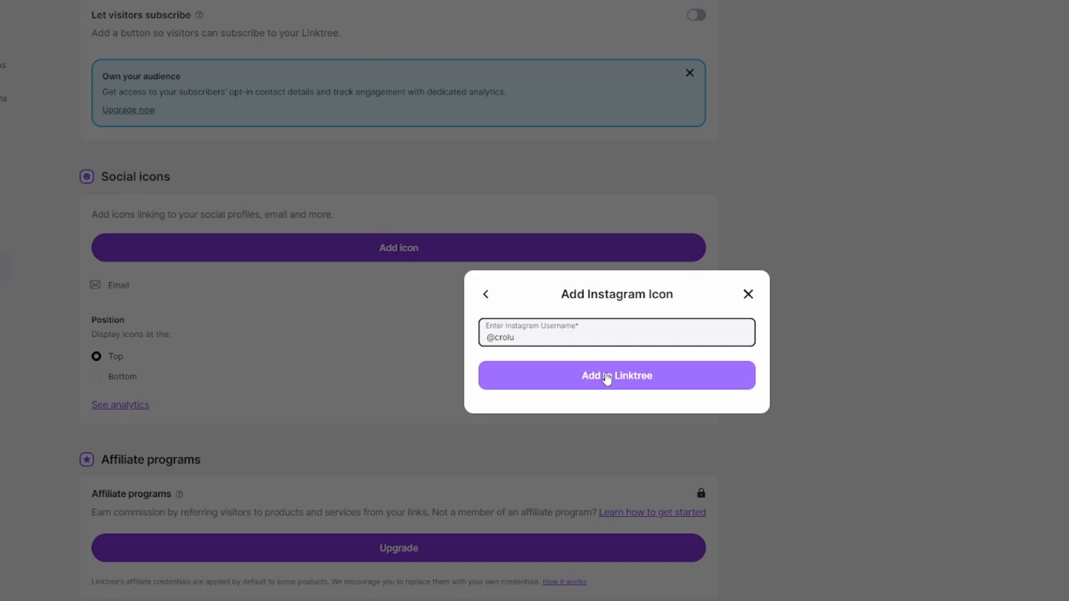
click(616, 375)
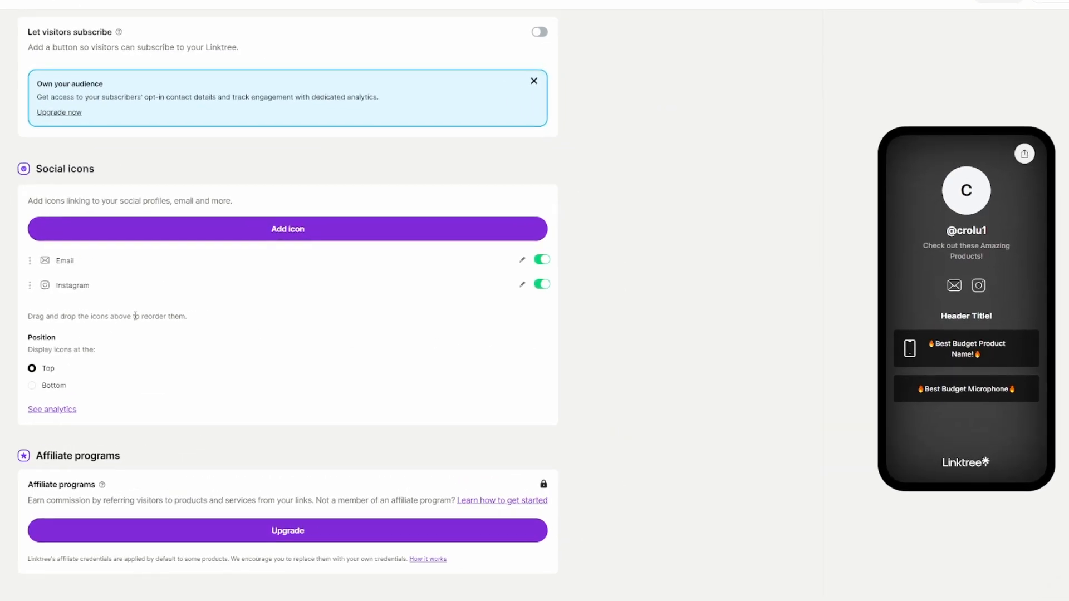
mouse_move(942, 285)
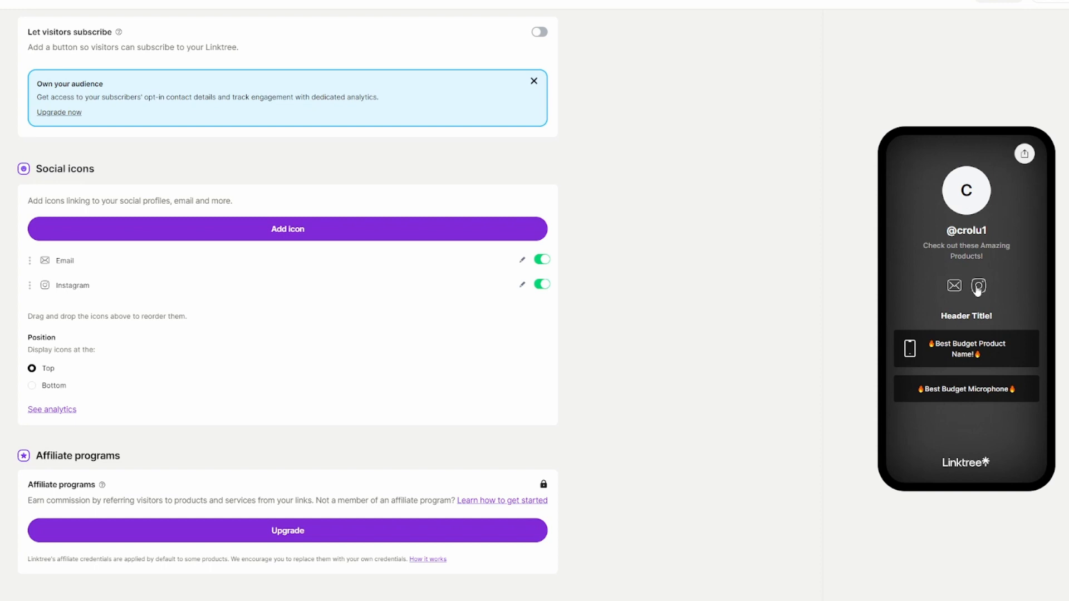
mouse_move(961, 302)
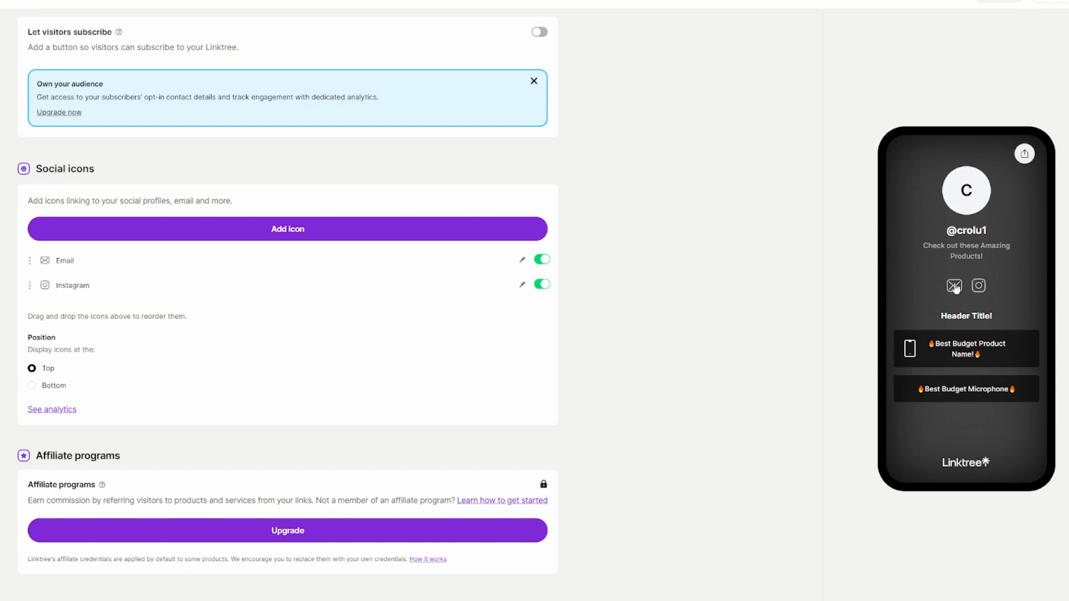
mouse_move(917, 294)
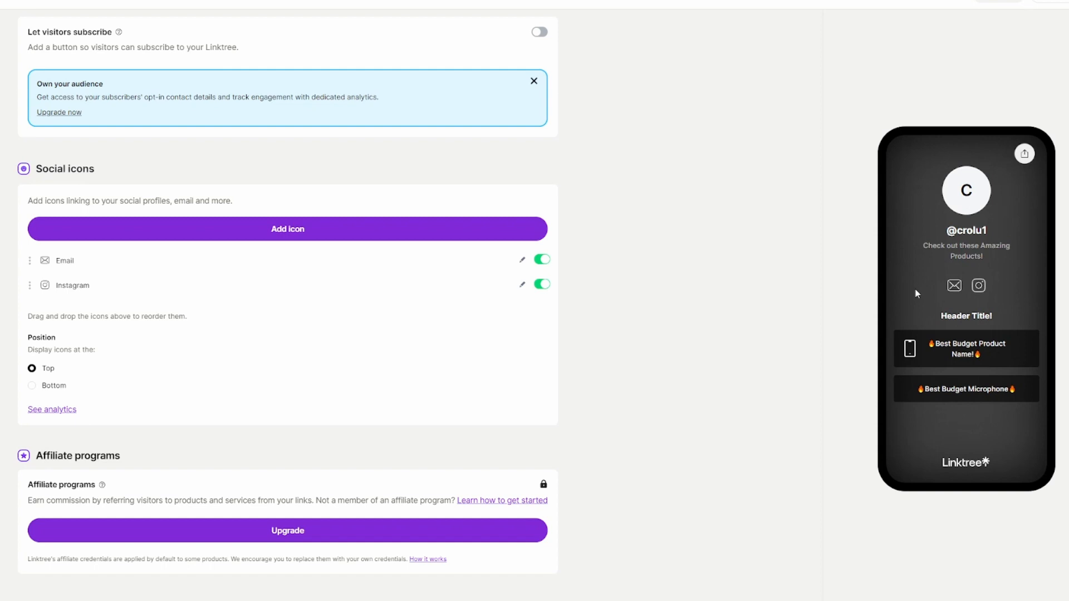
mouse_move(200, 328)
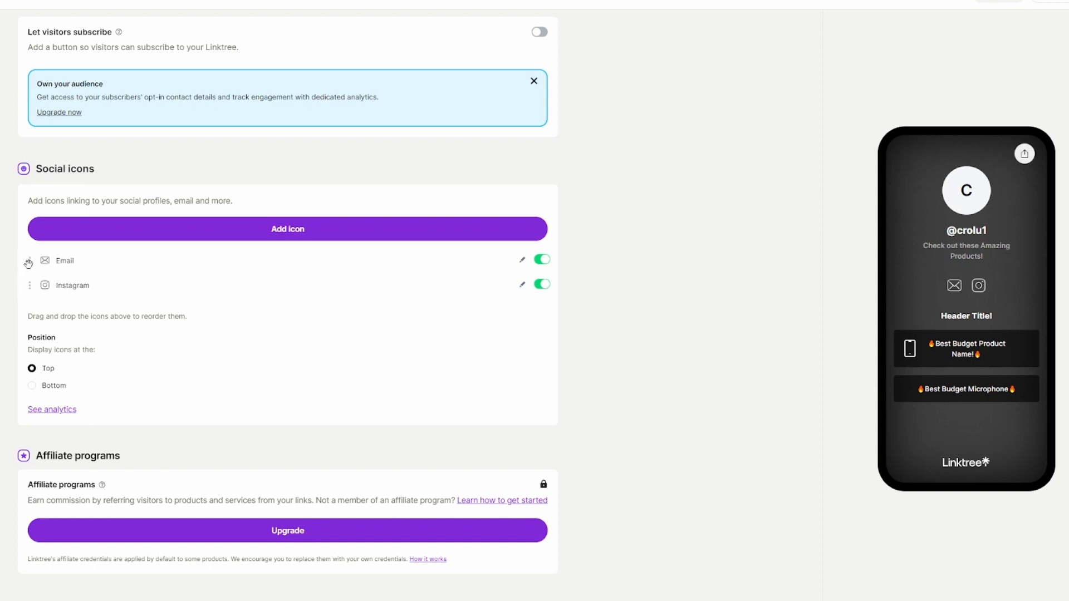
Step: Drag the Instagram icon above the Email icon in the social icons list
drag(29, 260, 28, 286)
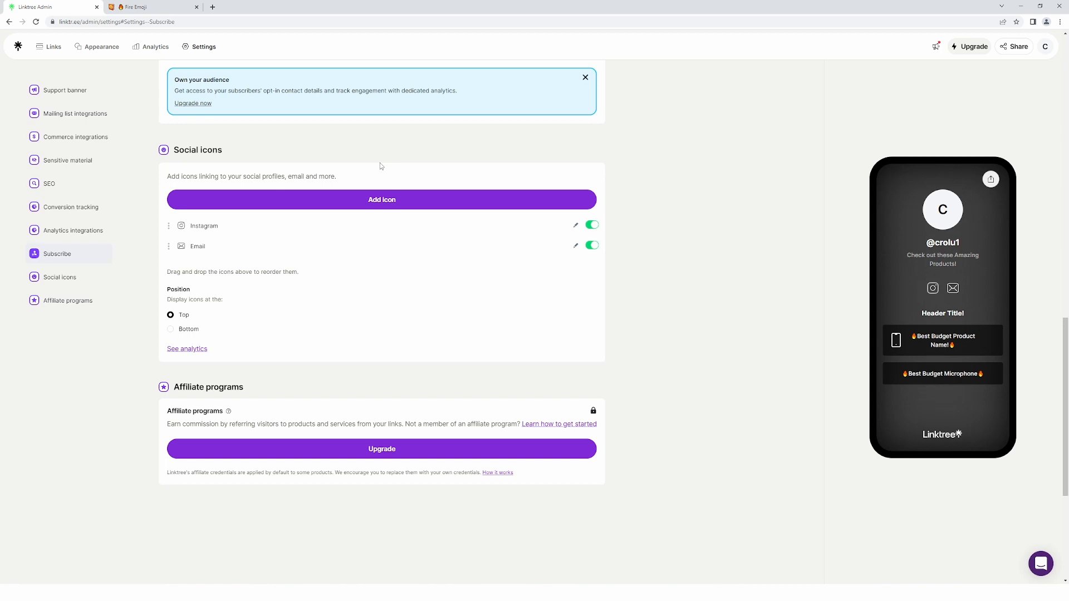
mouse_move(946, 114)
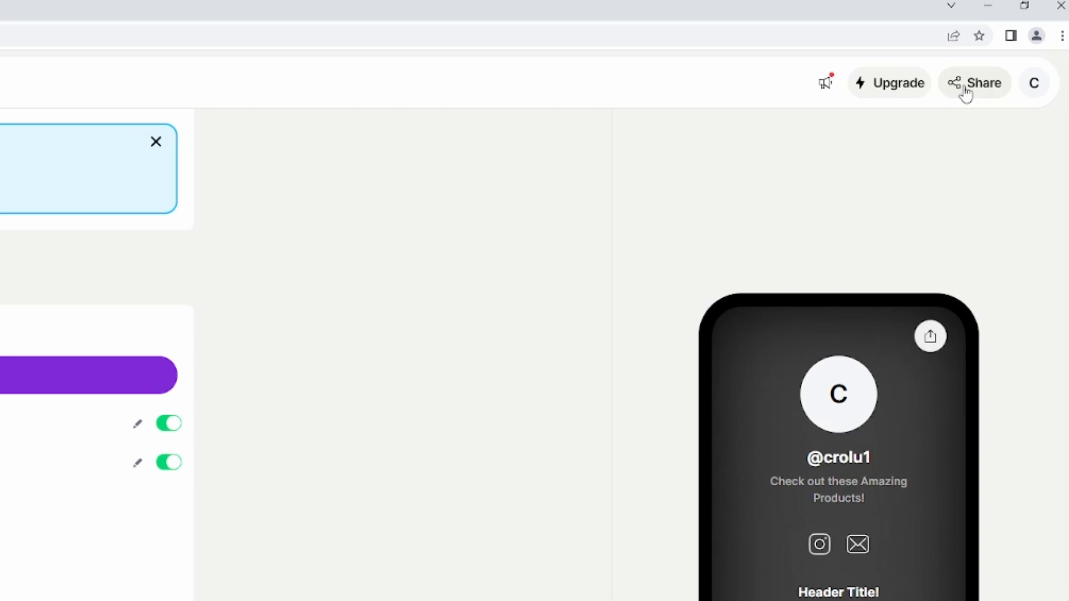
Step: Open the live linktr.ee/crolu1 page in a new tab from the Share menu
click(983, 82)
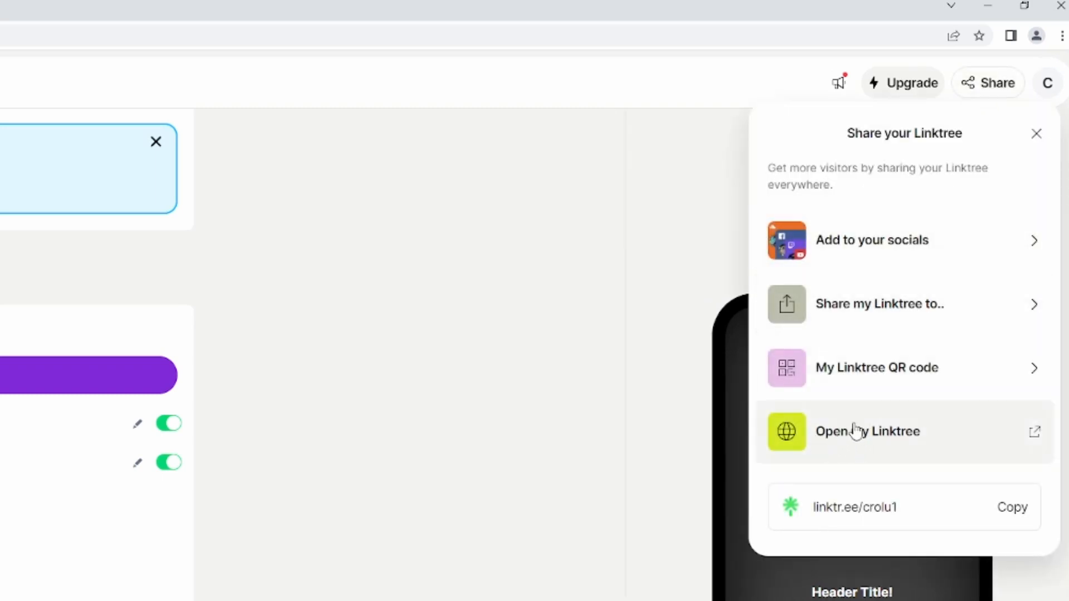
click(868, 431)
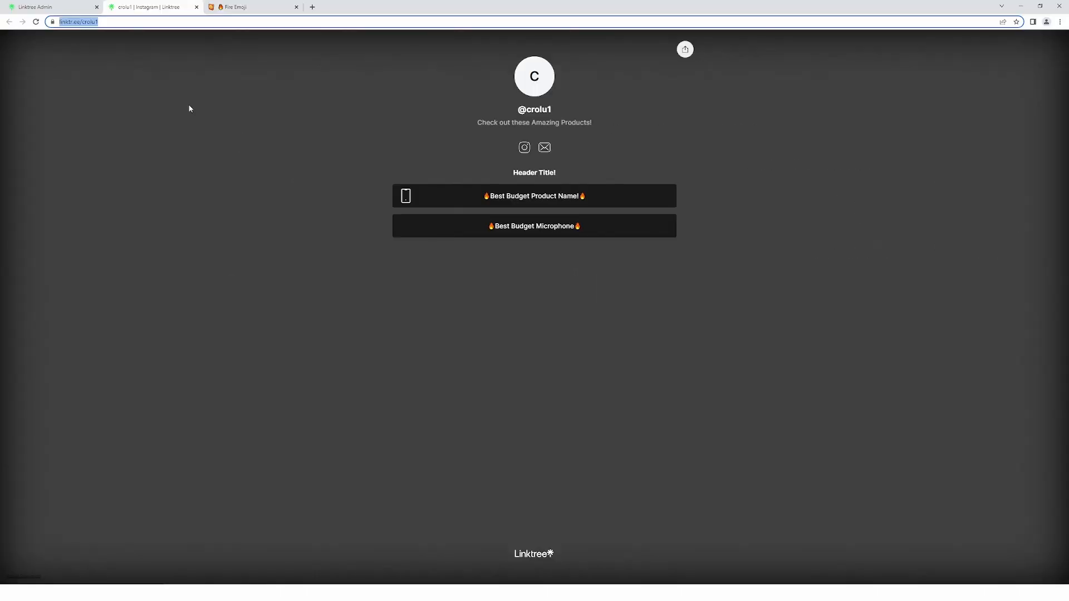
mouse_move(237, 114)
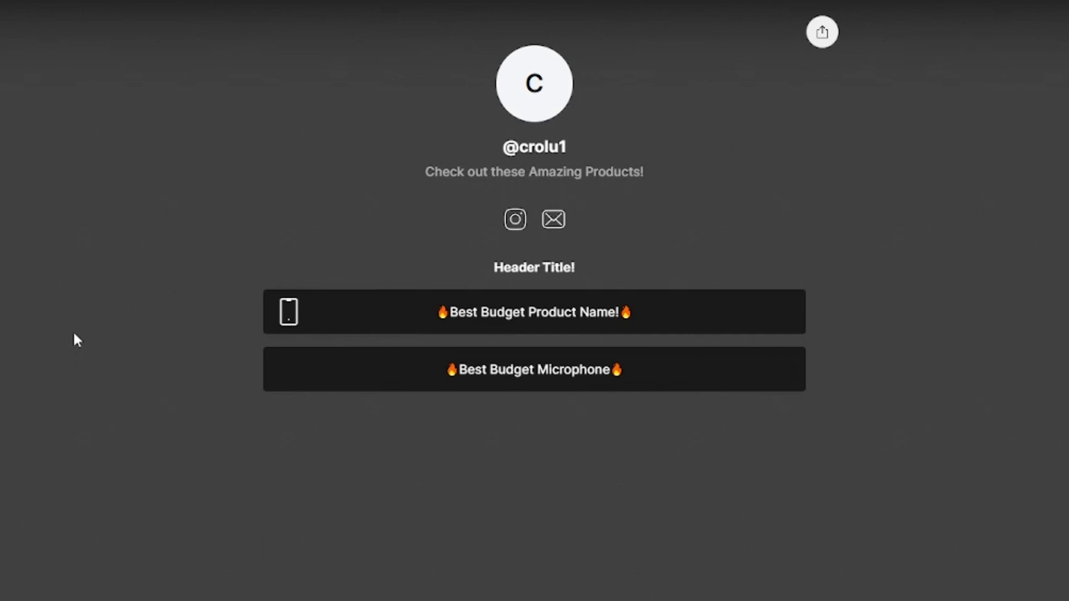
mouse_move(28, 259)
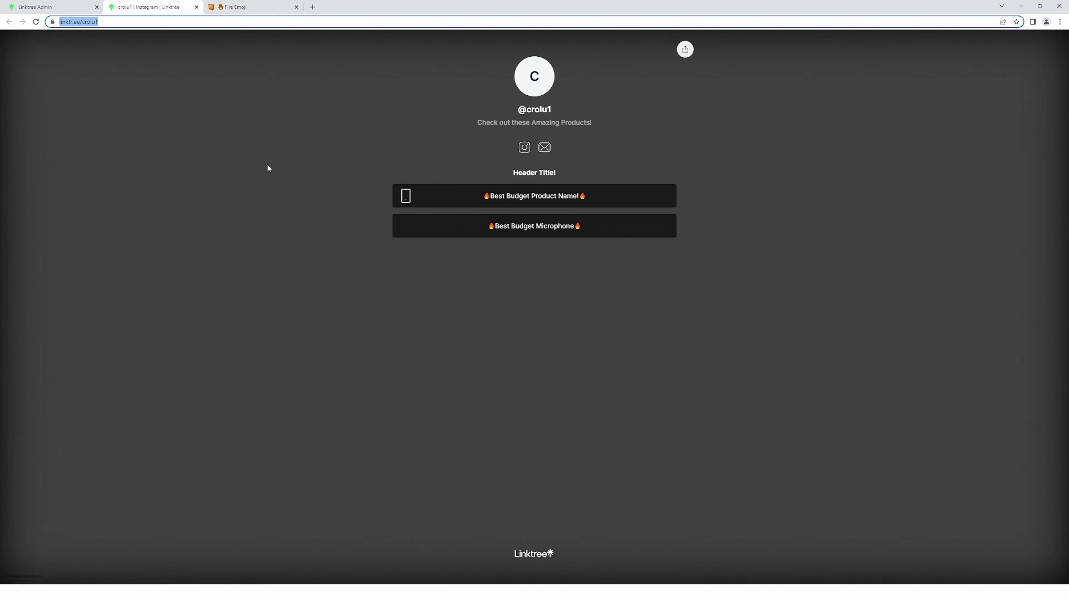
mouse_move(246, 129)
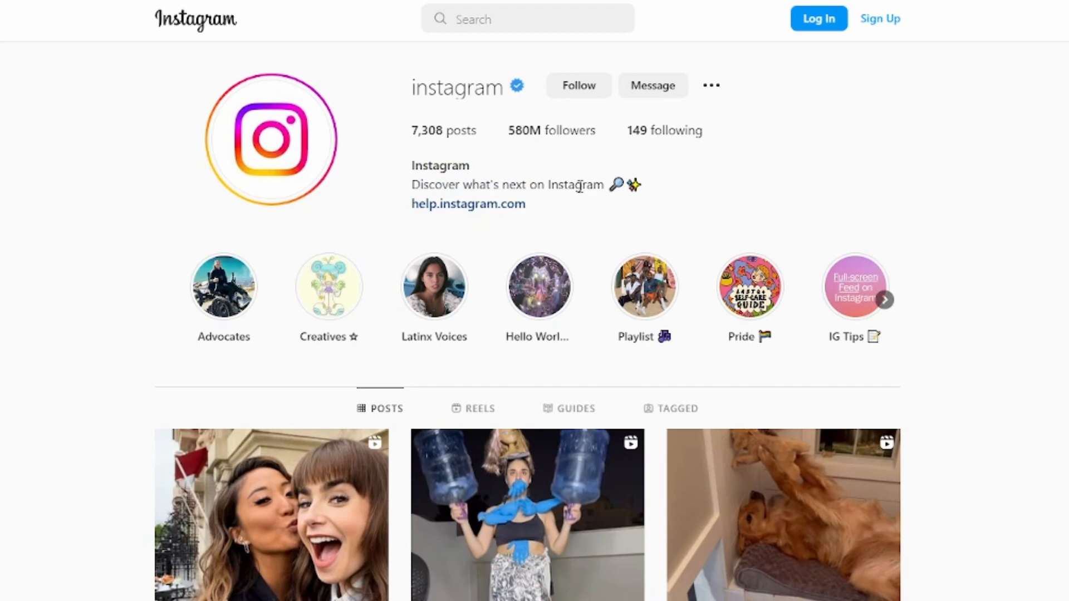
mouse_move(19, 162)
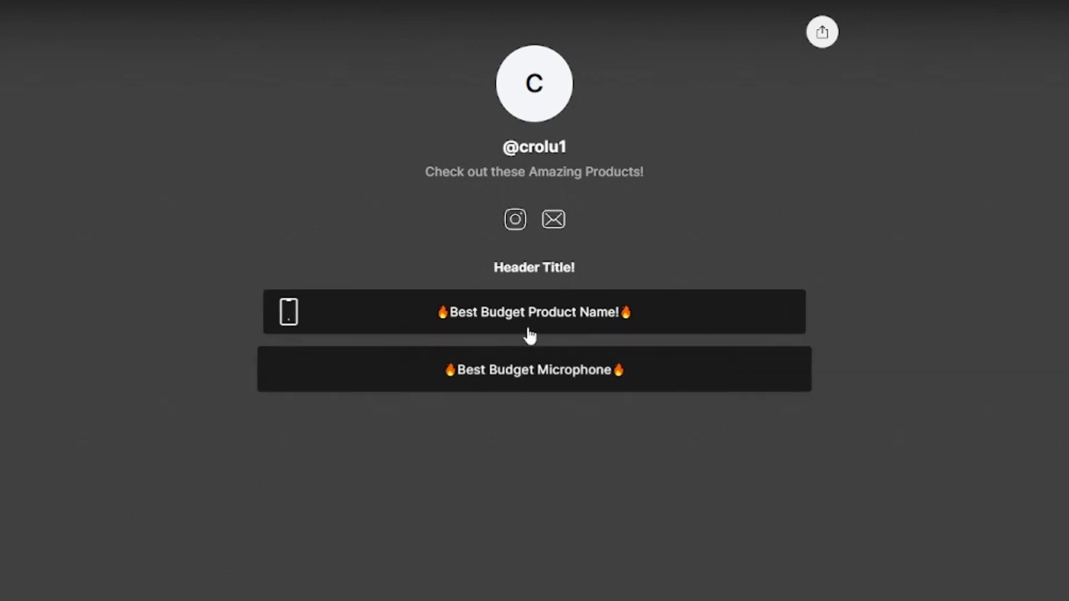
mouse_move(163, 47)
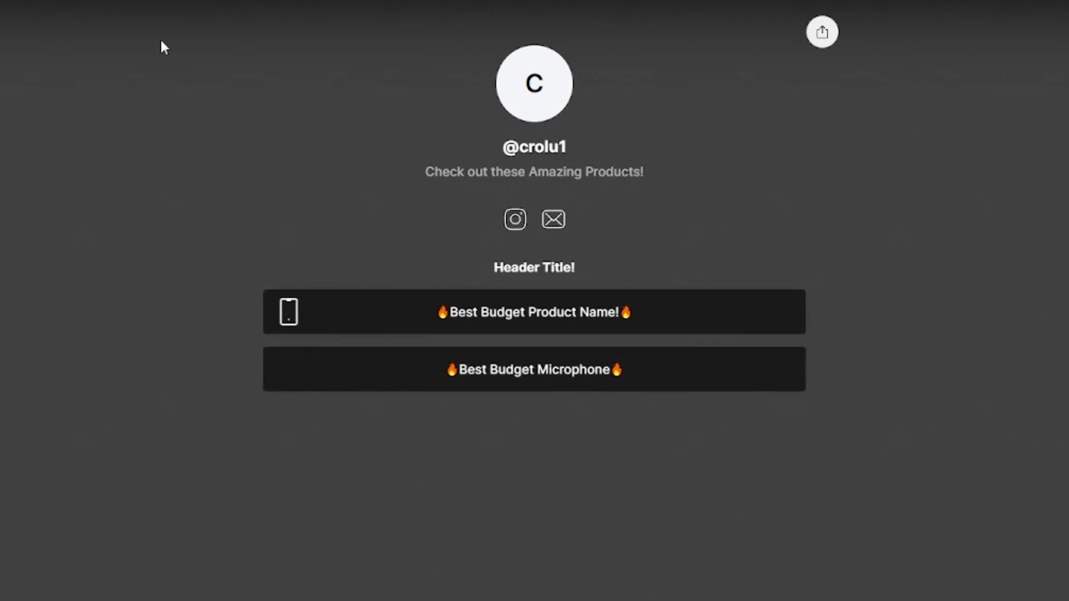
Step: Follow the live page's Instagram icon to the Instagram profile
click(514, 219)
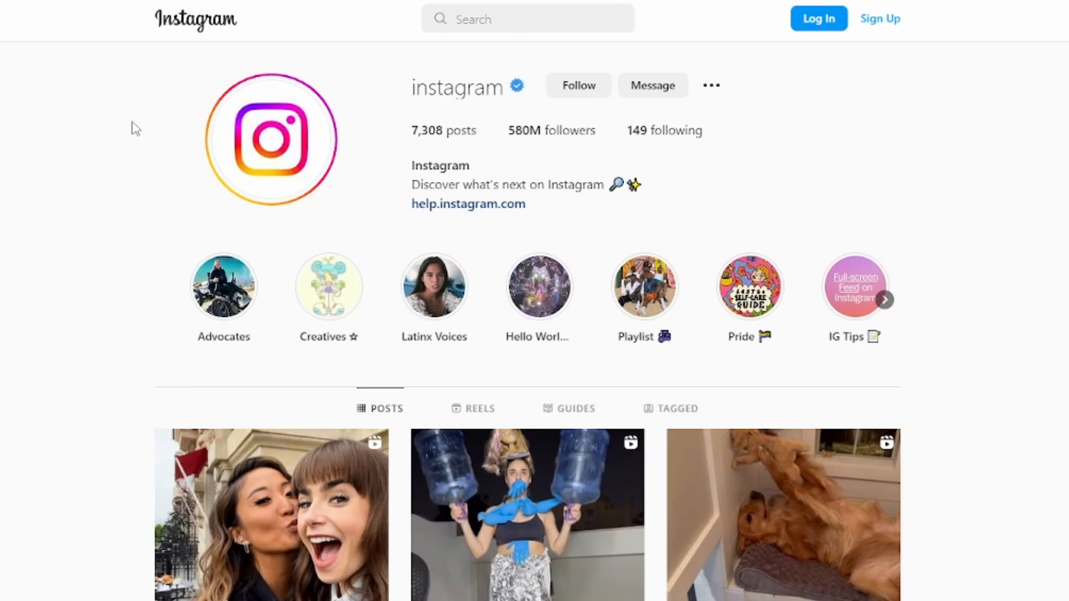
mouse_move(89, 131)
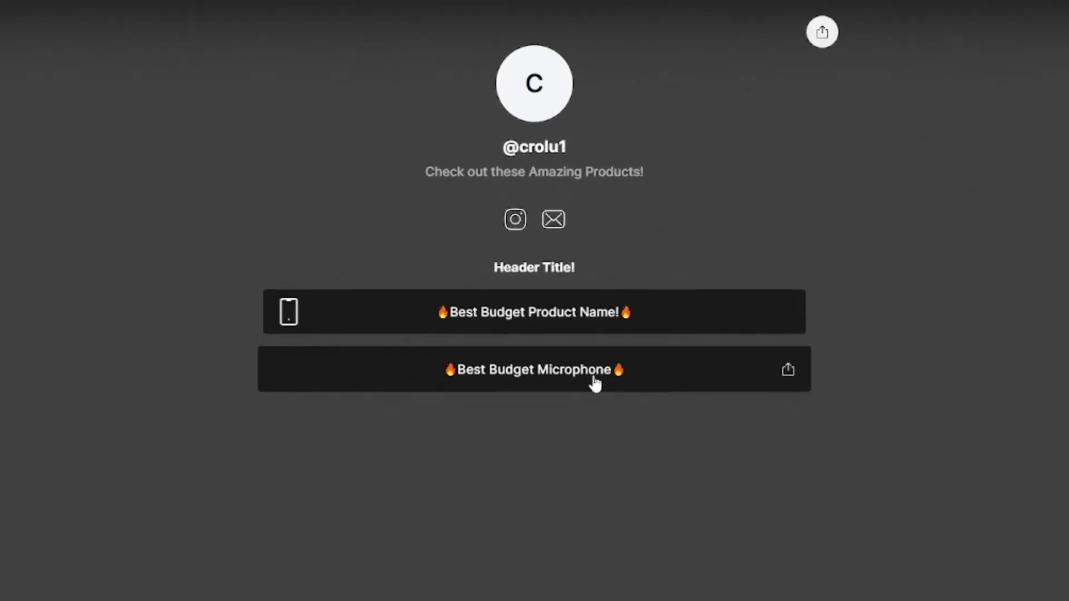
mouse_move(500, 356)
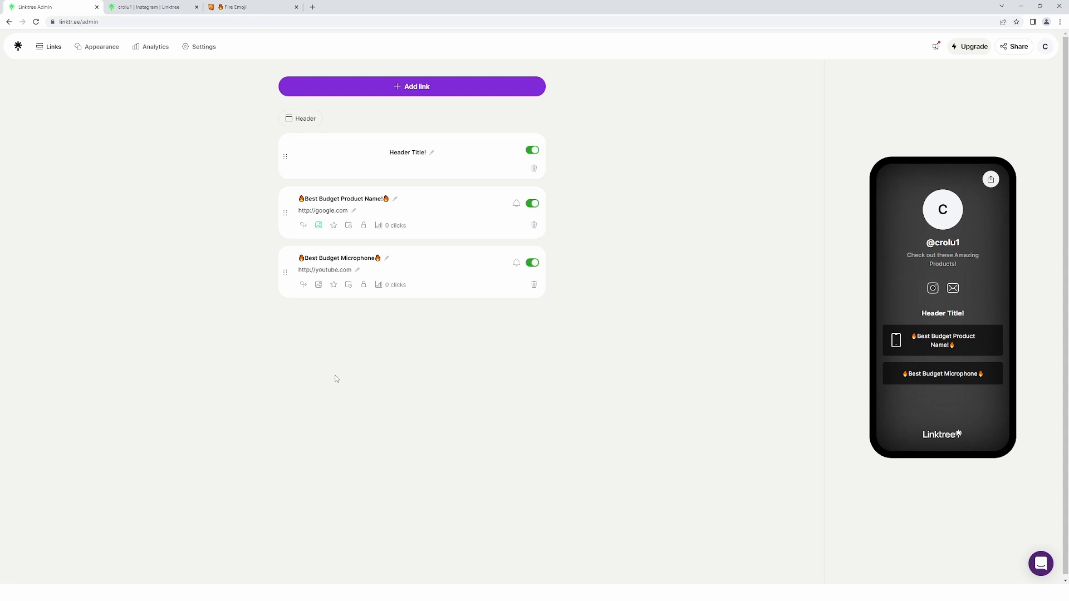
mouse_move(331, 376)
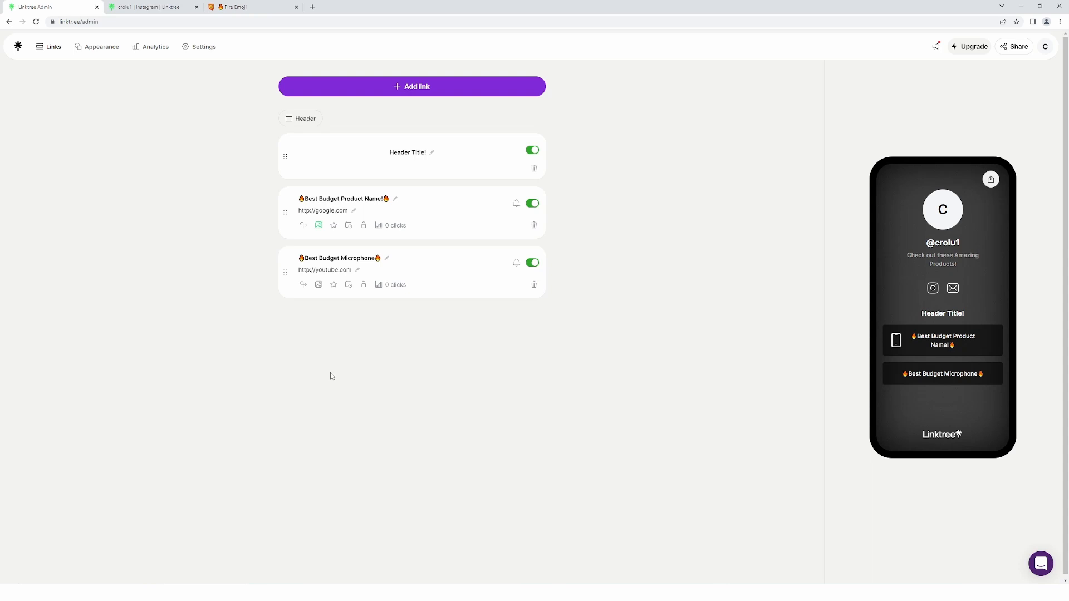
mouse_move(331, 379)
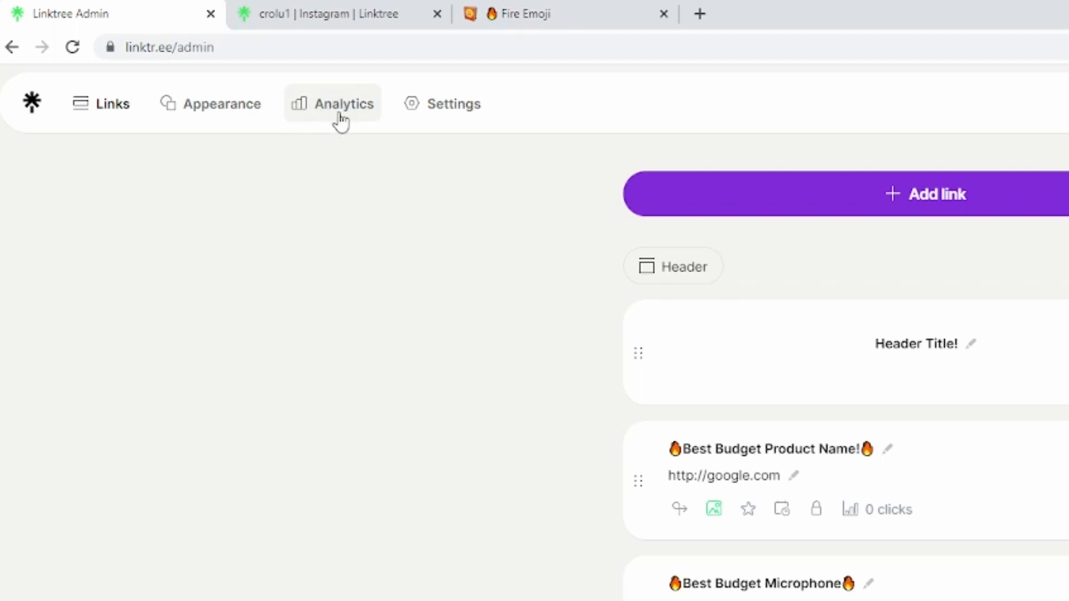
Step: Open the Analytics tab and bring up its date range picker
click(333, 104)
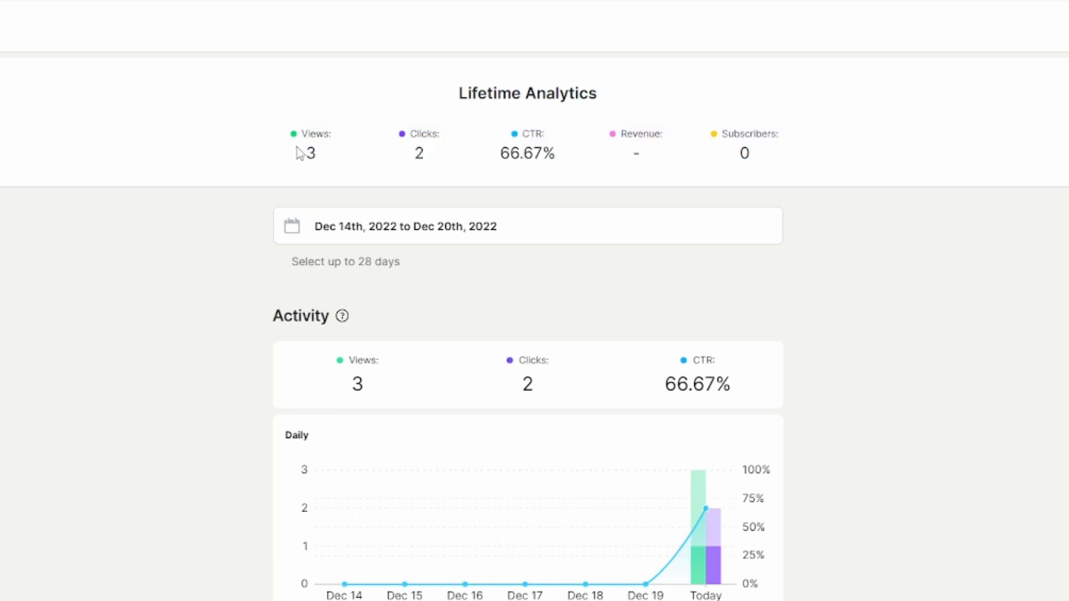
mouse_move(501, 139)
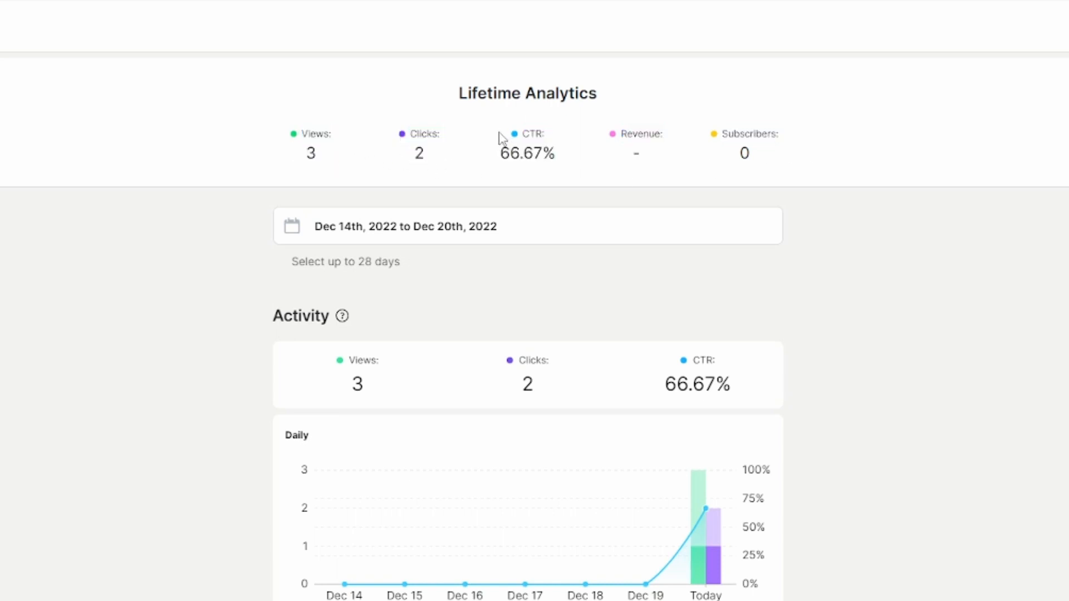
double_click(748, 134)
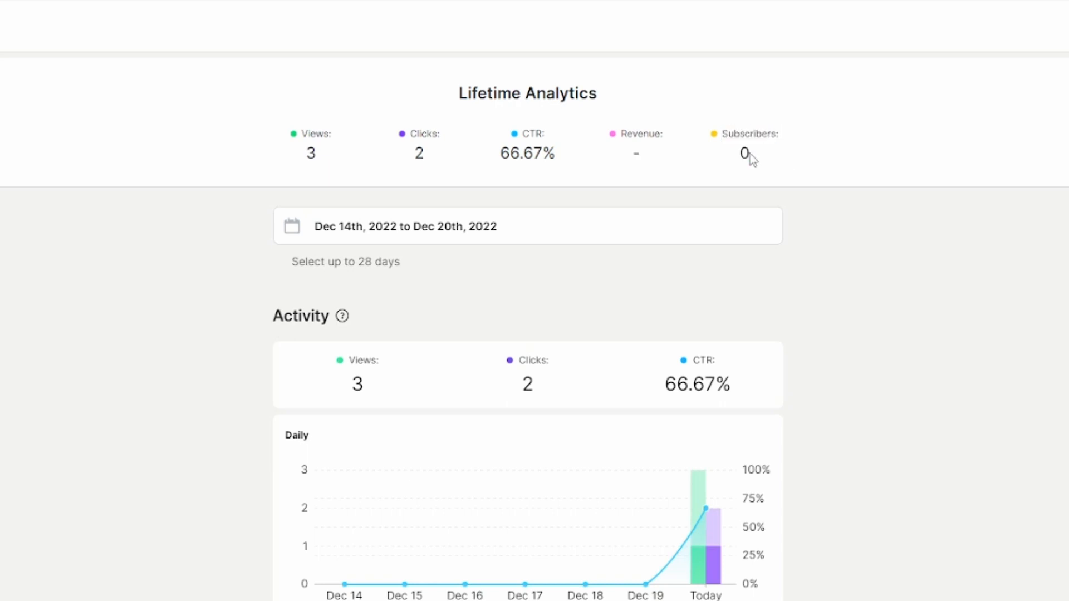
mouse_move(499, 240)
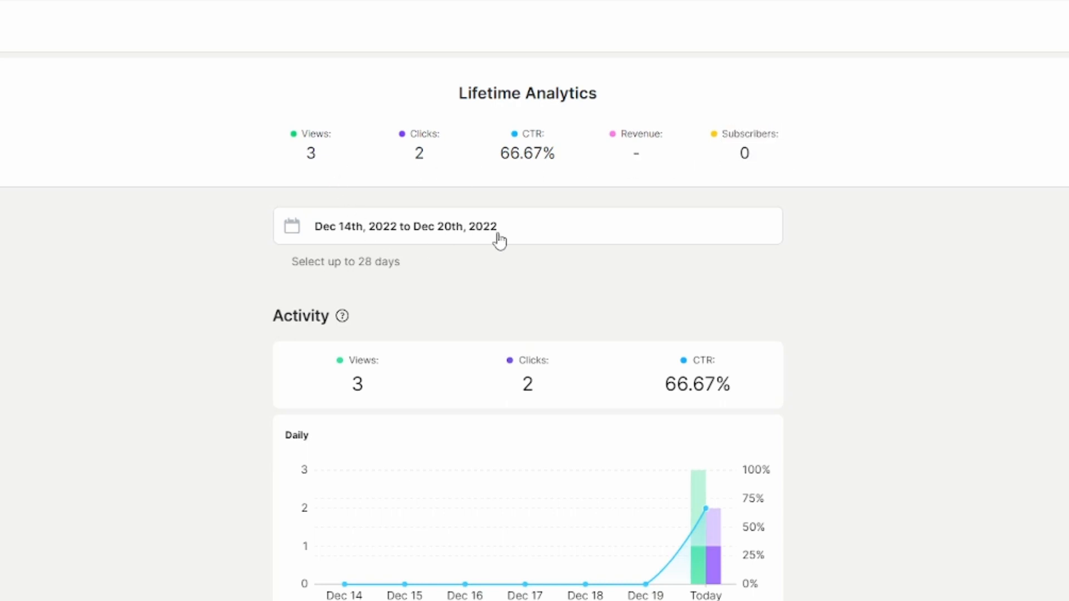
click(405, 225)
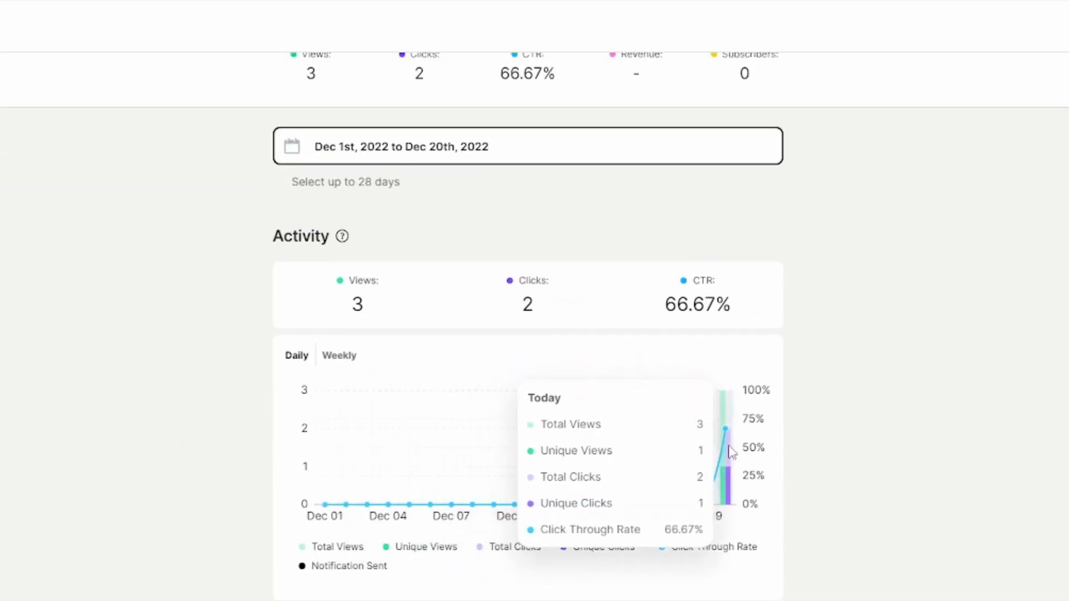
mouse_move(588, 469)
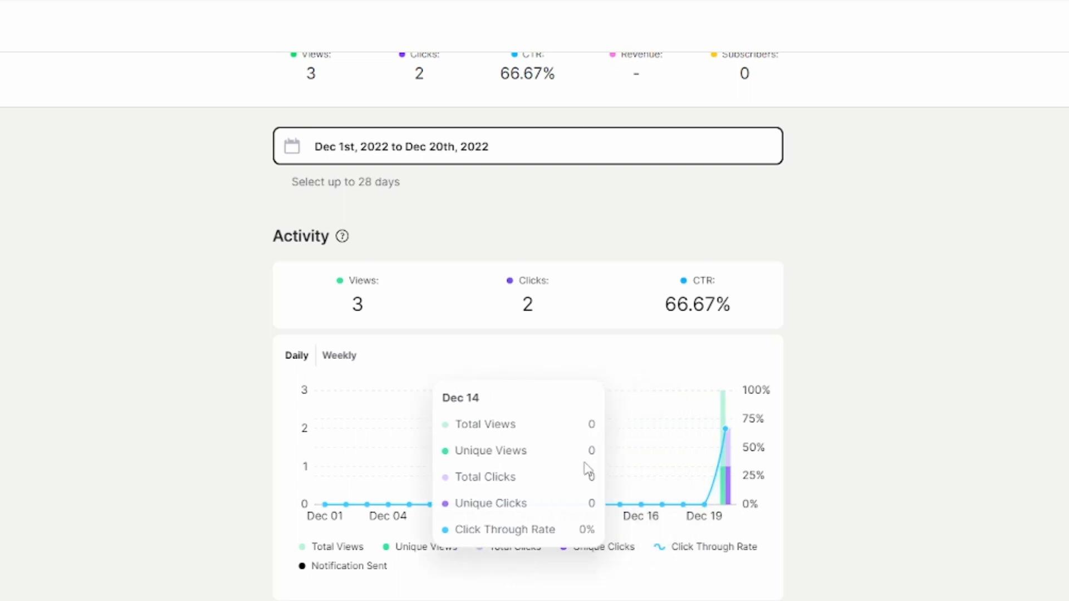
mouse_move(912, 330)
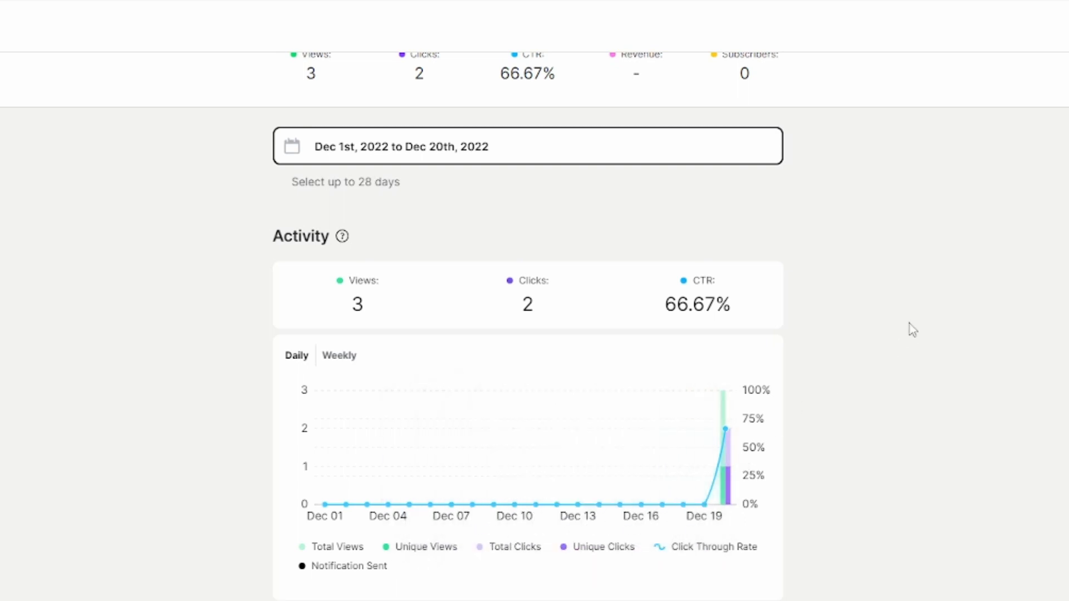
Step: Scroll down to review the Dec 1–20 daily activity chart
scroll(down, 3)
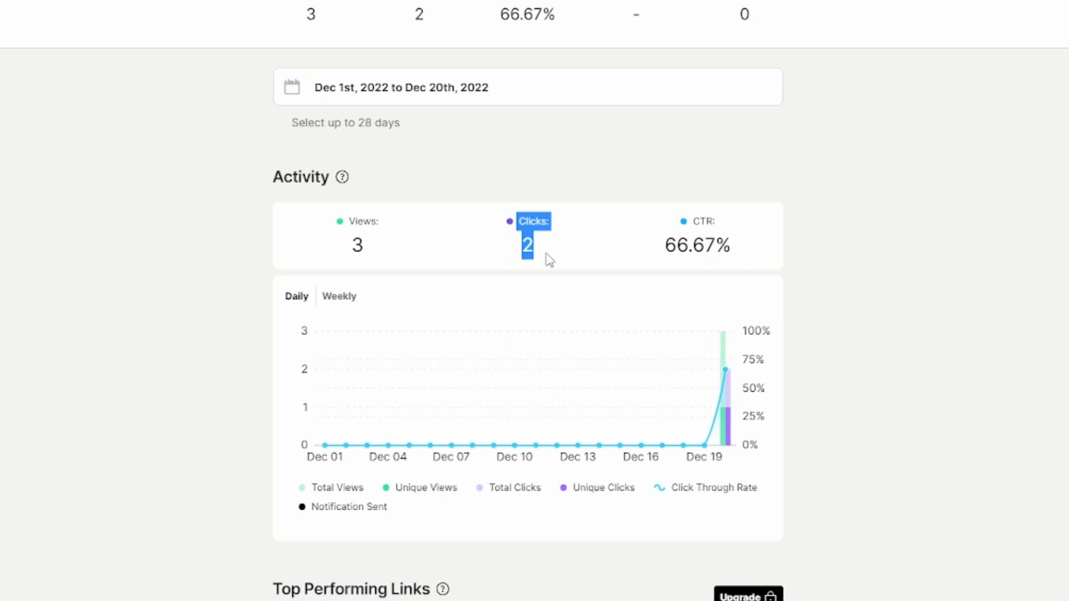
mouse_move(812, 250)
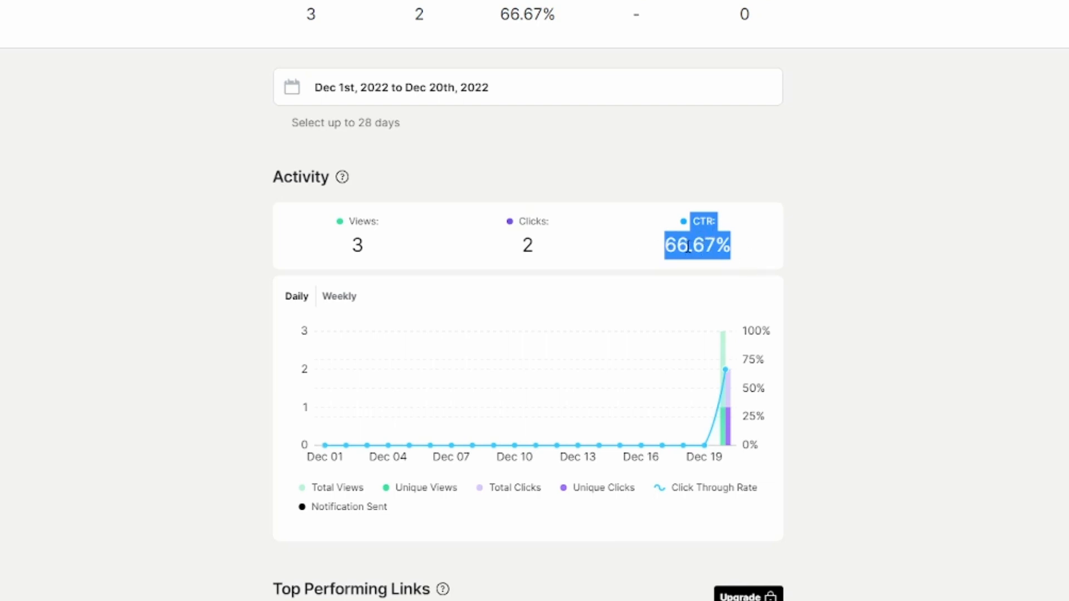
scroll(down, 3)
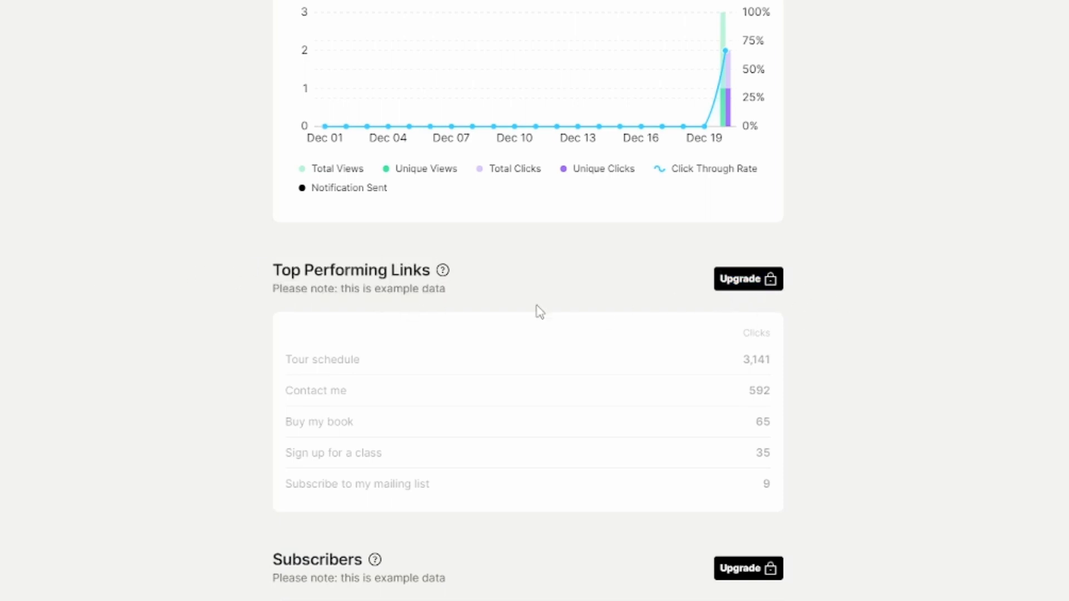
scroll(down, 3)
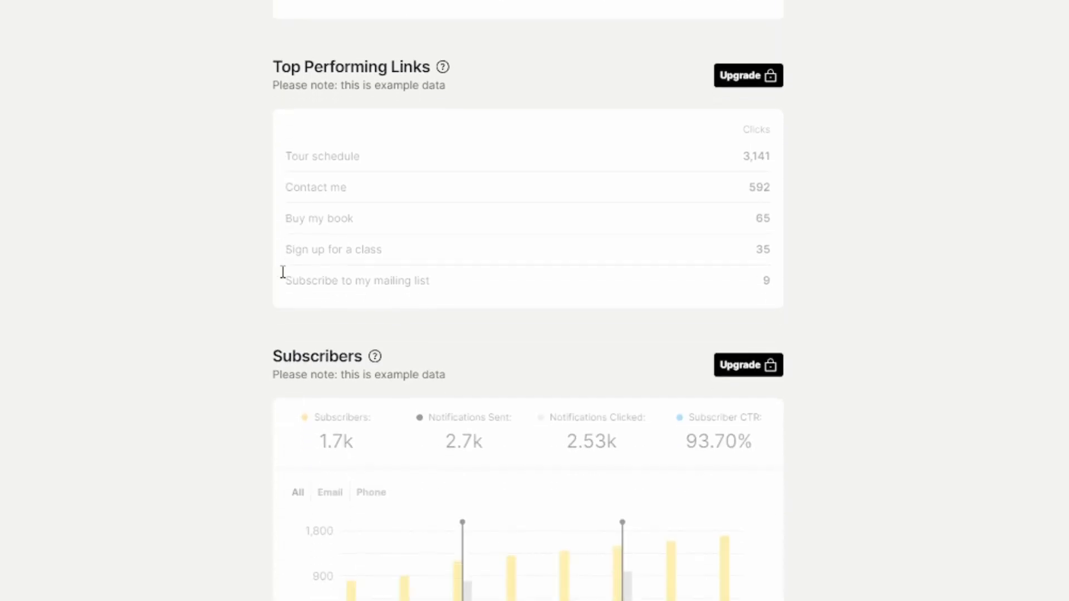
scroll(down, 3)
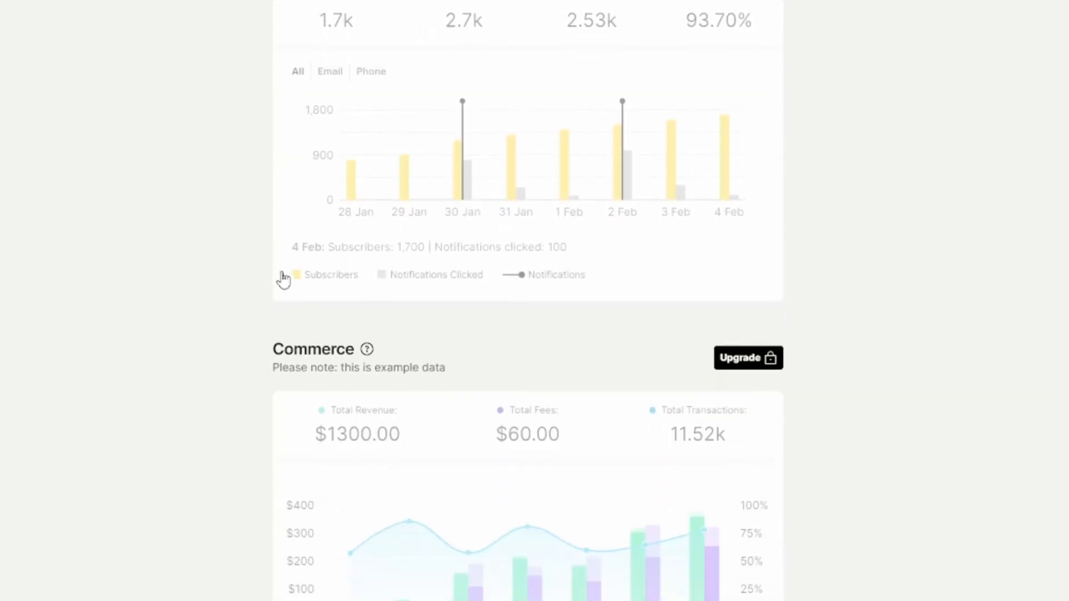
scroll(down, 3)
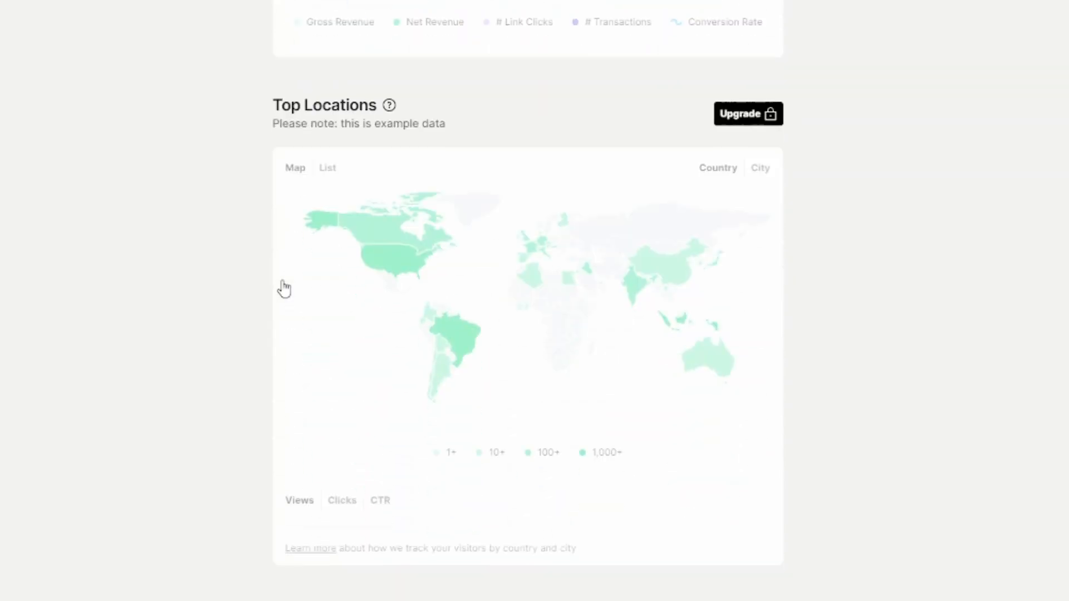
scroll(down, 3)
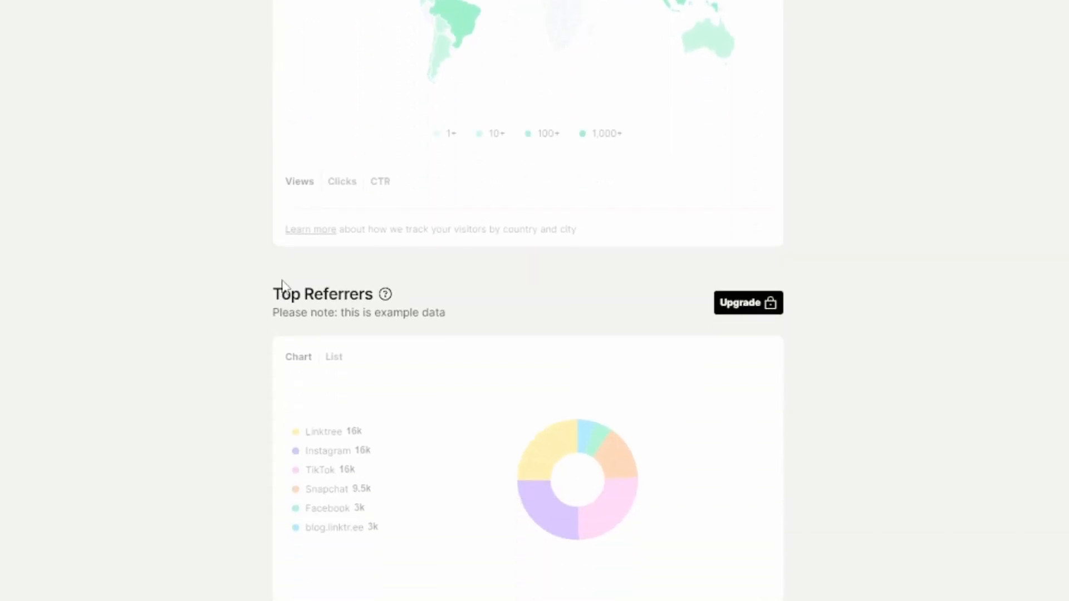
scroll(down, 3)
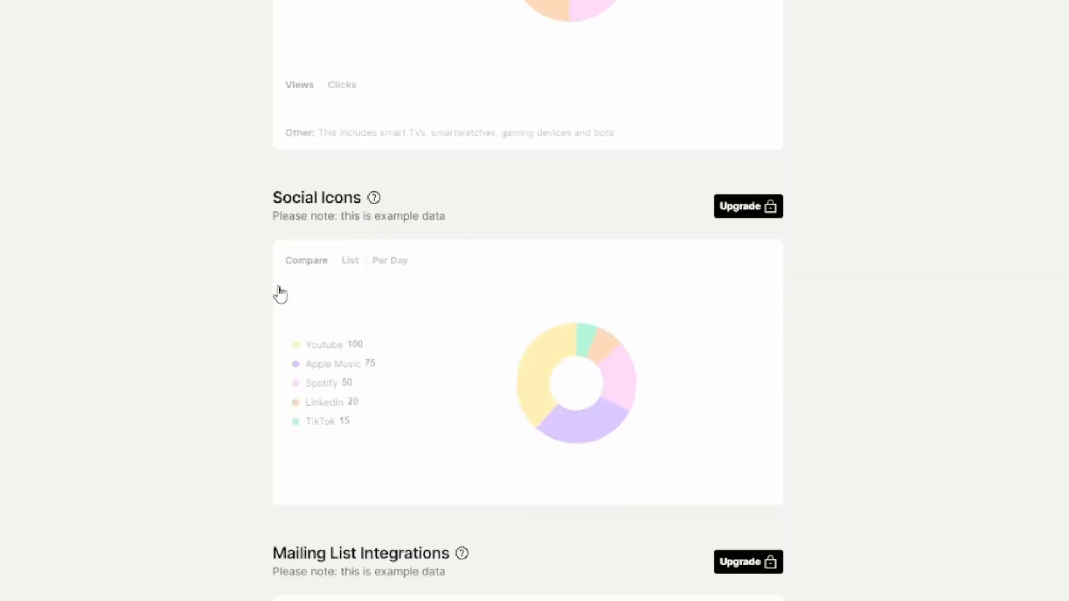
scroll(down, 3)
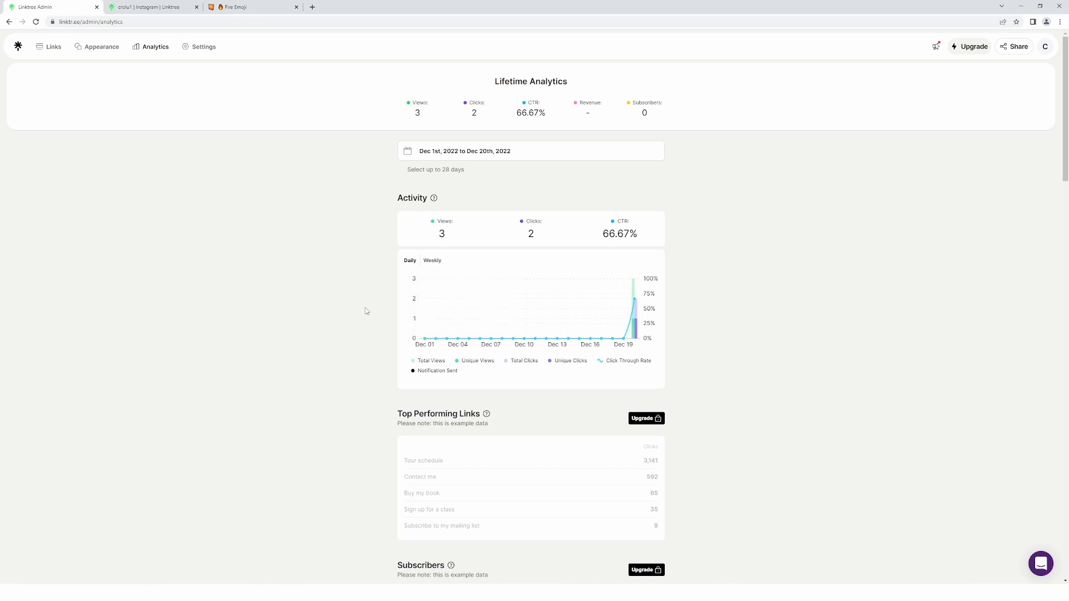
scroll(down, 3)
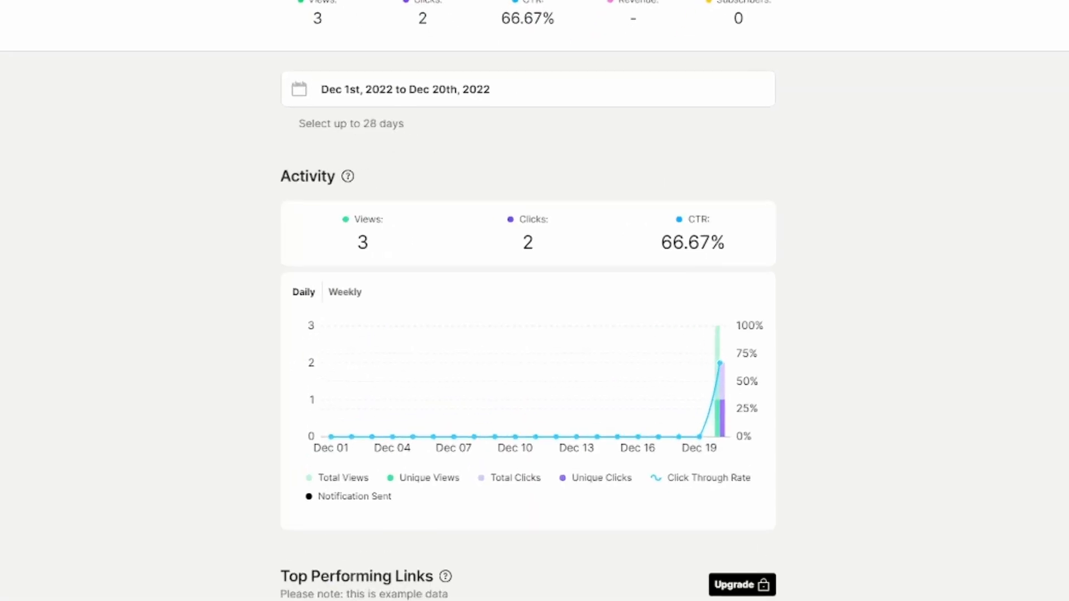